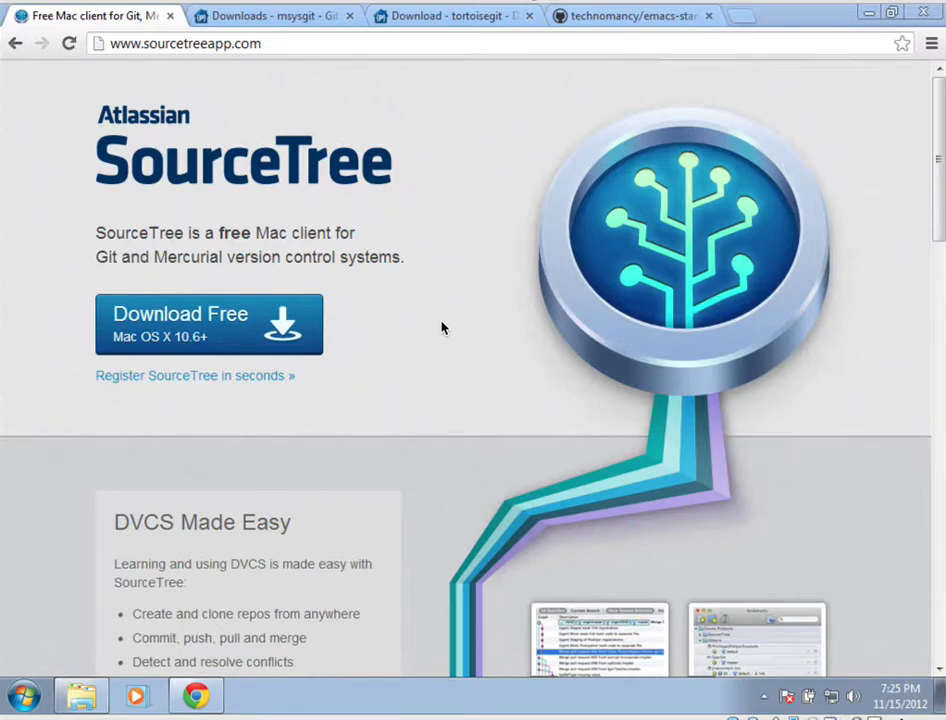
mouse_move(436, 364)
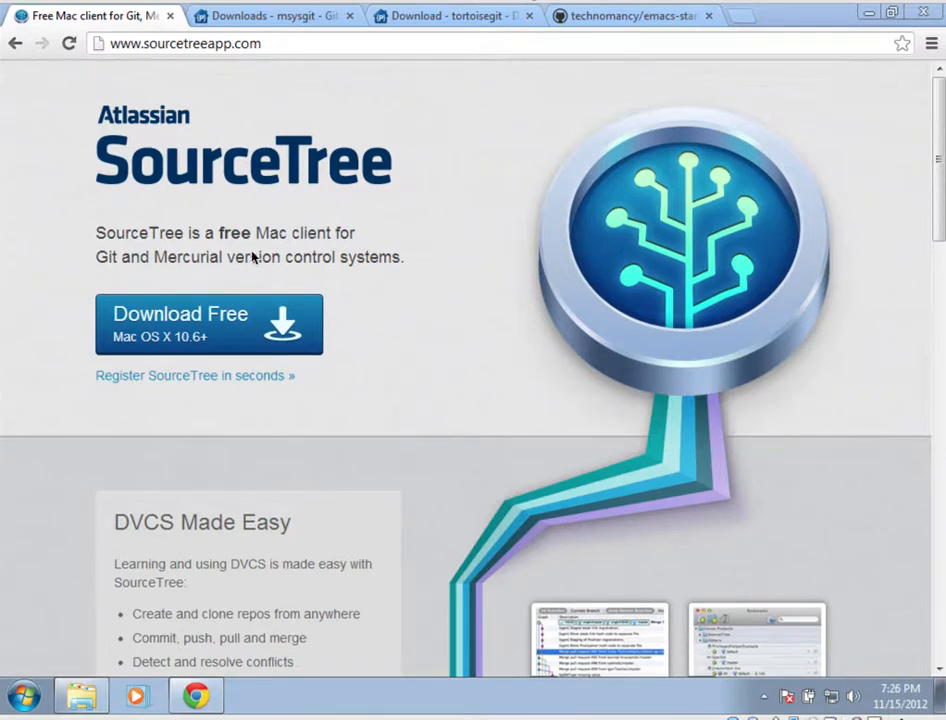
mouse_move(164, 656)
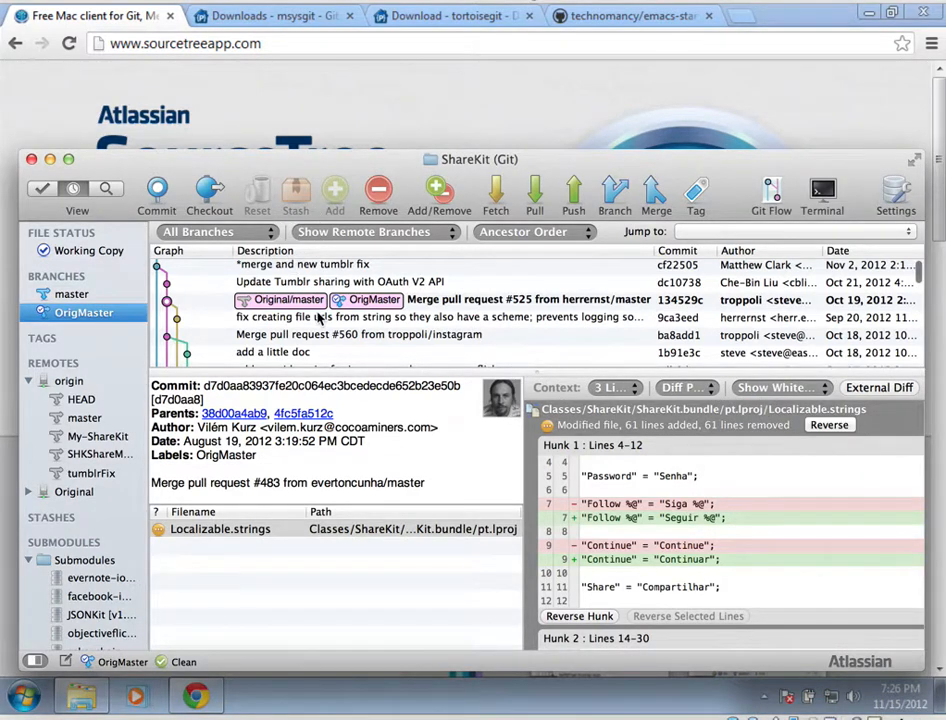
Dismiss the enlarged SourceTree repository screenshot and return to the download page
scroll(down, 3)
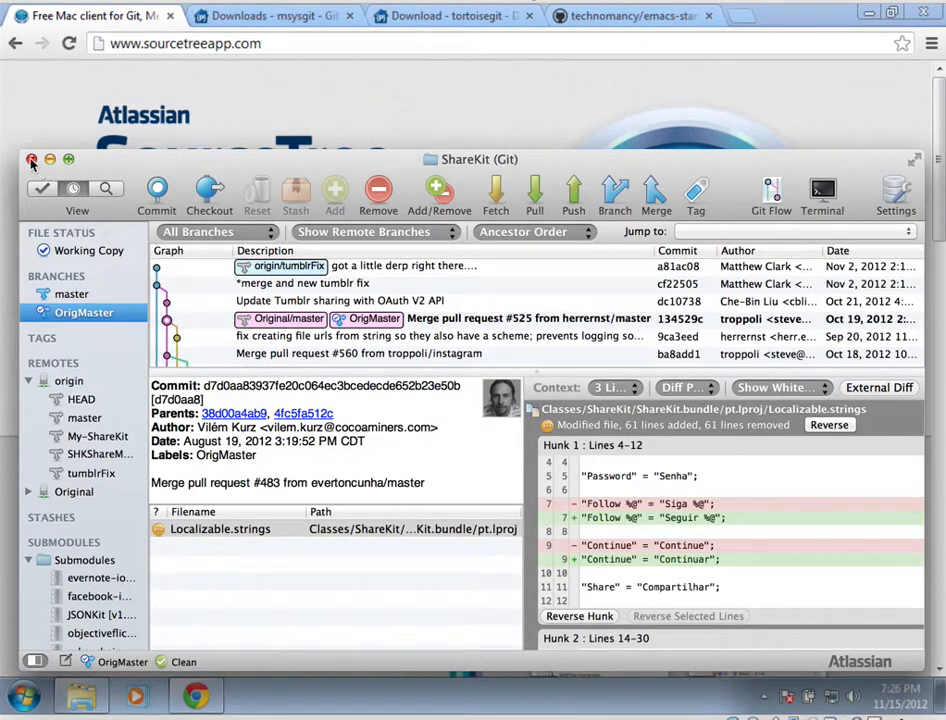
click(32, 160)
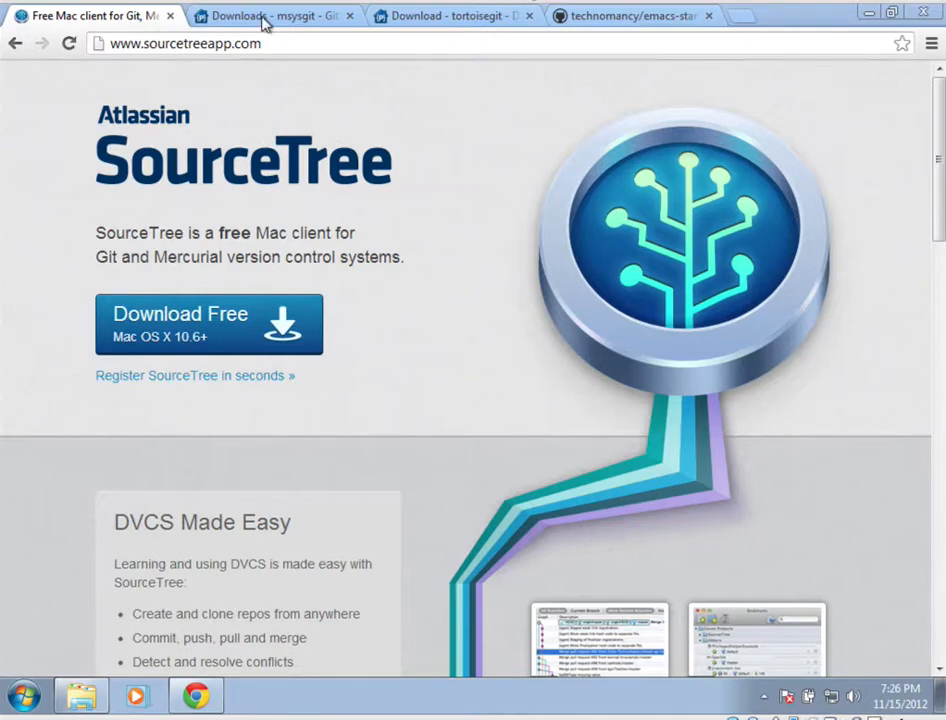
Show the msysgit Google Code downloads page listing Git for Windows installers
click(276, 16)
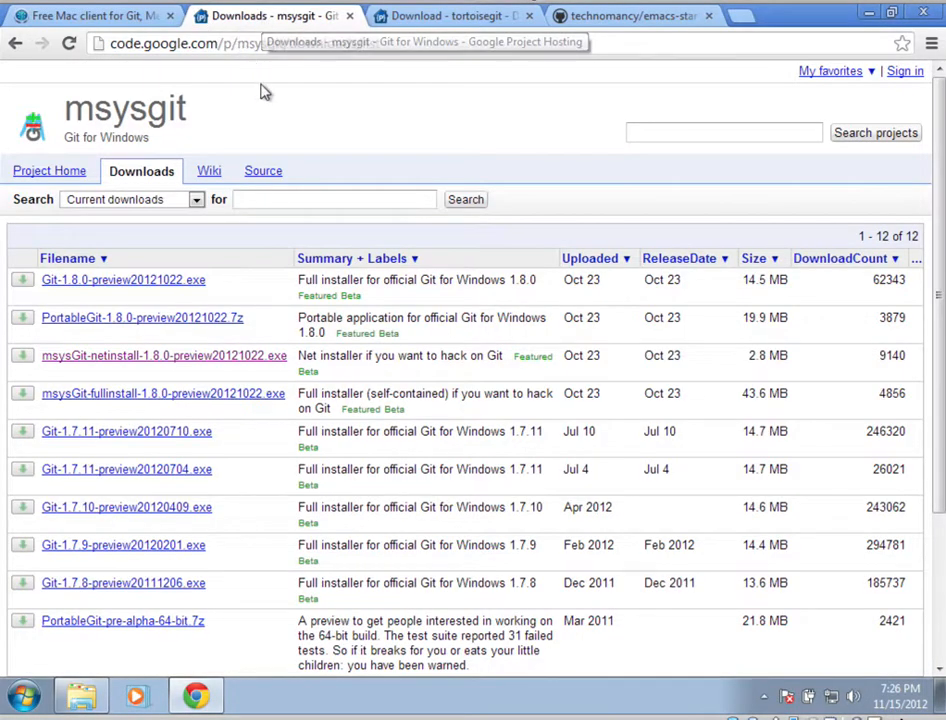
mouse_move(288, 128)
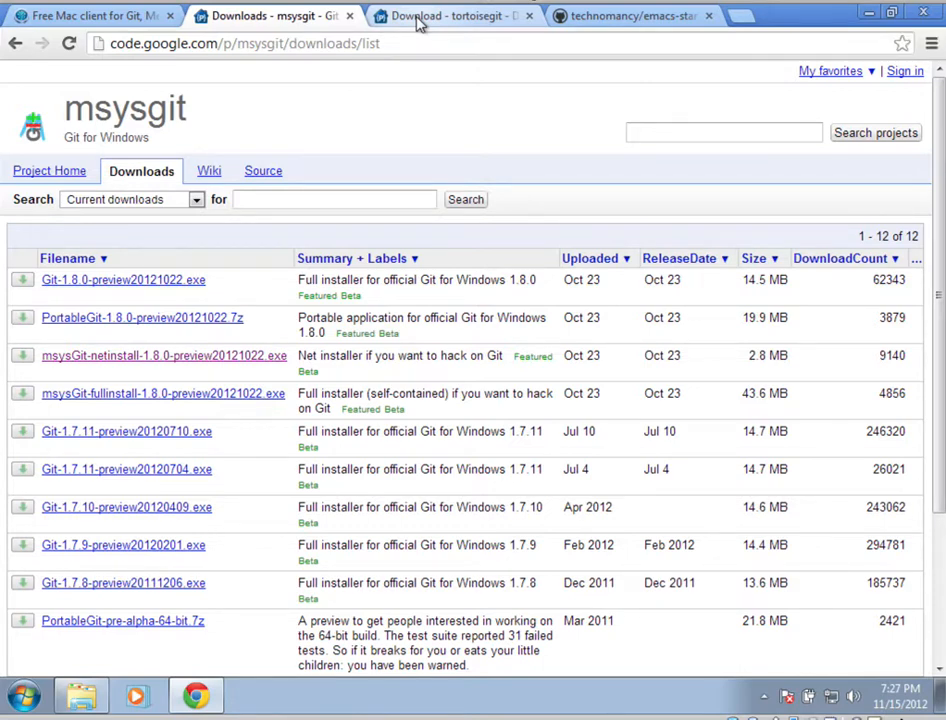
Show the TortoiseGit 1.7.14.0 download page with 32-bit and 64-bit installers
click(450, 16)
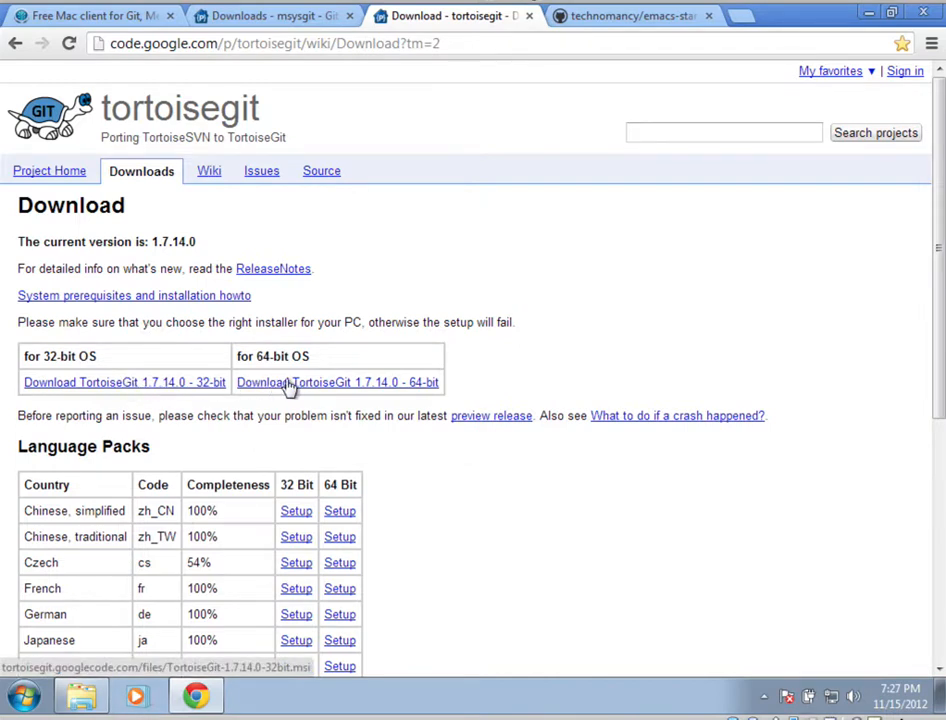
mouse_move(312, 388)
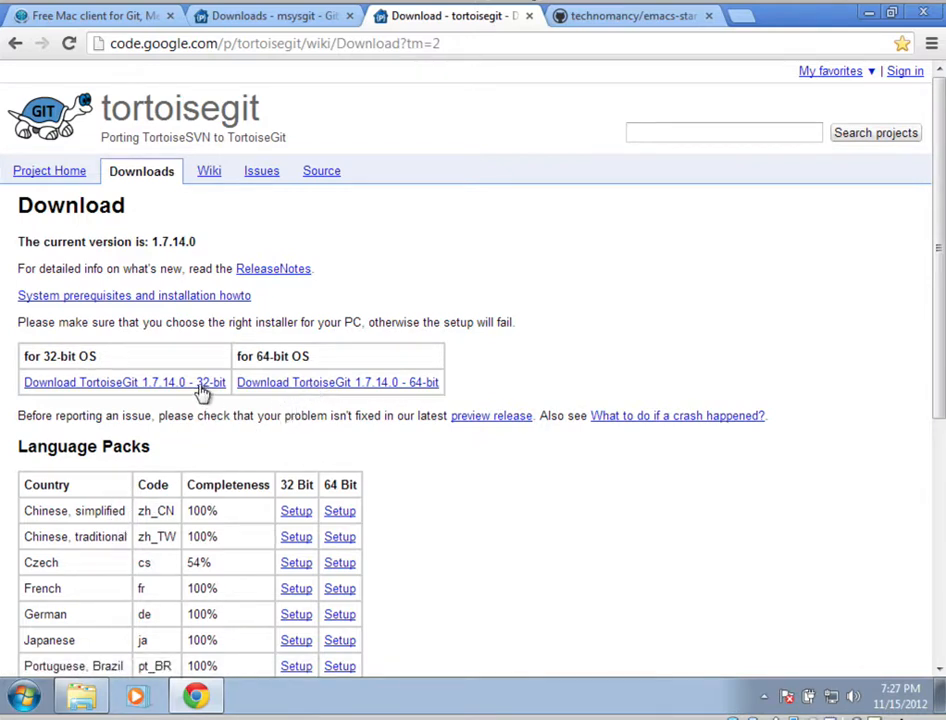
mouse_move(284, 400)
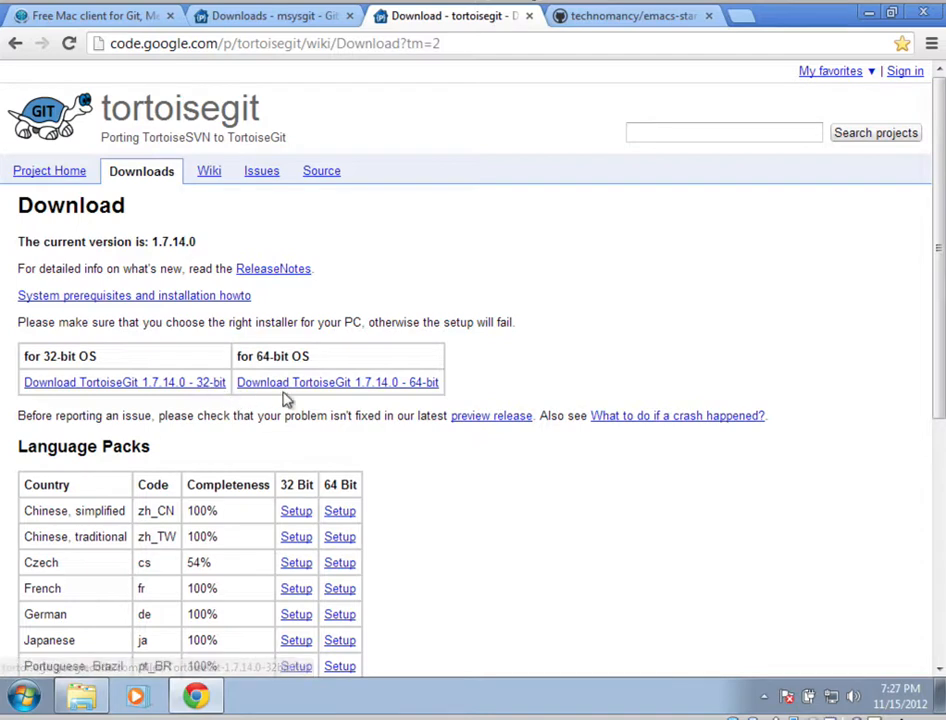
mouse_move(340, 384)
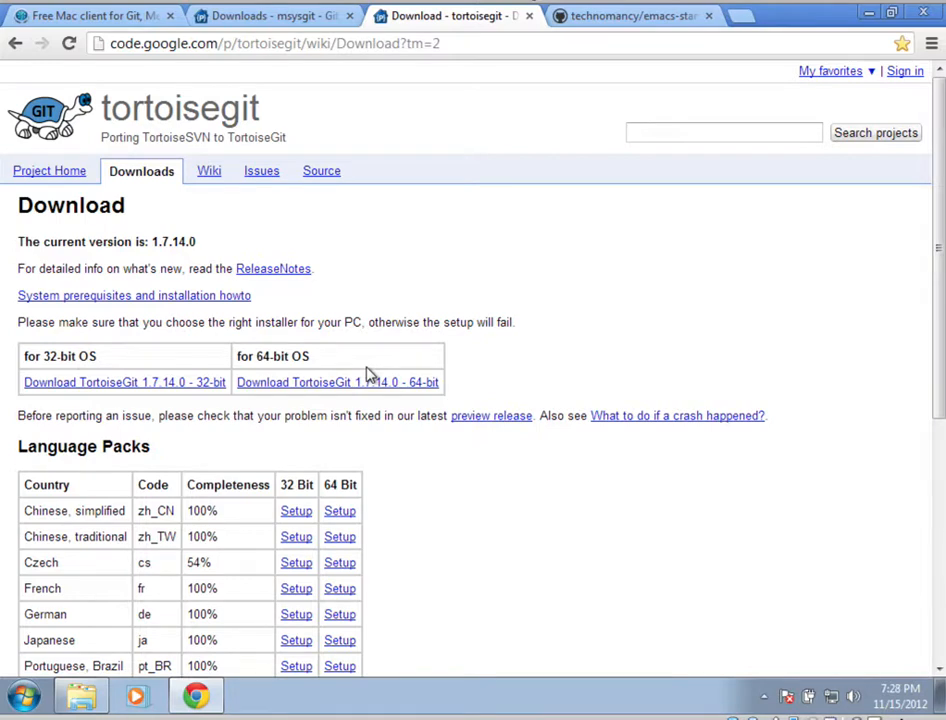
mouse_move(164, 400)
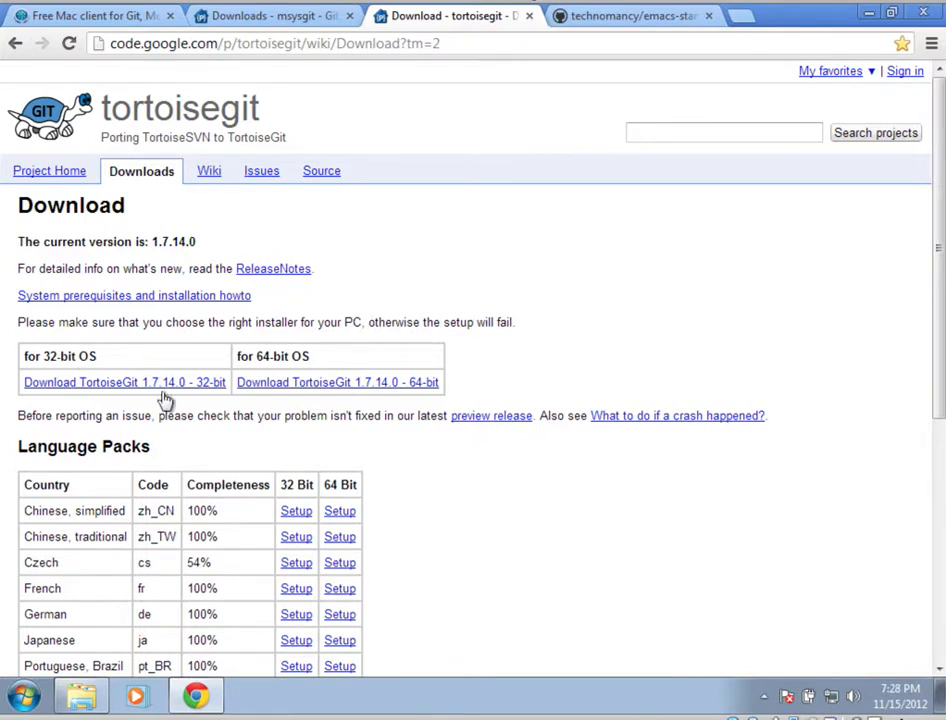
mouse_move(222, 364)
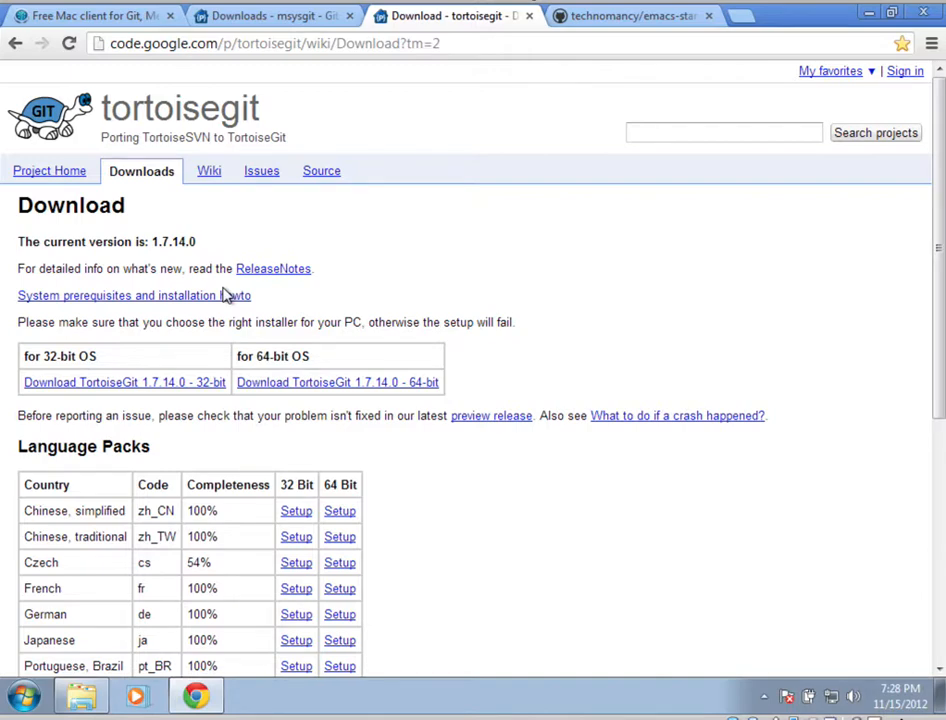
mouse_move(210, 308)
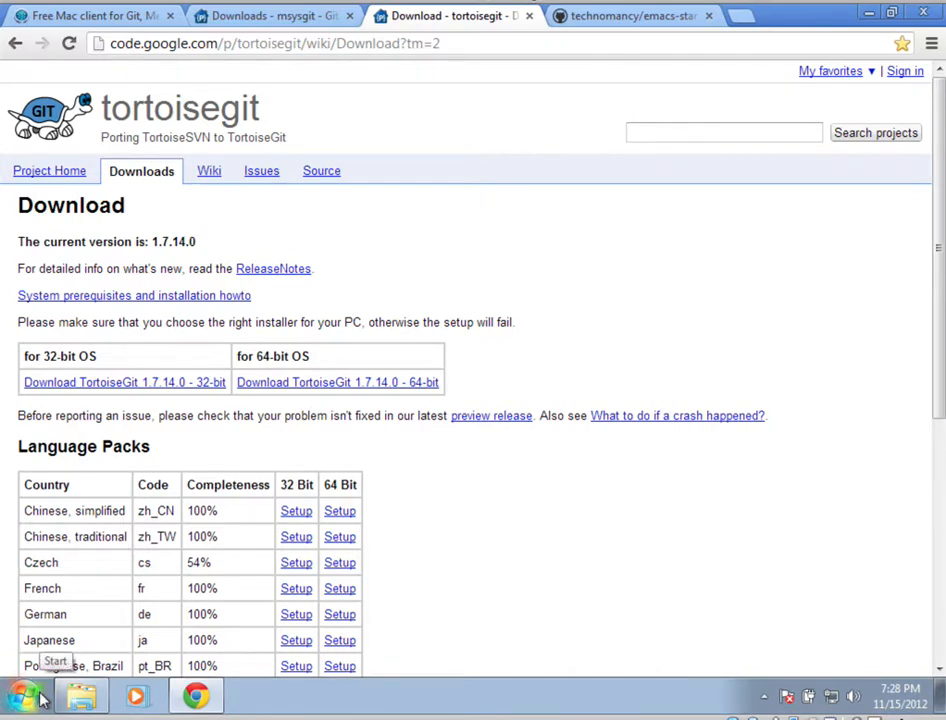
Launch TortoiseGit Settings from Start > All Programs > TortoiseGit
click(18, 696)
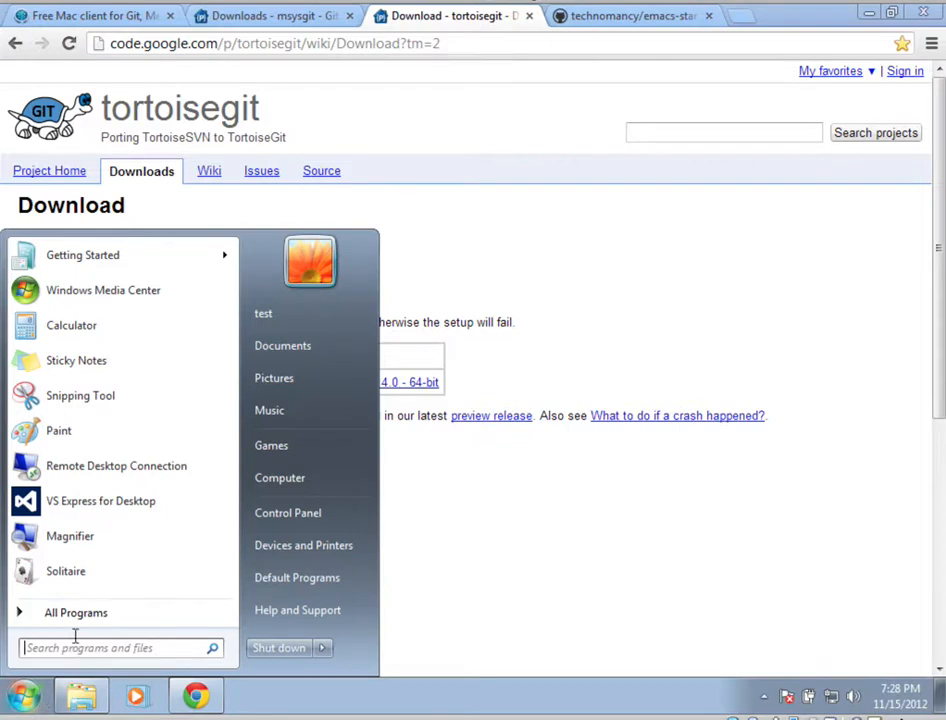
click(76, 612)
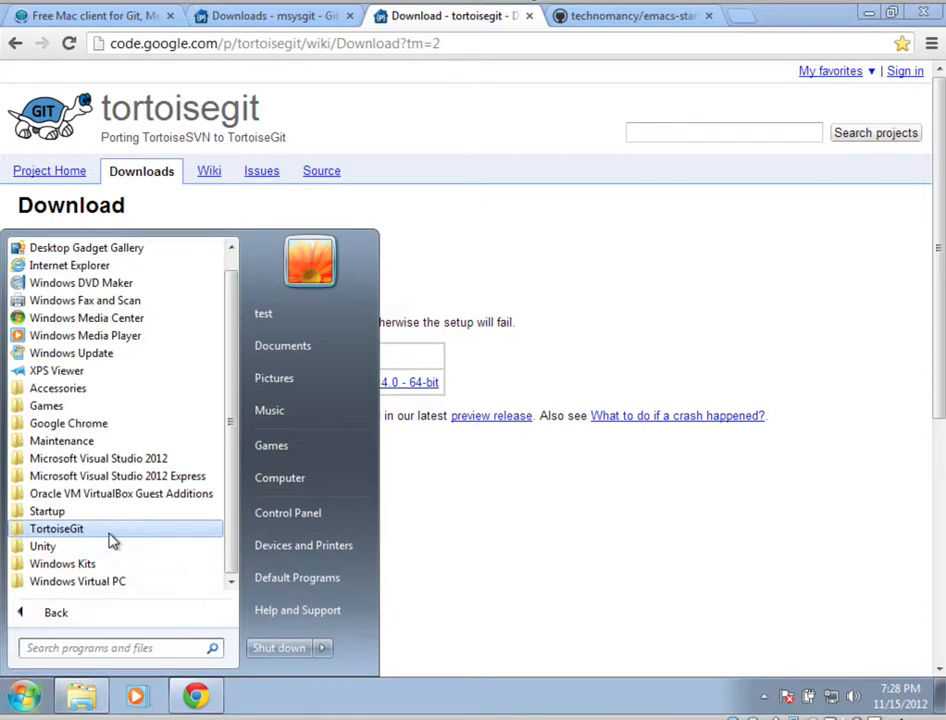
mouse_move(108, 546)
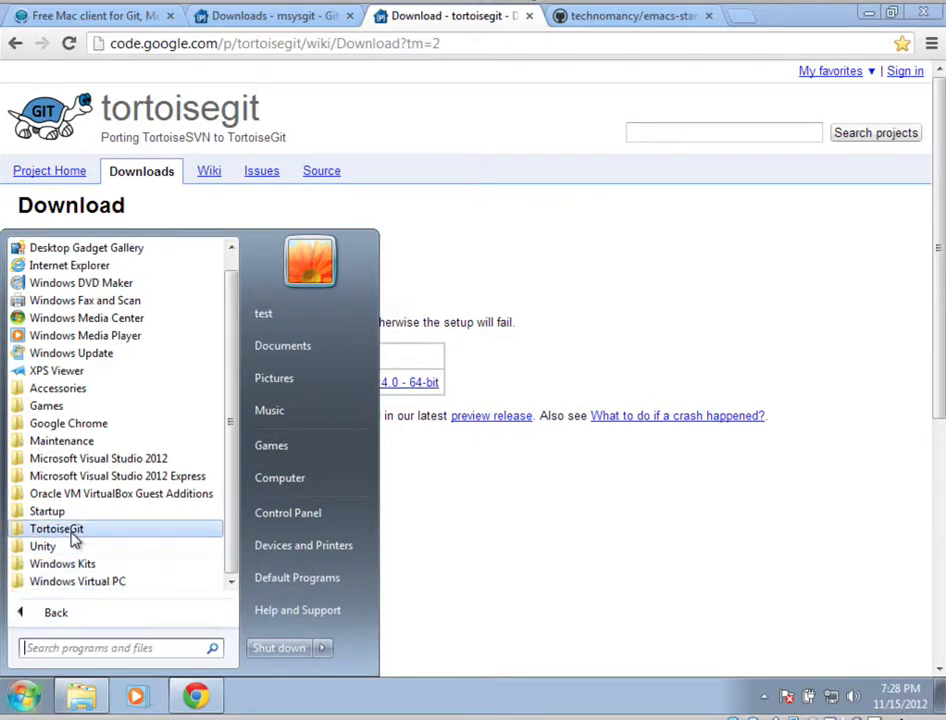
click(56, 528)
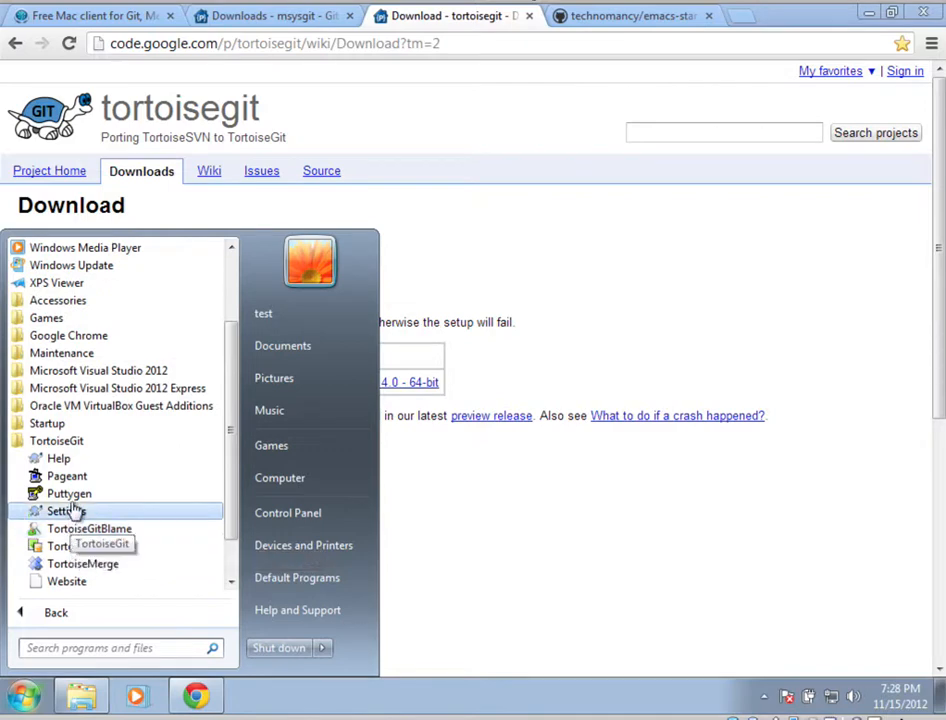
click(64, 512)
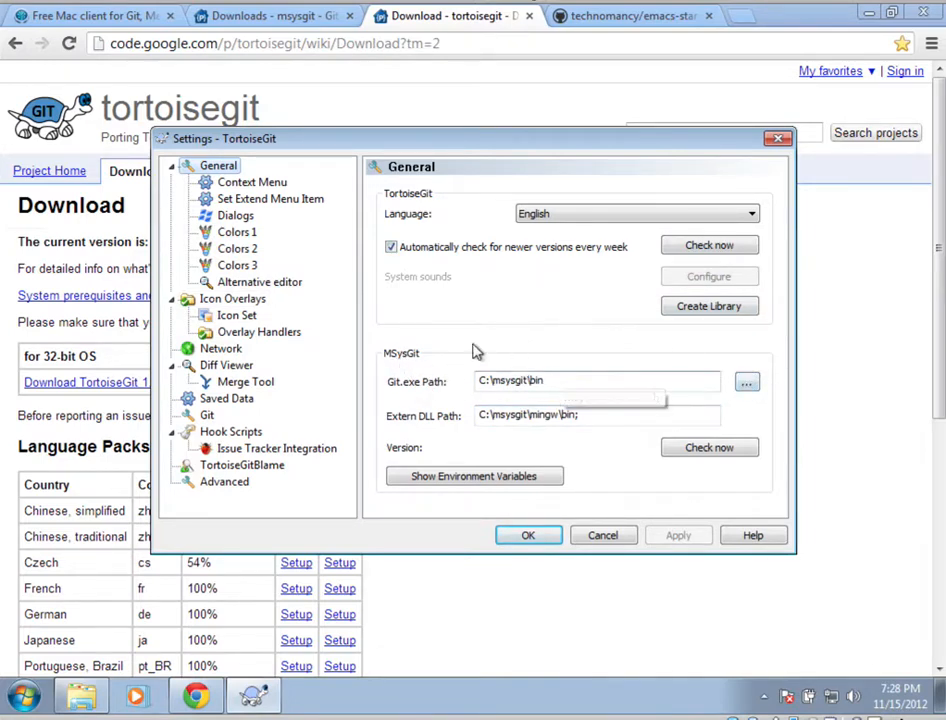
mouse_move(716, 388)
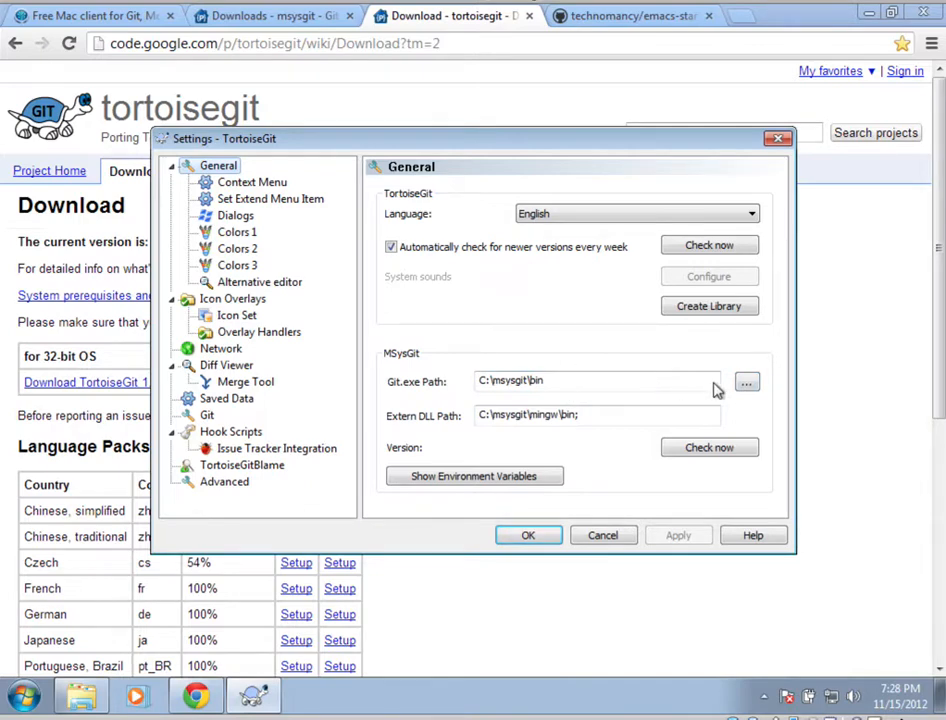
mouse_move(752, 388)
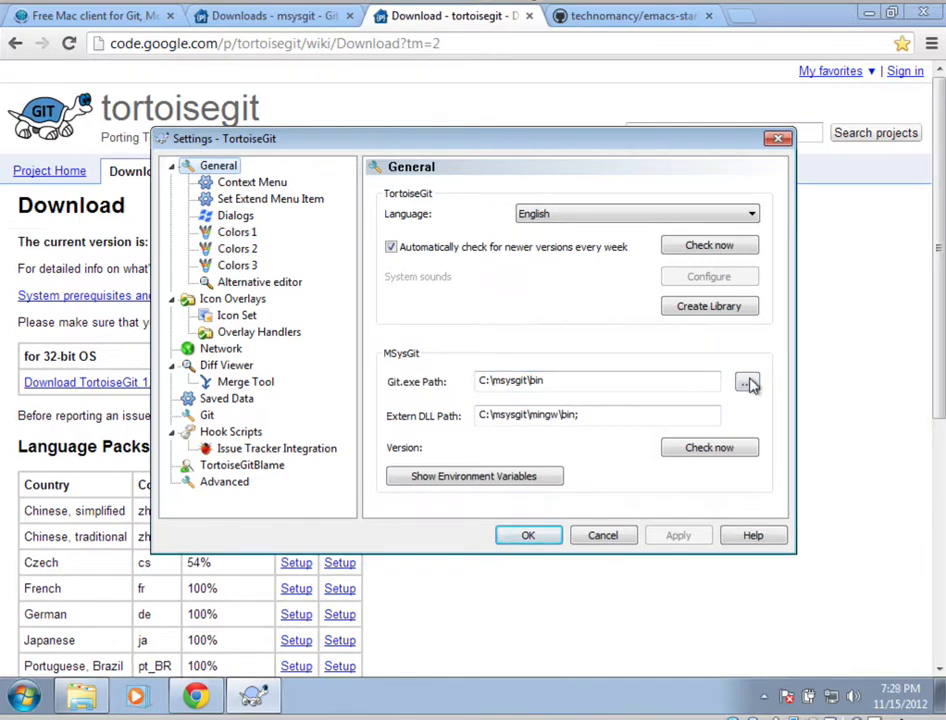
Keep C:\msysgit\bin as the Git.exe path, review the Git user info, and save the settings
click(748, 382)
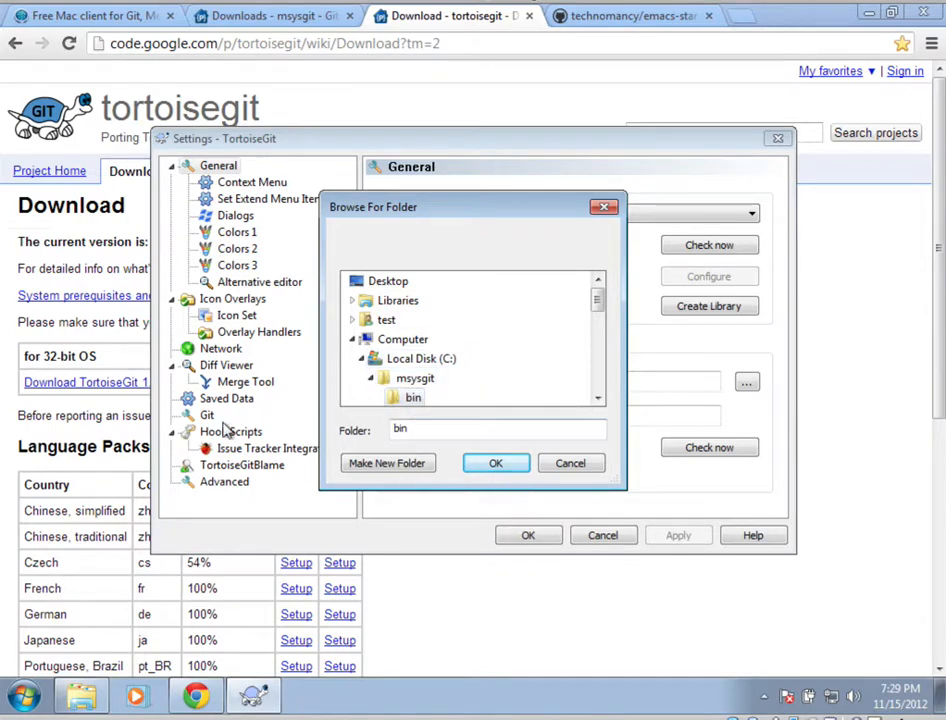
click(496, 462)
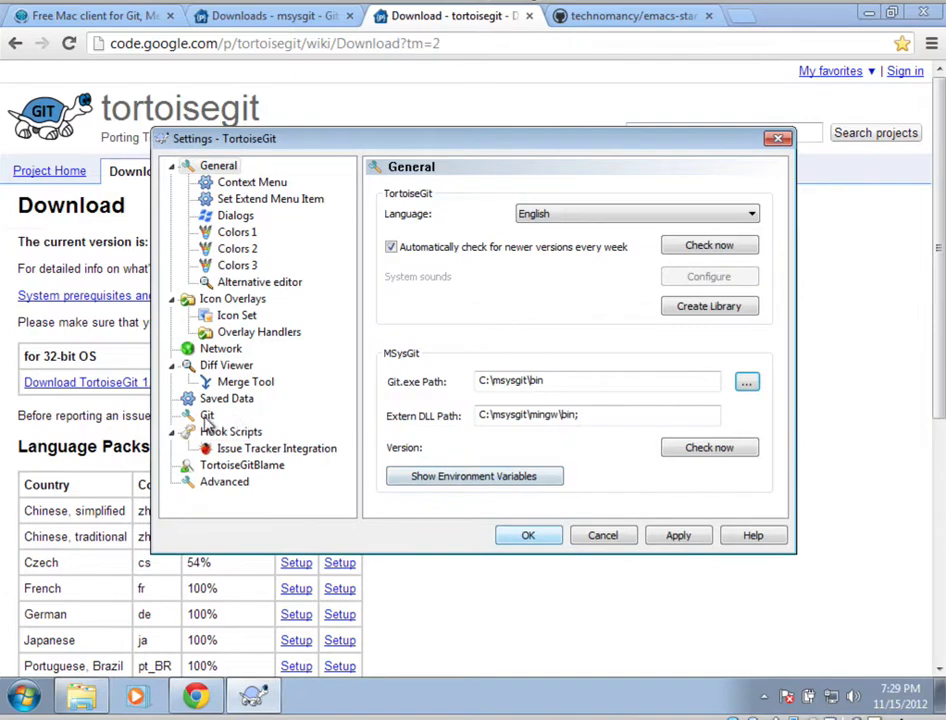
mouse_move(506, 300)
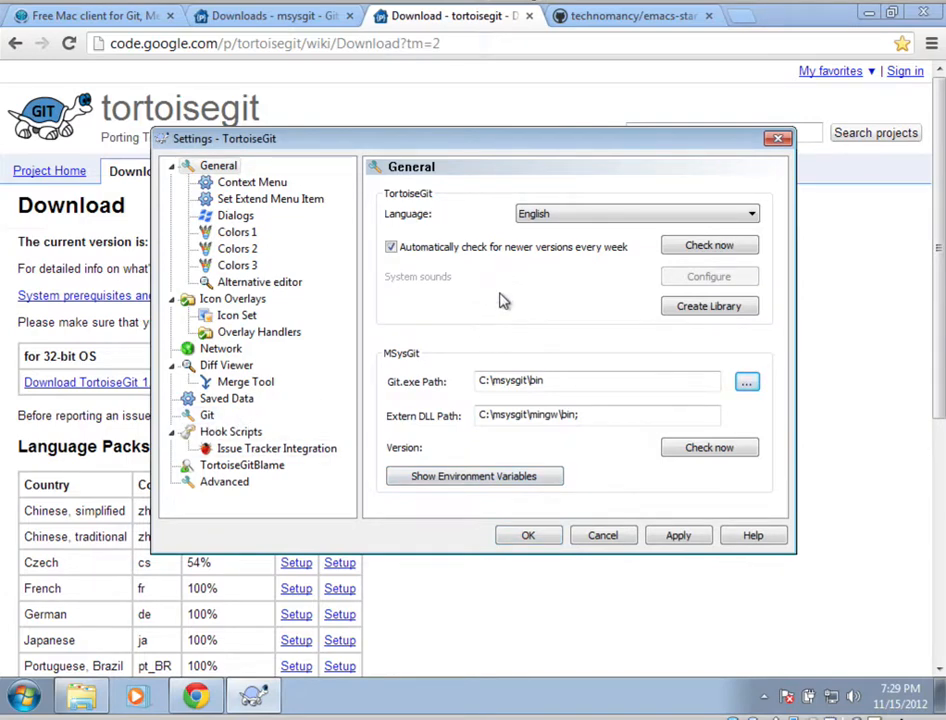
click(208, 414)
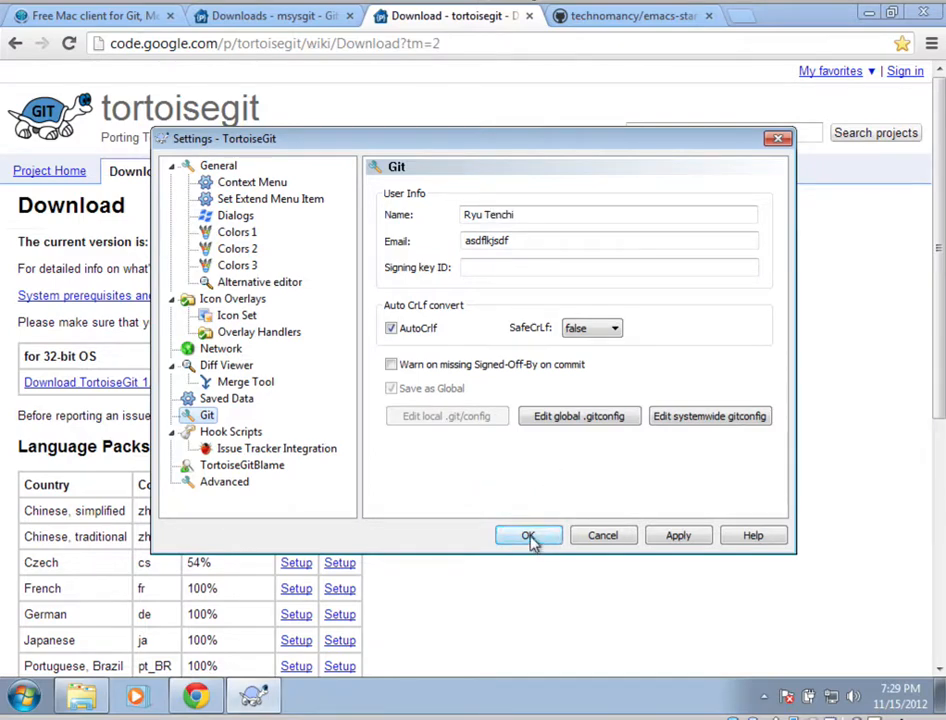
click(528, 536)
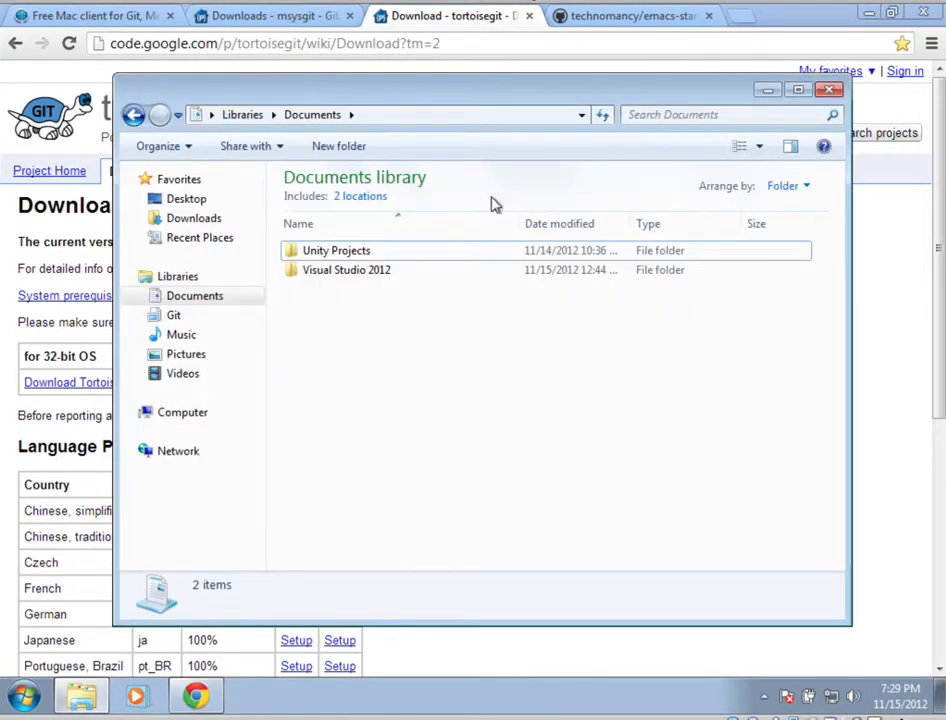
Create a new folder named test in the Documents library
right_click(490, 204)
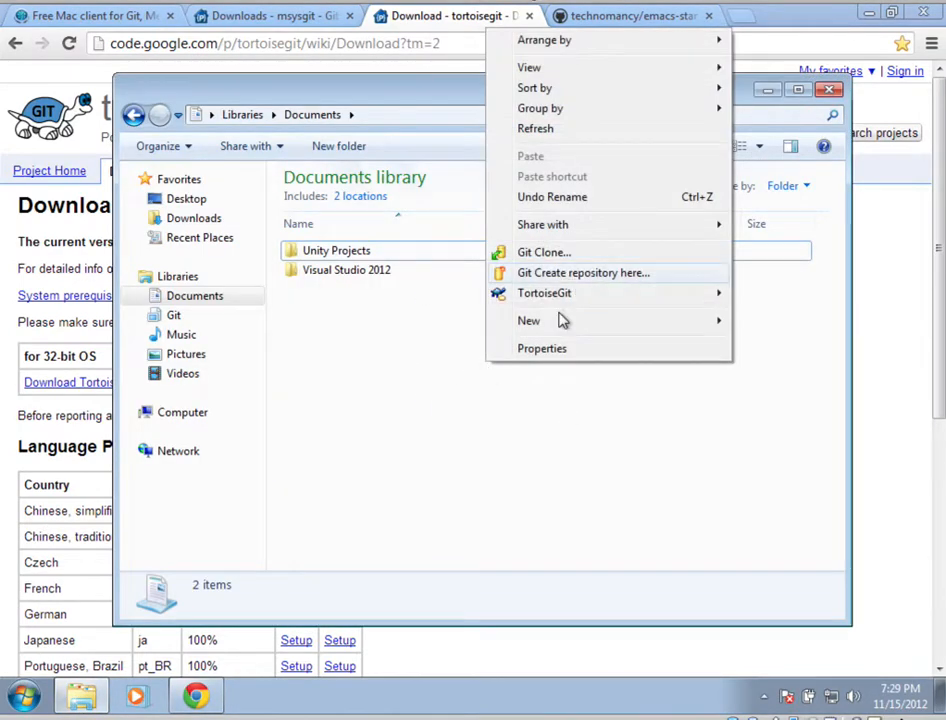
click(528, 320)
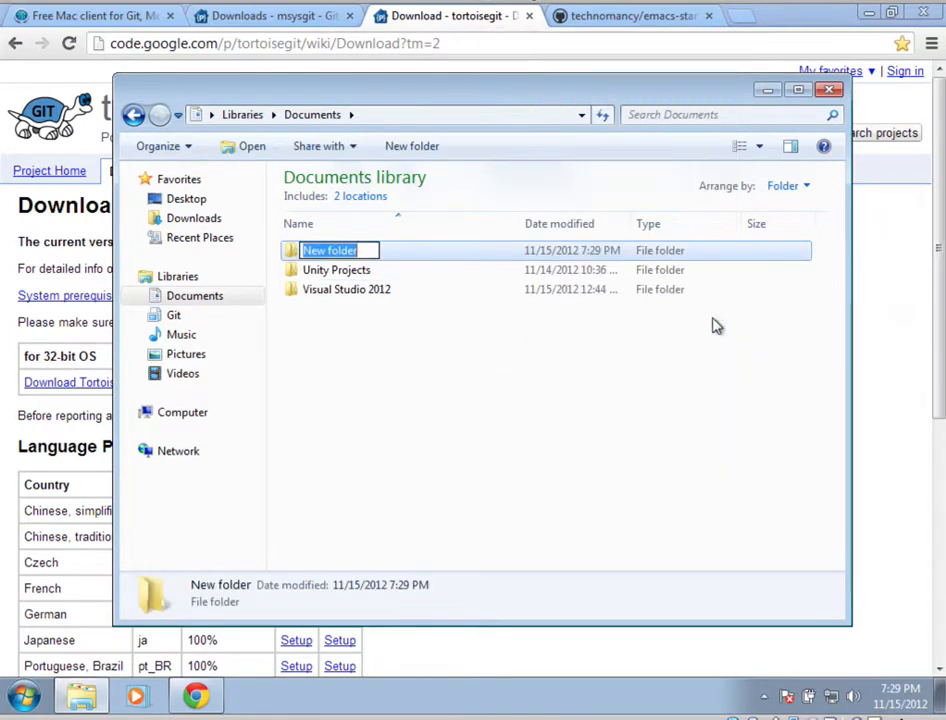
text(test)
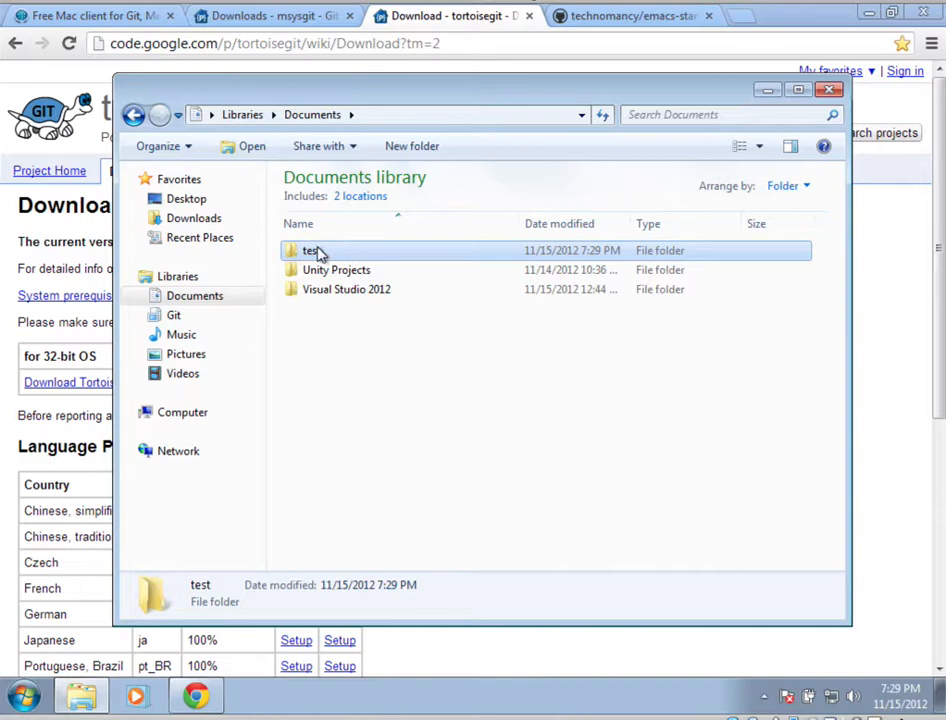
right_click(312, 250)
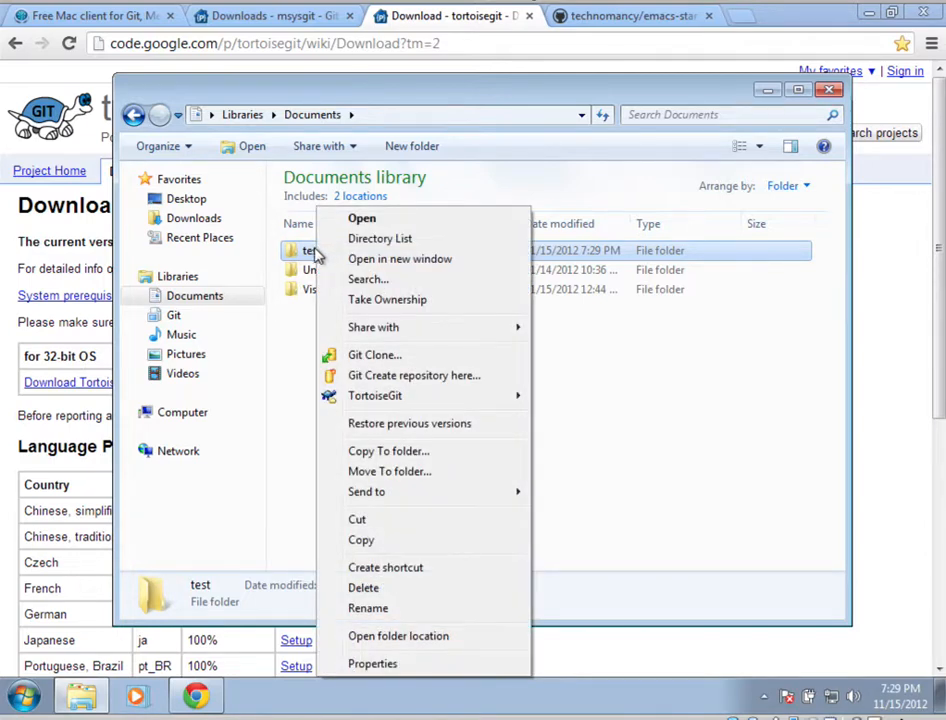
click(296, 330)
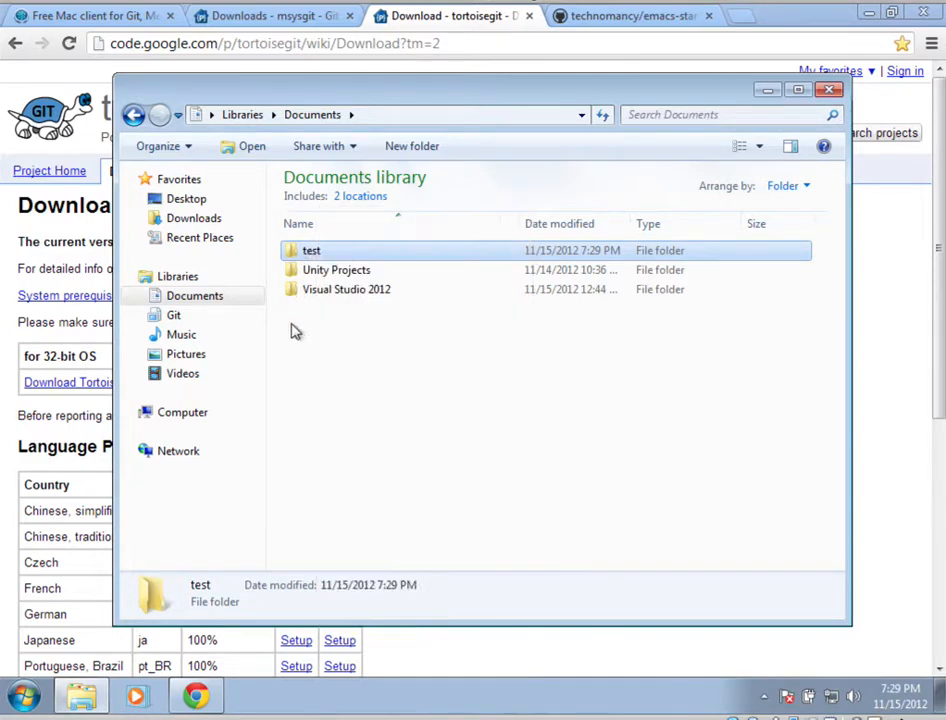
click(312, 250)
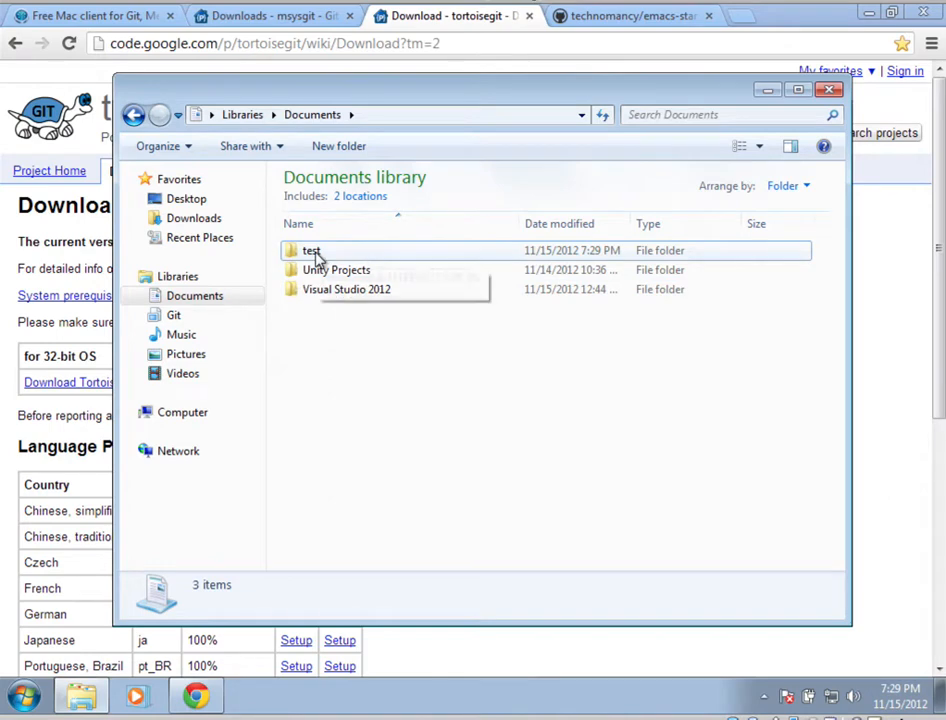
Initialize a normal, non-bare Git repository in the test folder
right_click(312, 250)
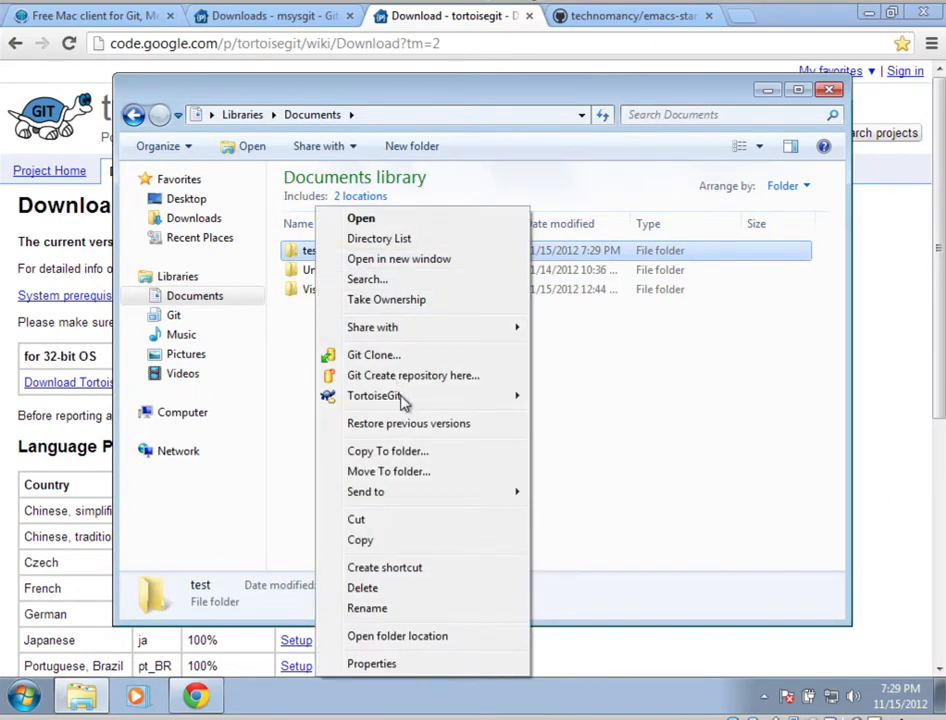
mouse_move(412, 376)
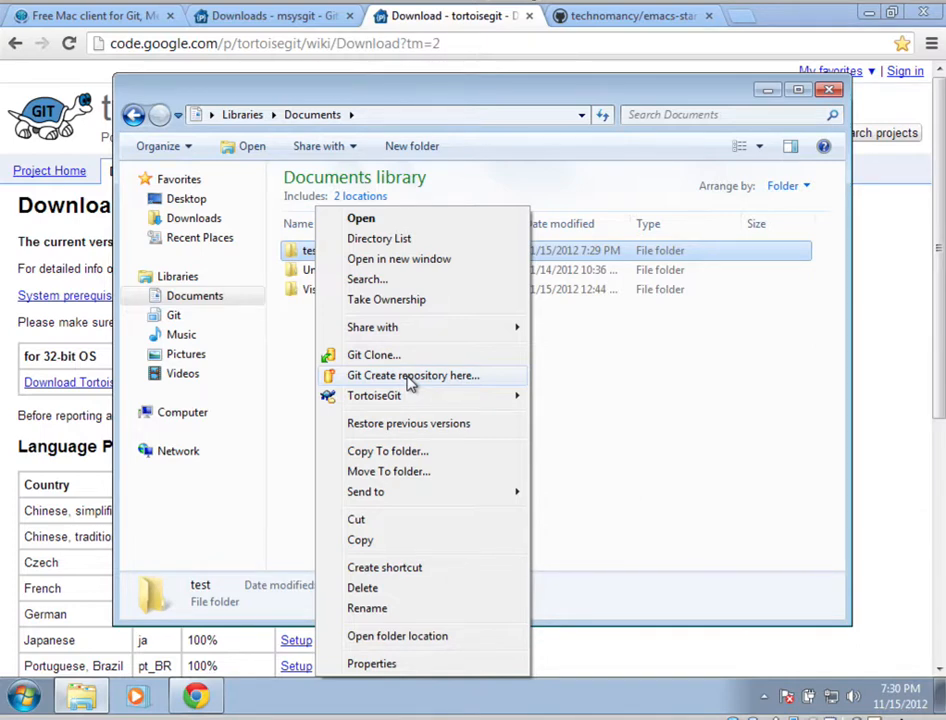
mouse_move(408, 380)
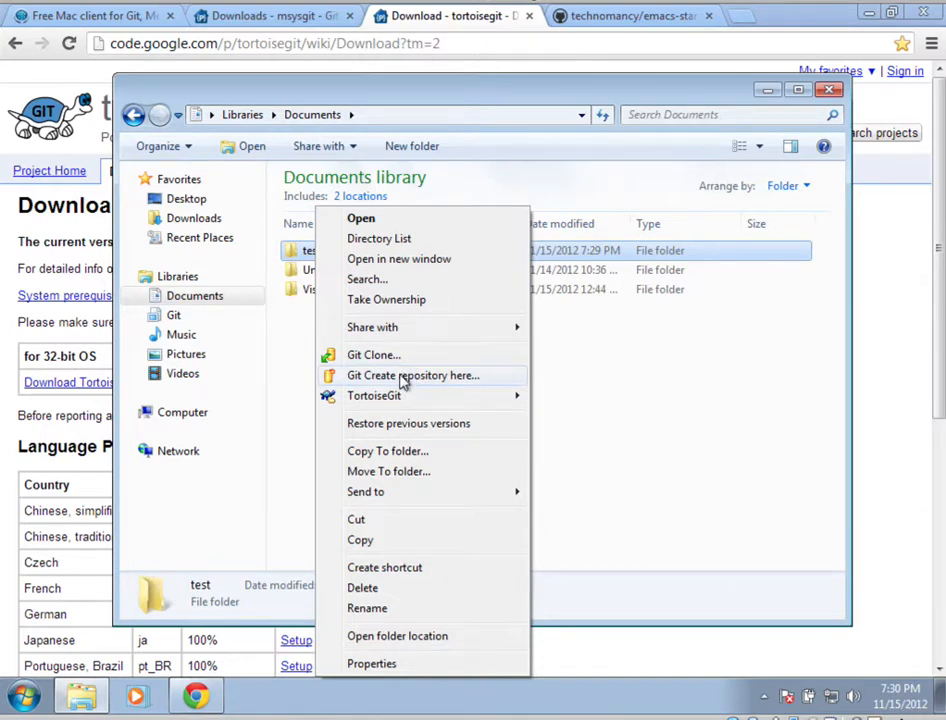
click(412, 376)
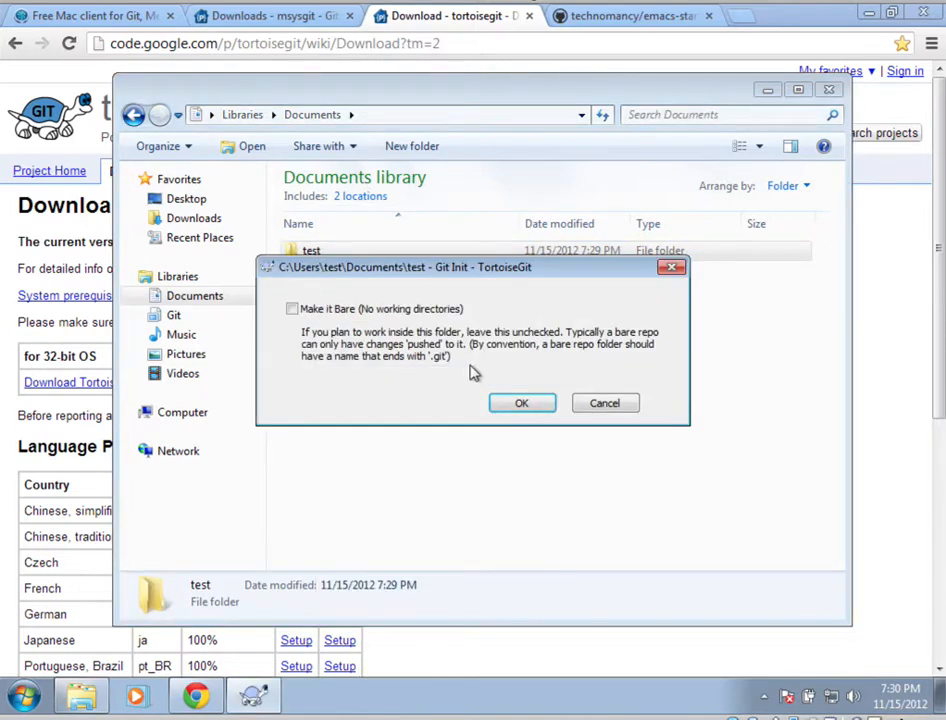
click(520, 402)
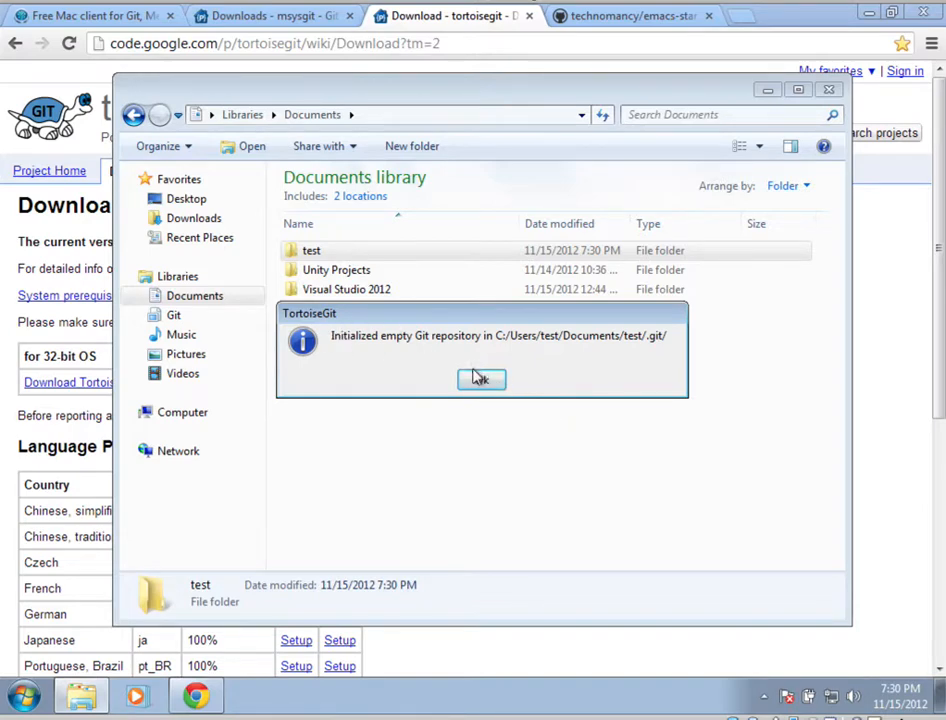
click(480, 378)
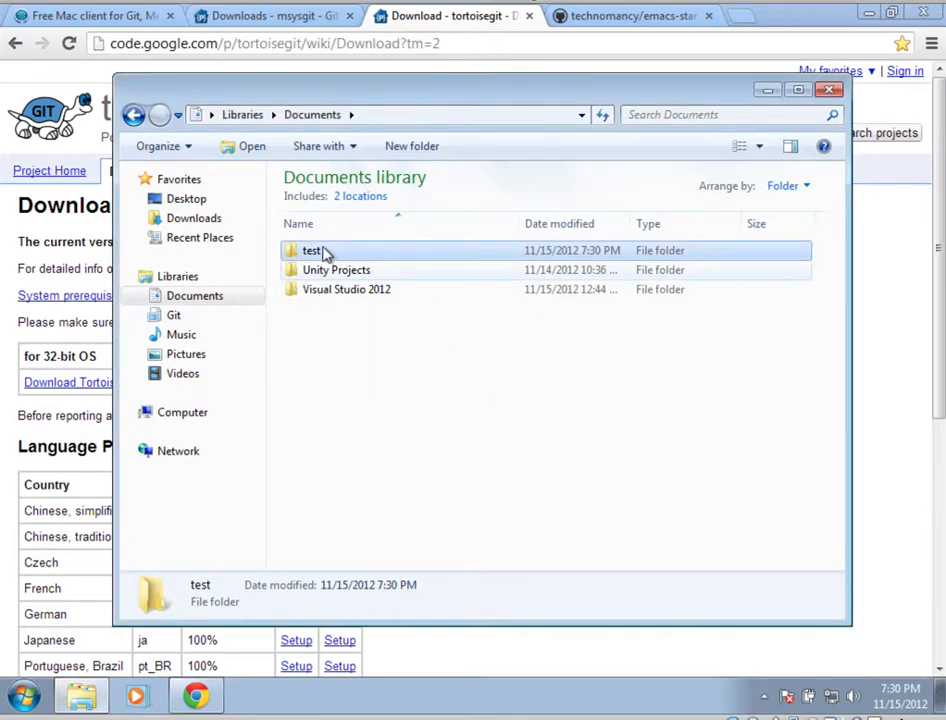
Create an empty text document named code inside the test folder
double_click(312, 250)
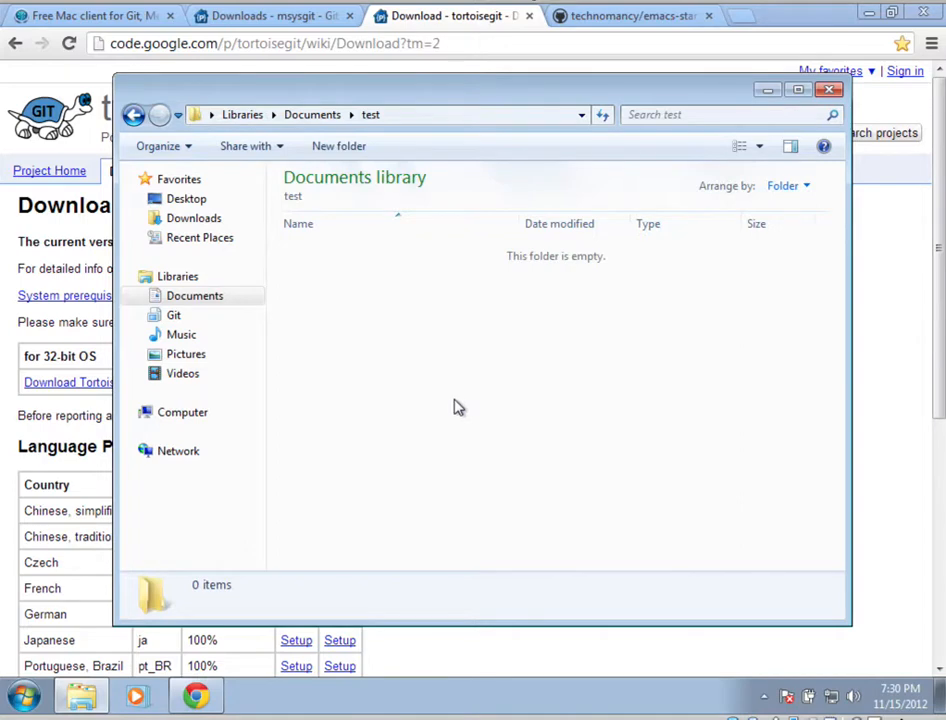
right_click(460, 408)
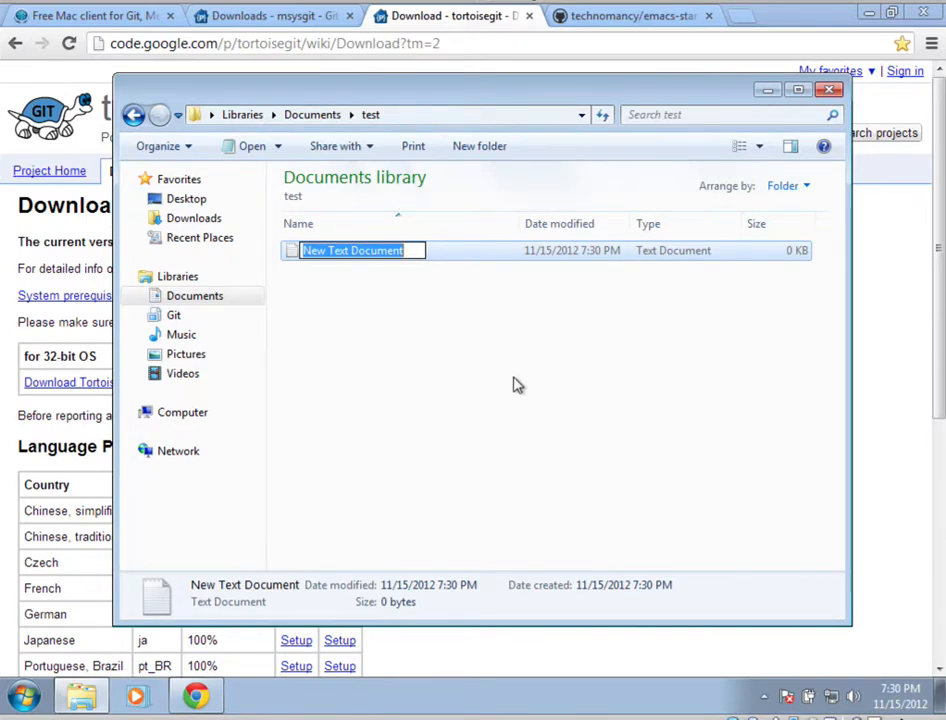
text(code)
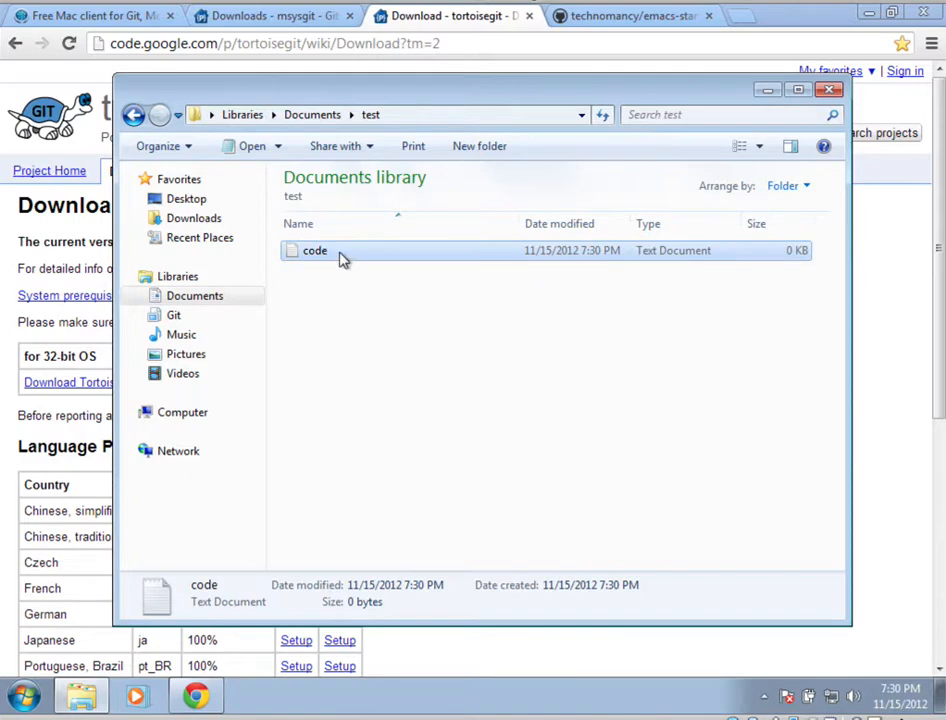
Add code.txt to version control via TortoiseGit Add
right_click(316, 250)
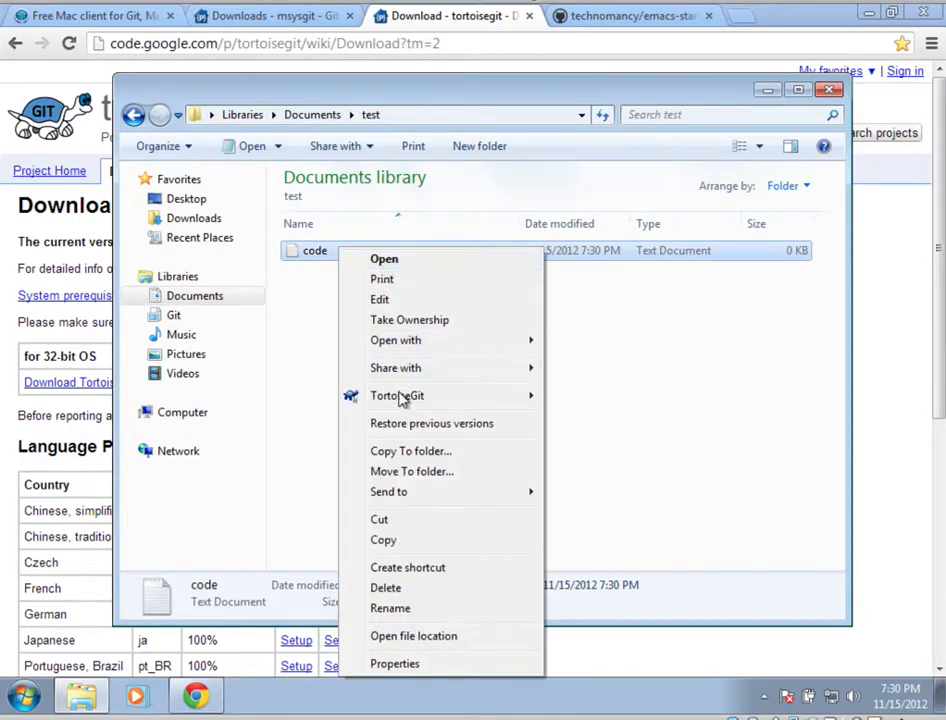
mouse_move(396, 396)
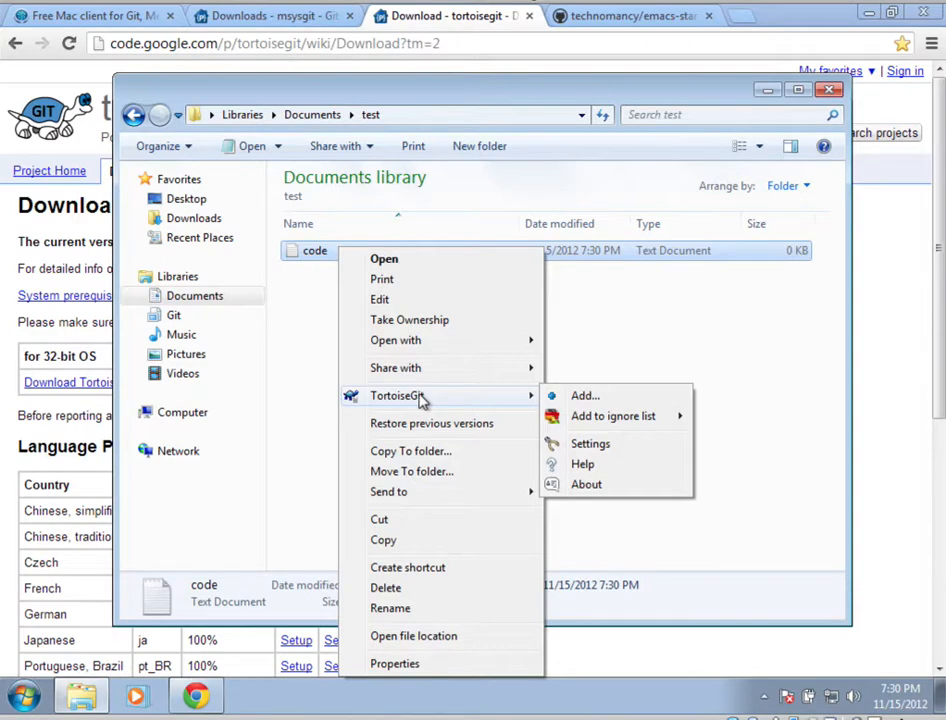
mouse_move(600, 402)
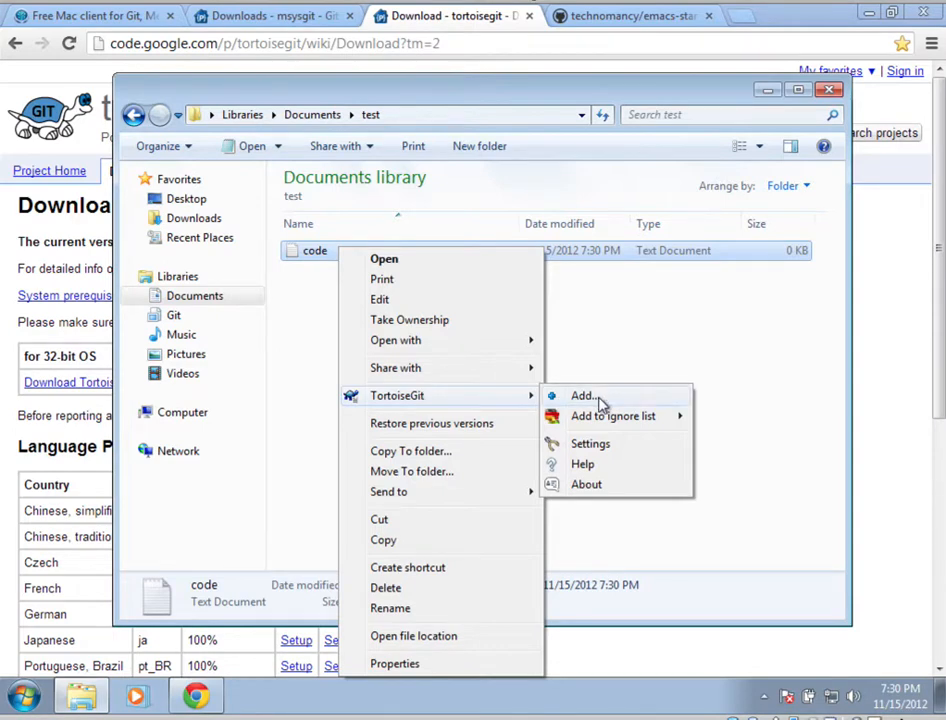
click(584, 396)
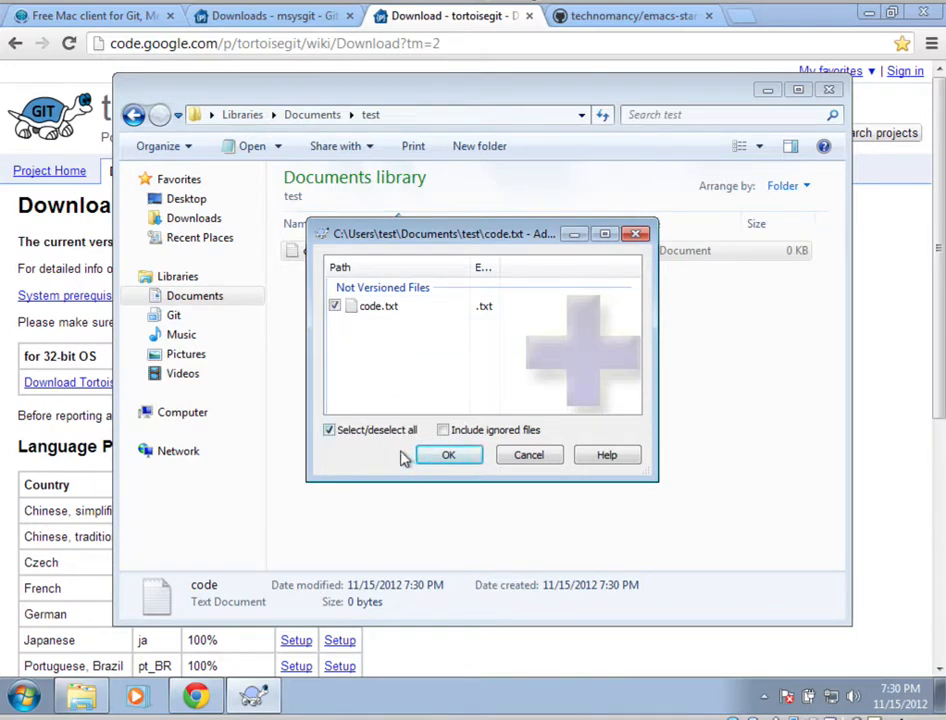
click(448, 454)
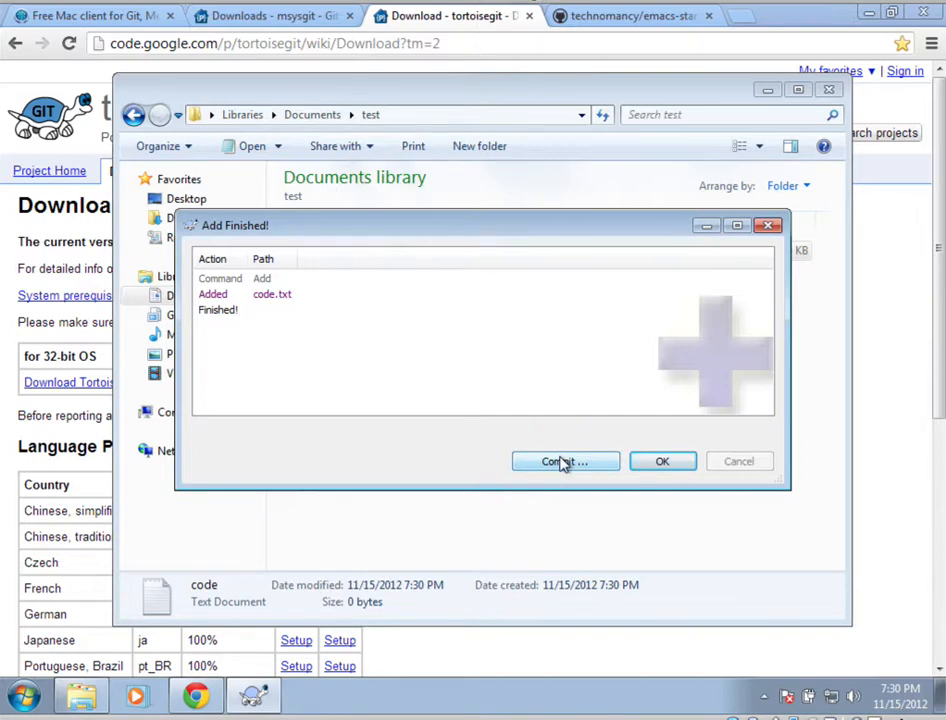
Enter the commit message "added the code" and keep code.txt checked for the commit
click(662, 460)
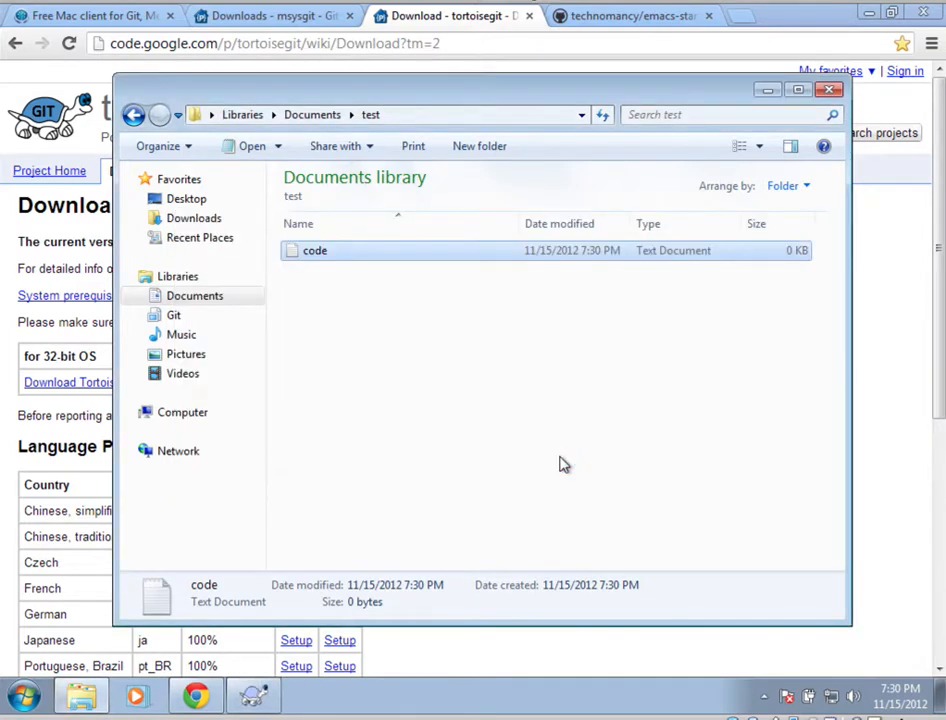
mouse_move(674, 492)
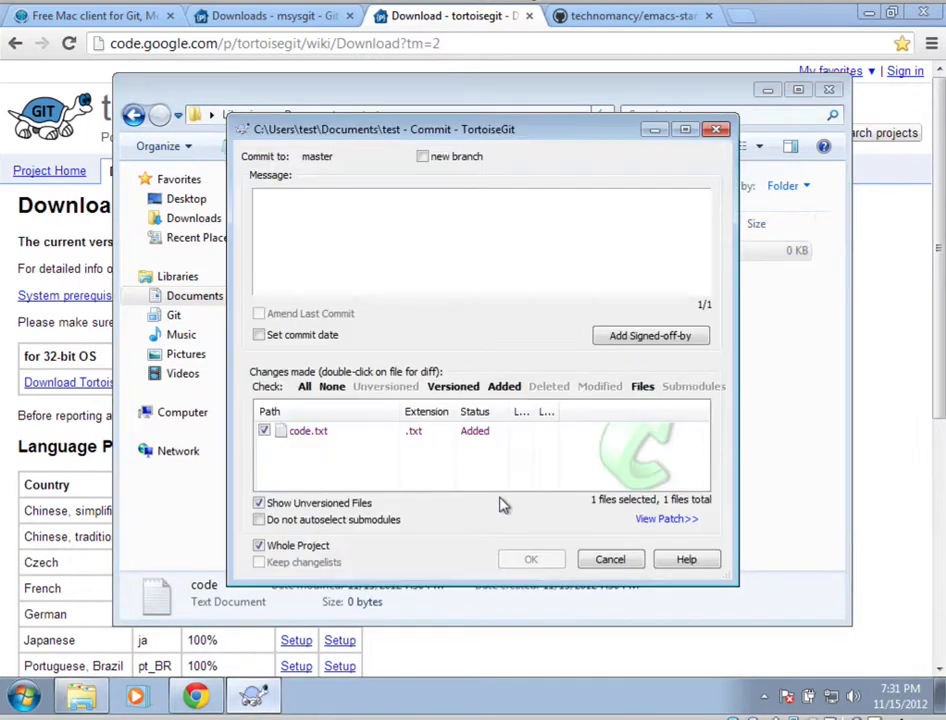
mouse_move(418, 332)
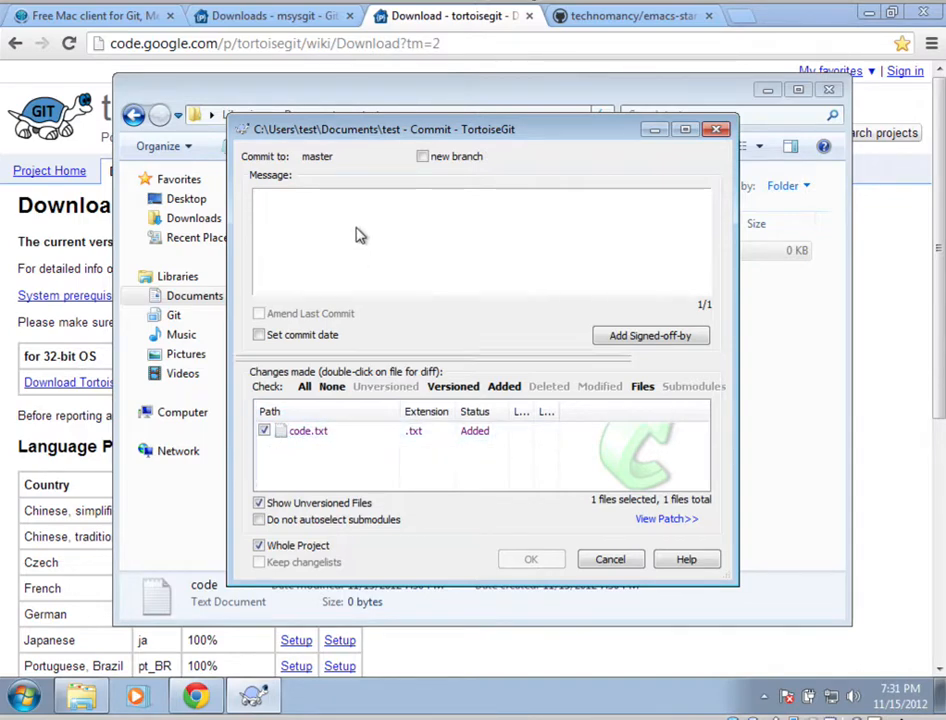
click(356, 228)
text(added the code)
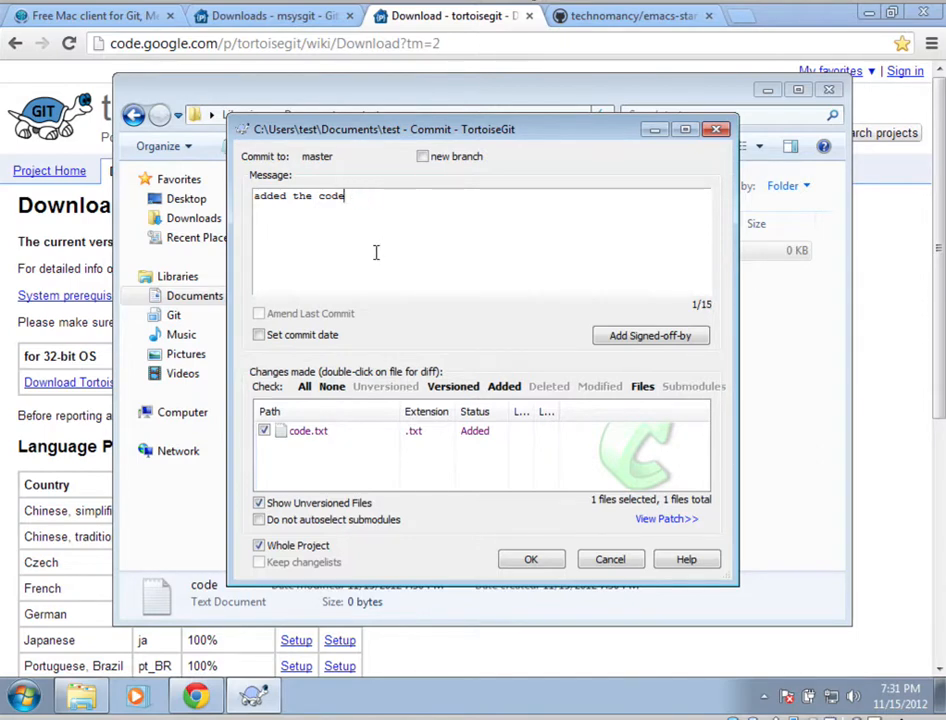
click(320, 430)
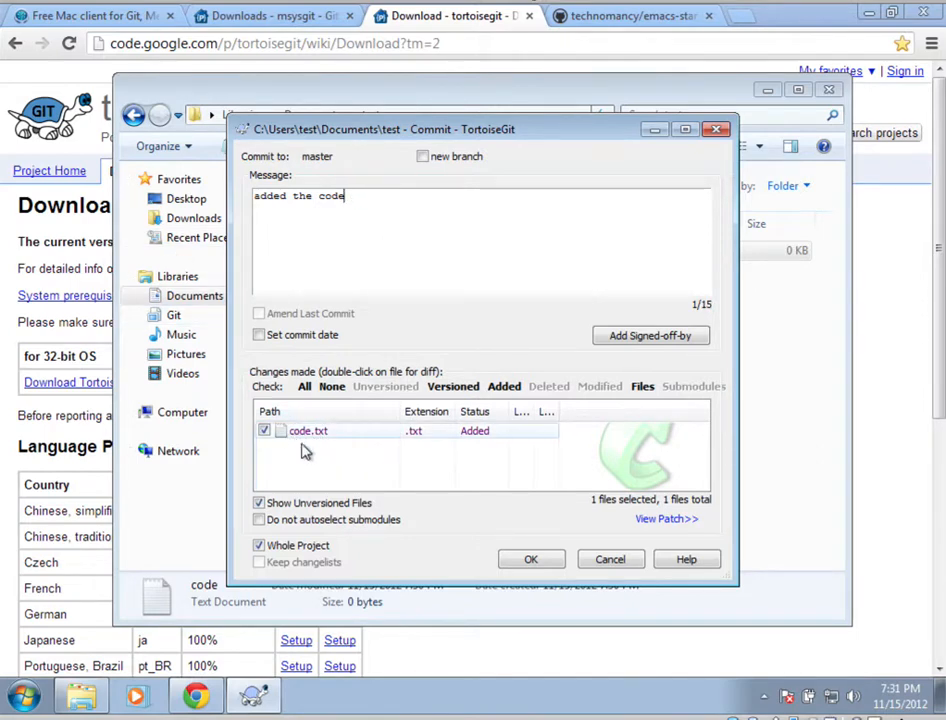
click(264, 430)
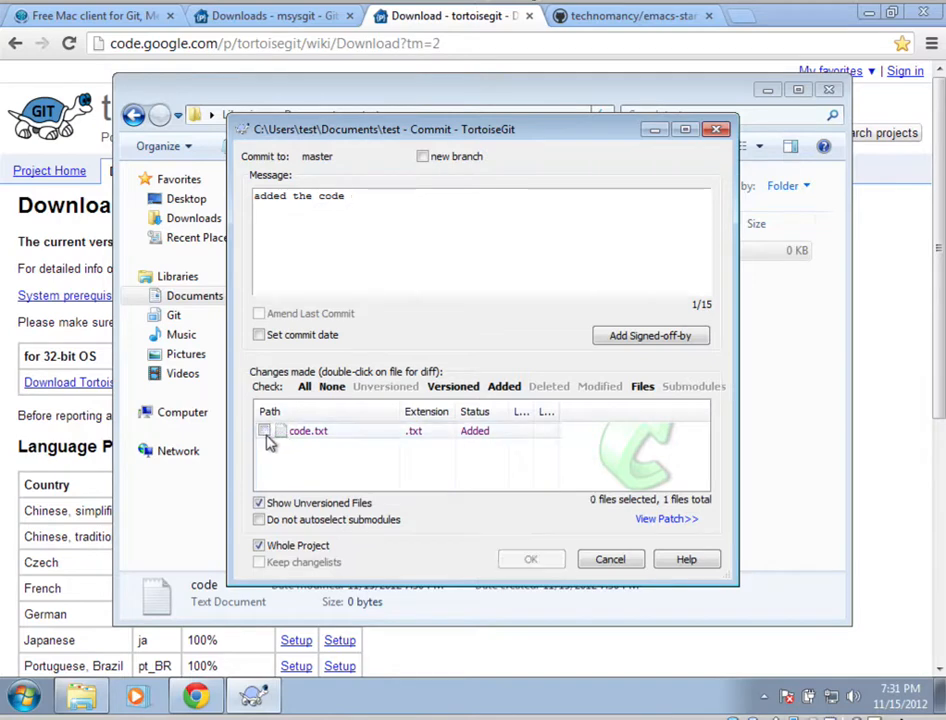
click(264, 432)
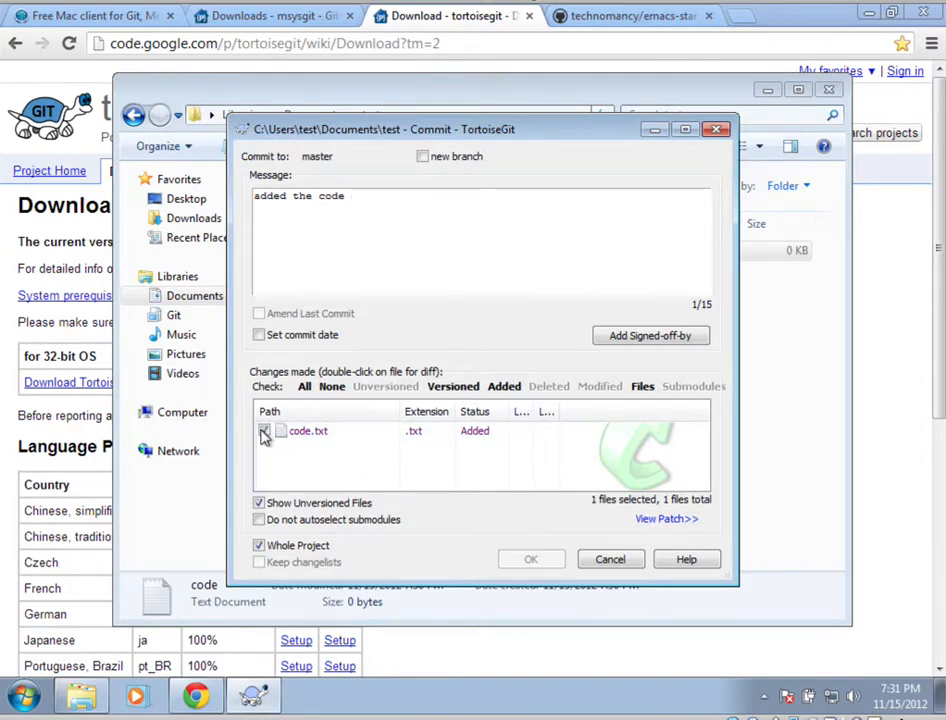
click(264, 430)
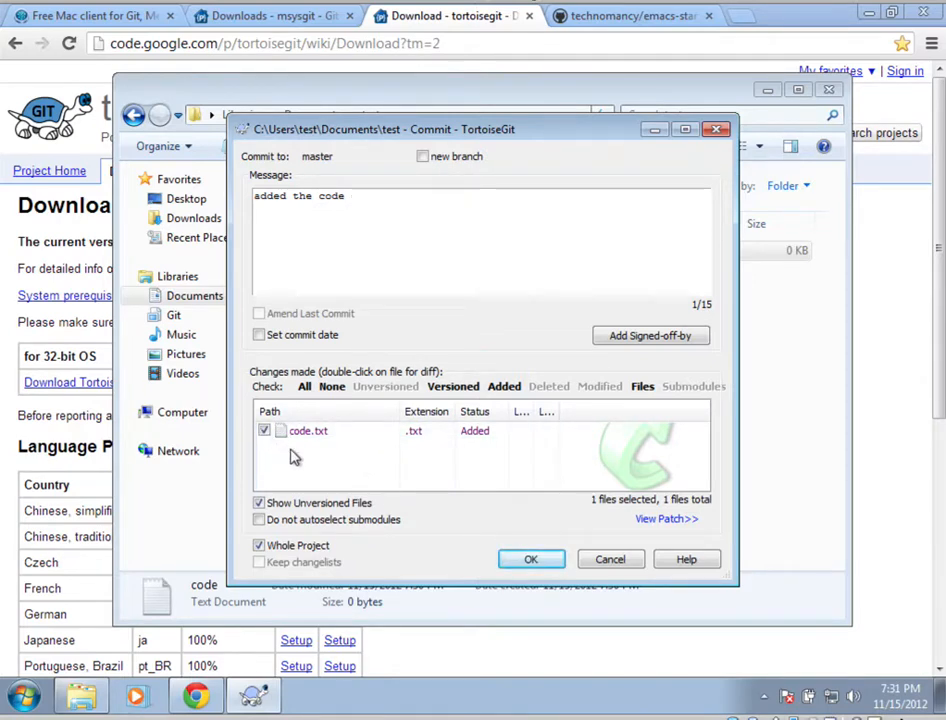
mouse_move(276, 470)
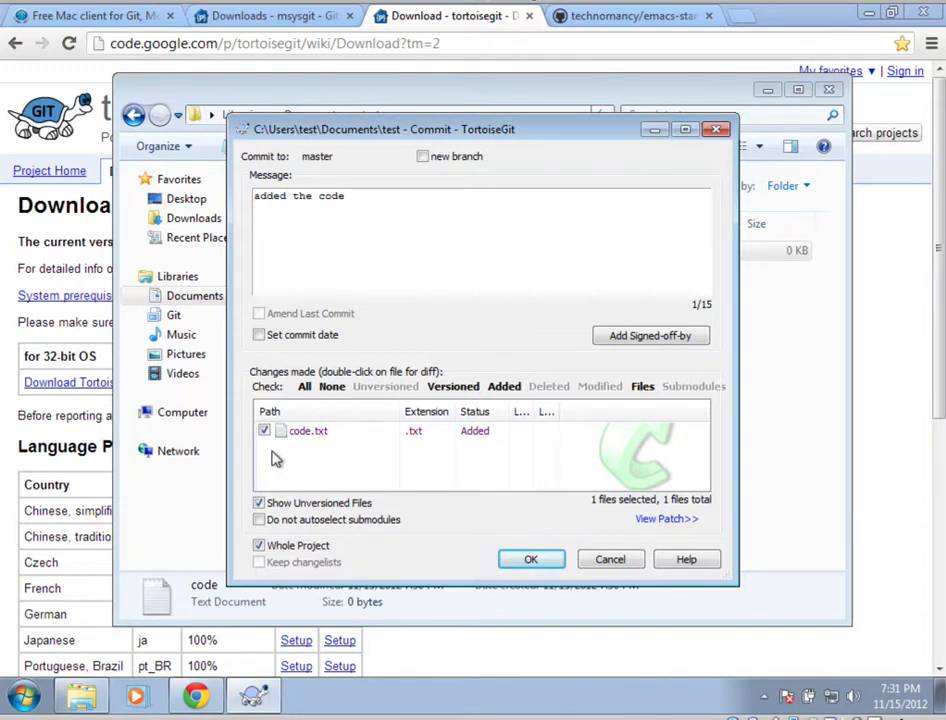
mouse_move(304, 476)
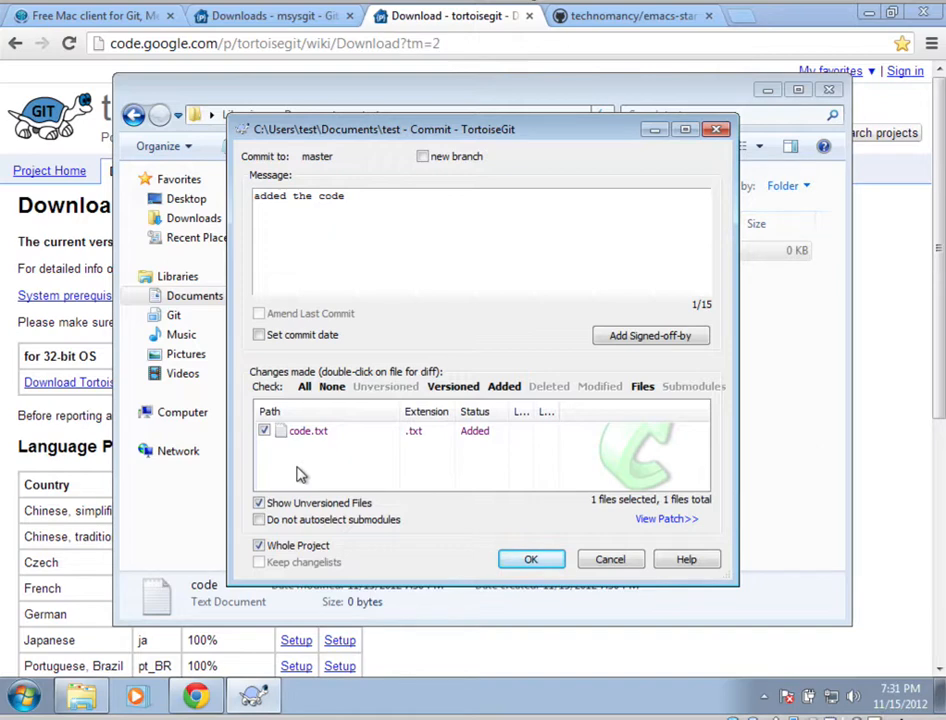
mouse_move(336, 444)
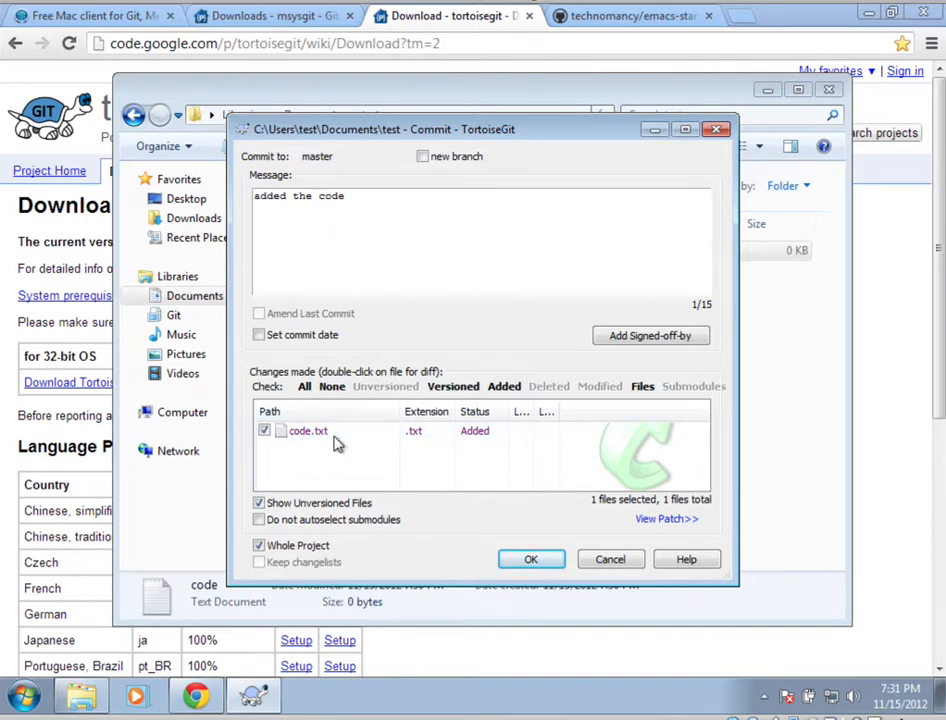
mouse_move(310, 430)
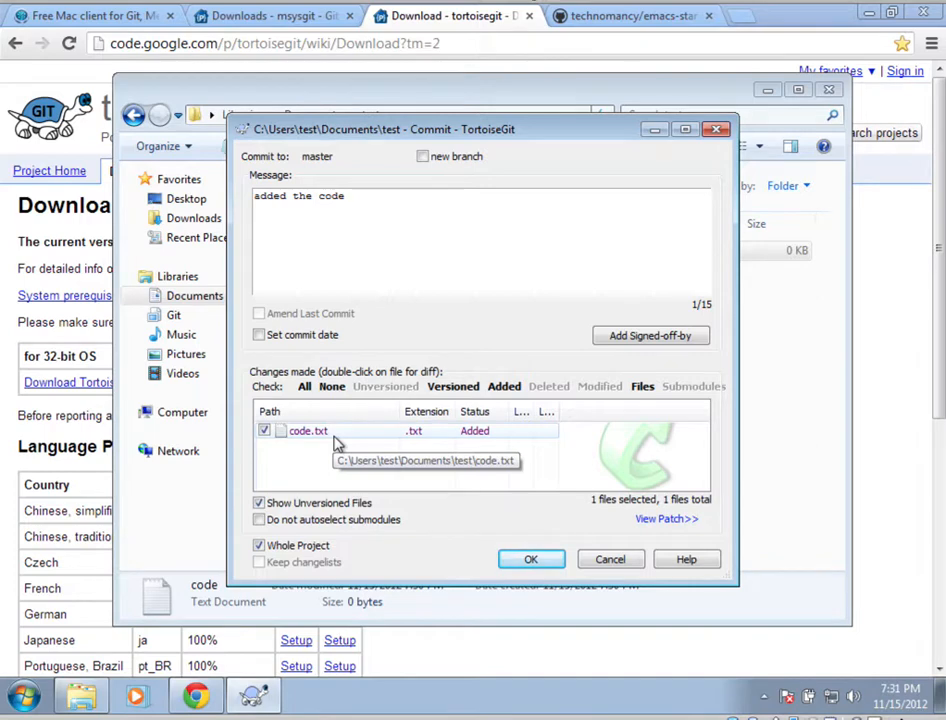
mouse_move(276, 466)
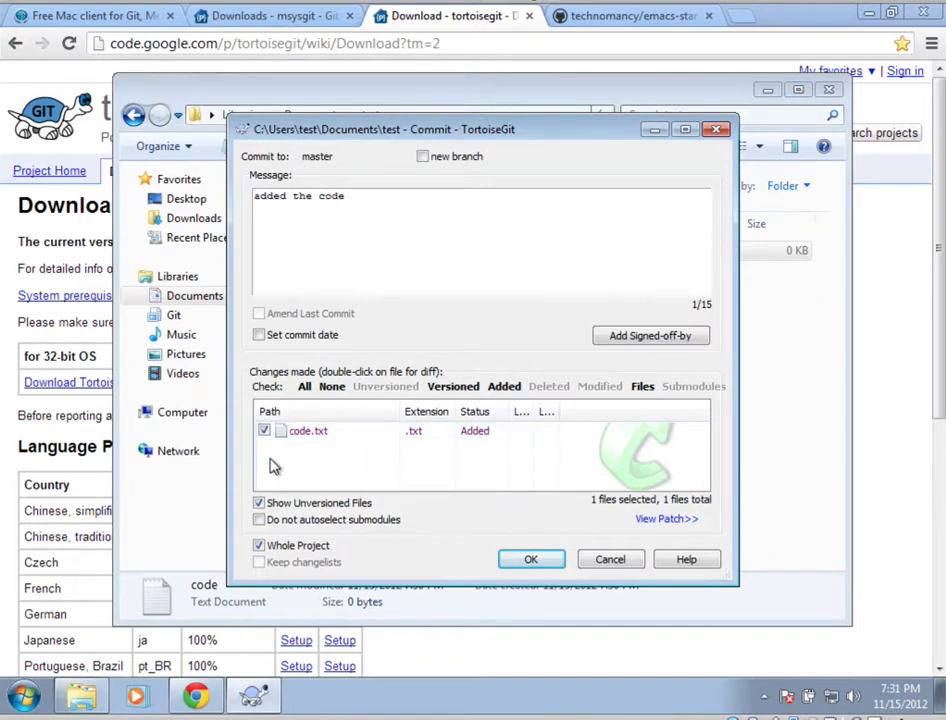
mouse_move(272, 462)
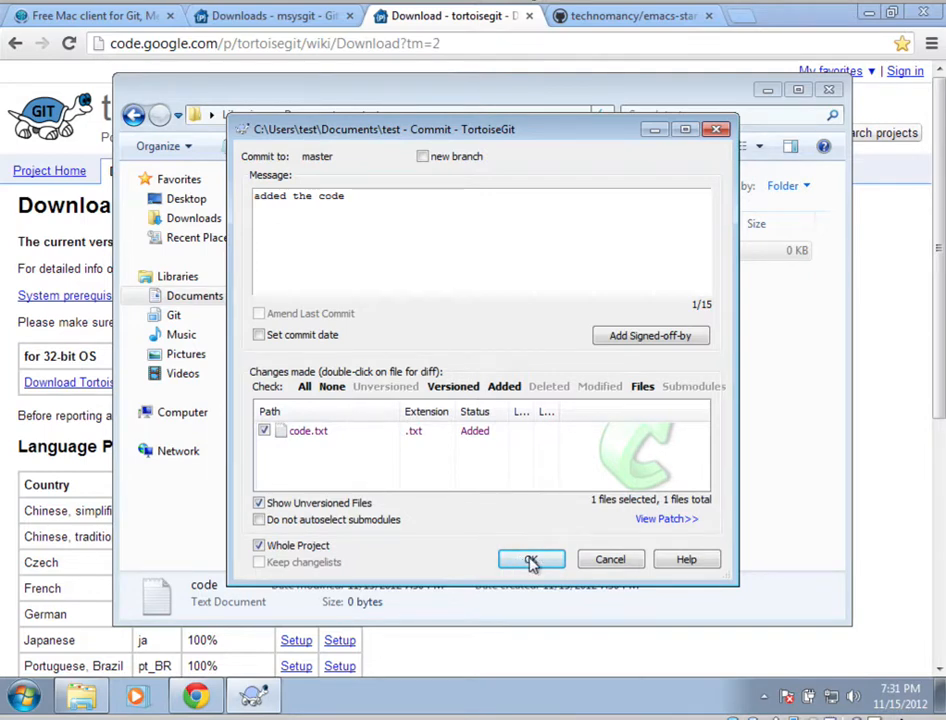
Commit code.txt to master as "added the code" and close the success report
click(532, 560)
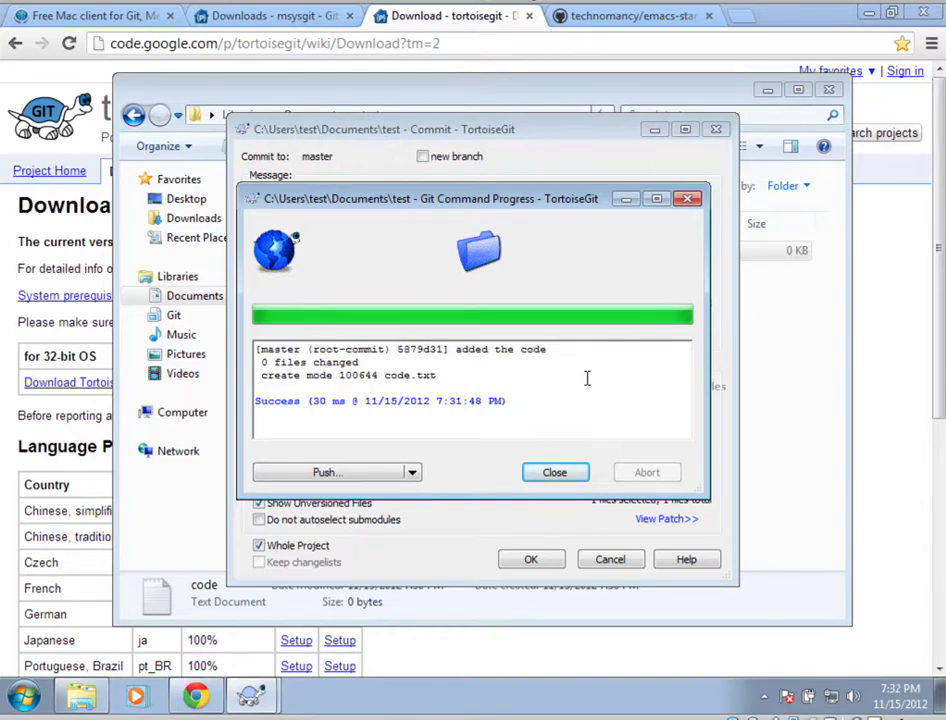
mouse_move(368, 484)
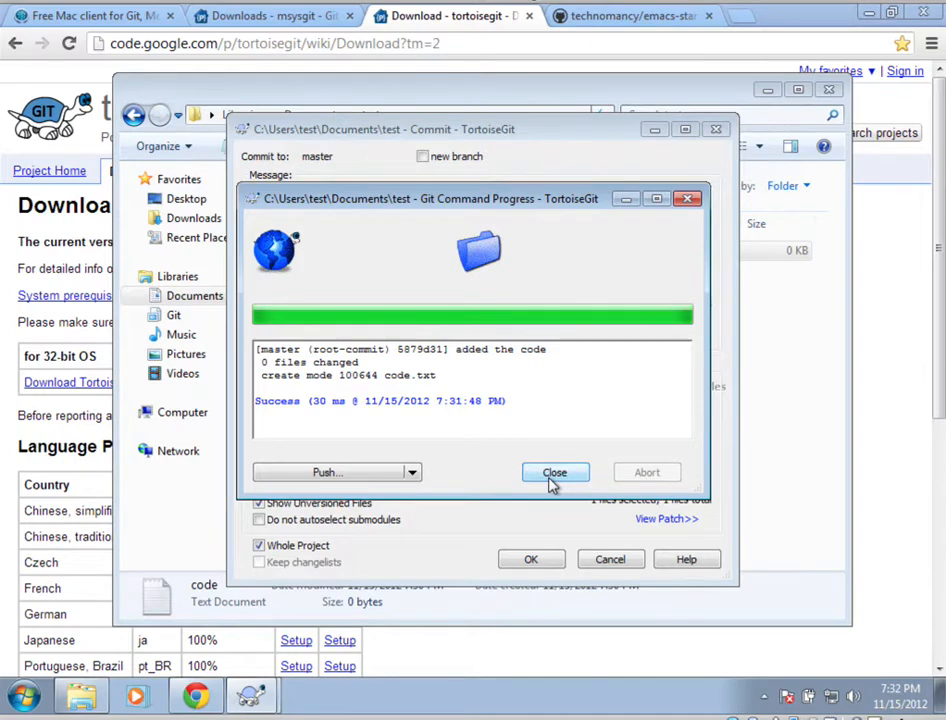
click(554, 472)
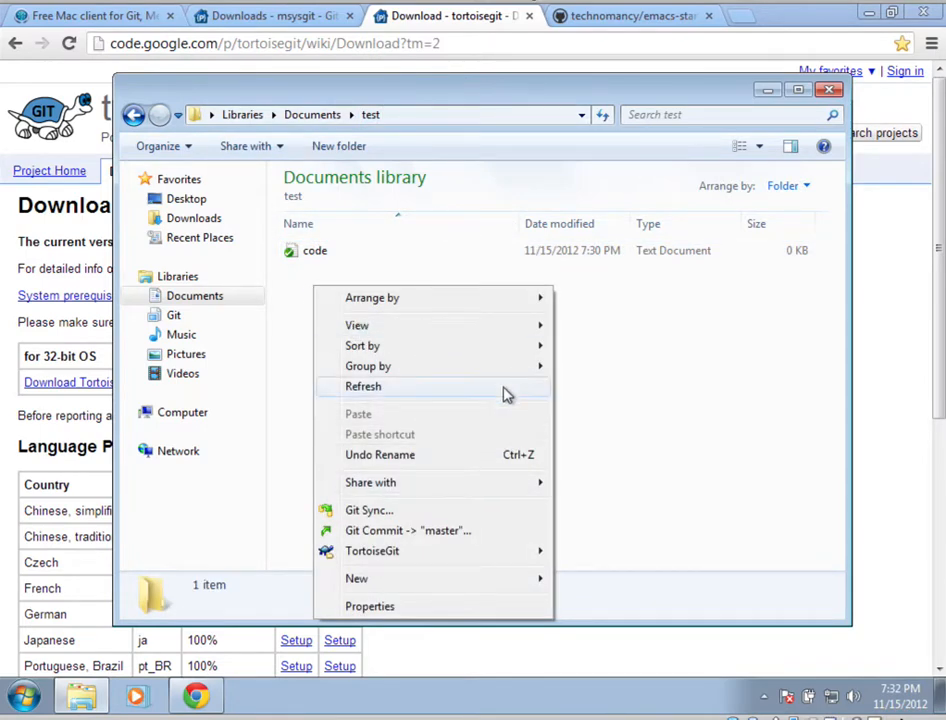
mouse_move(444, 592)
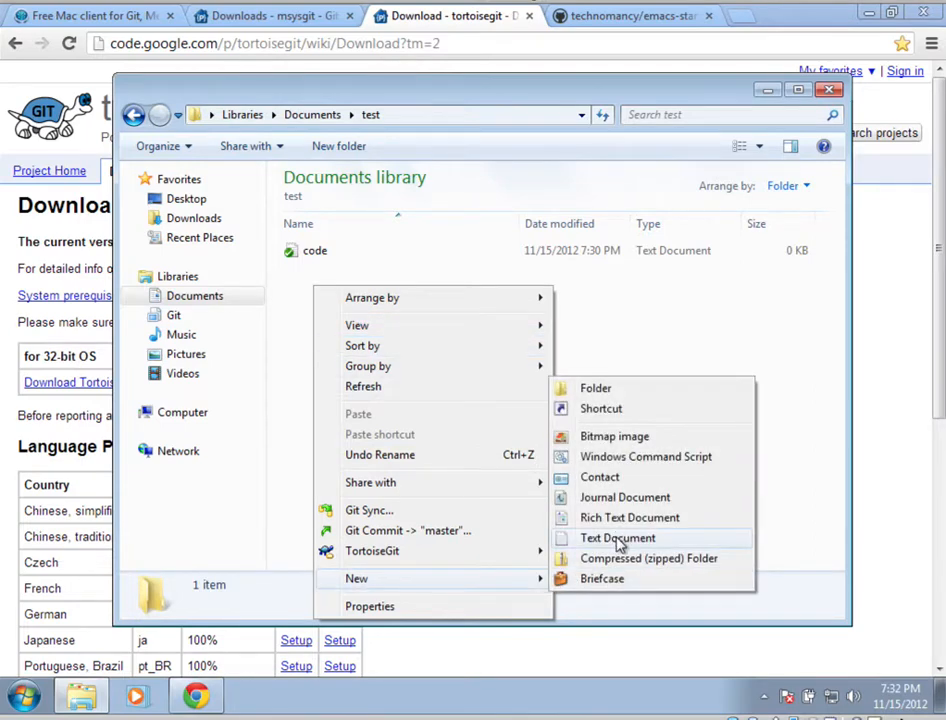
Create a new empty text document named localsetting in the test folder
click(616, 538)
text(localsetting)
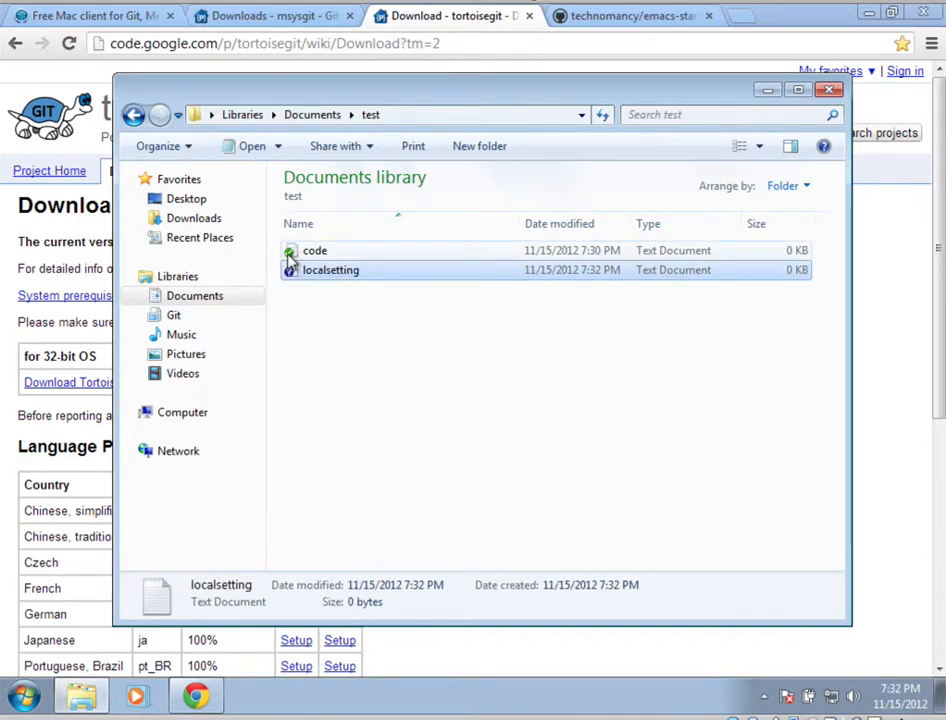
mouse_move(316, 250)
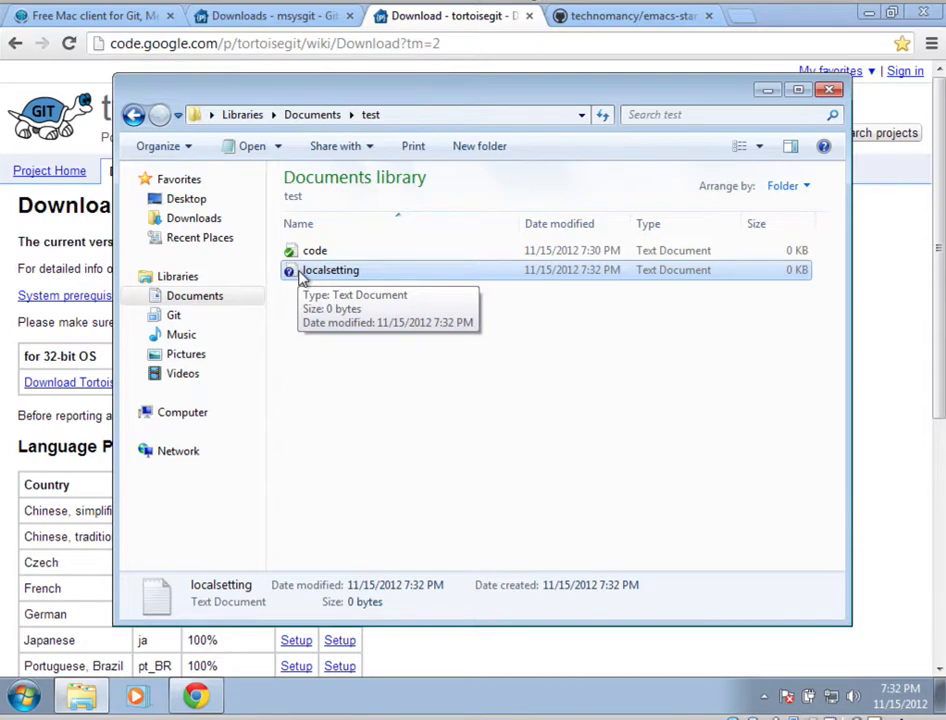
Add localsetting.txt by exact name to a new .gitignore in the repository root
right_click(330, 270)
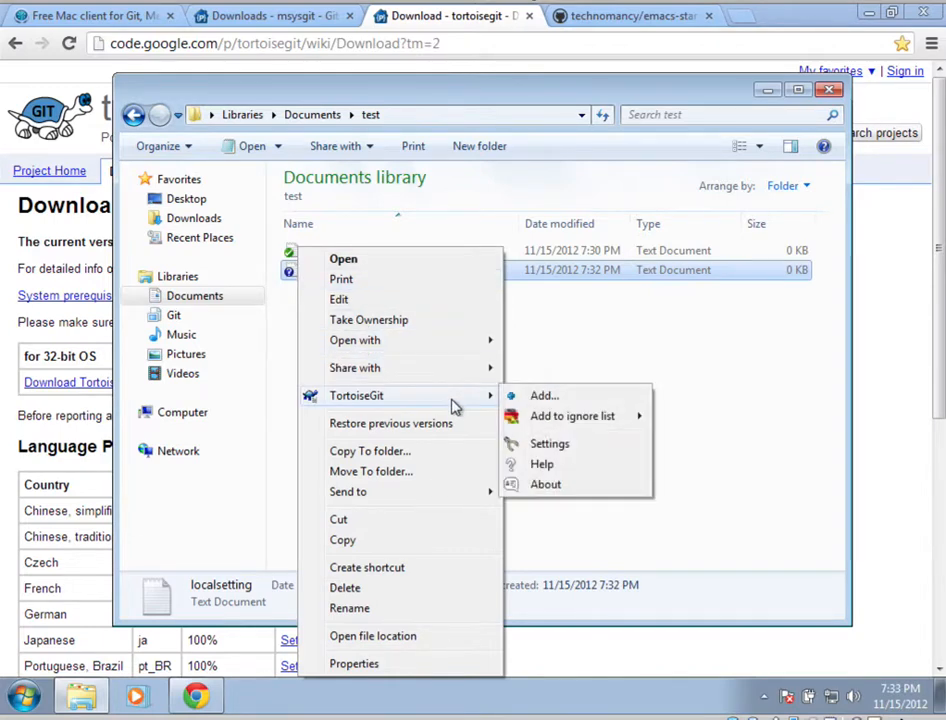
mouse_move(572, 416)
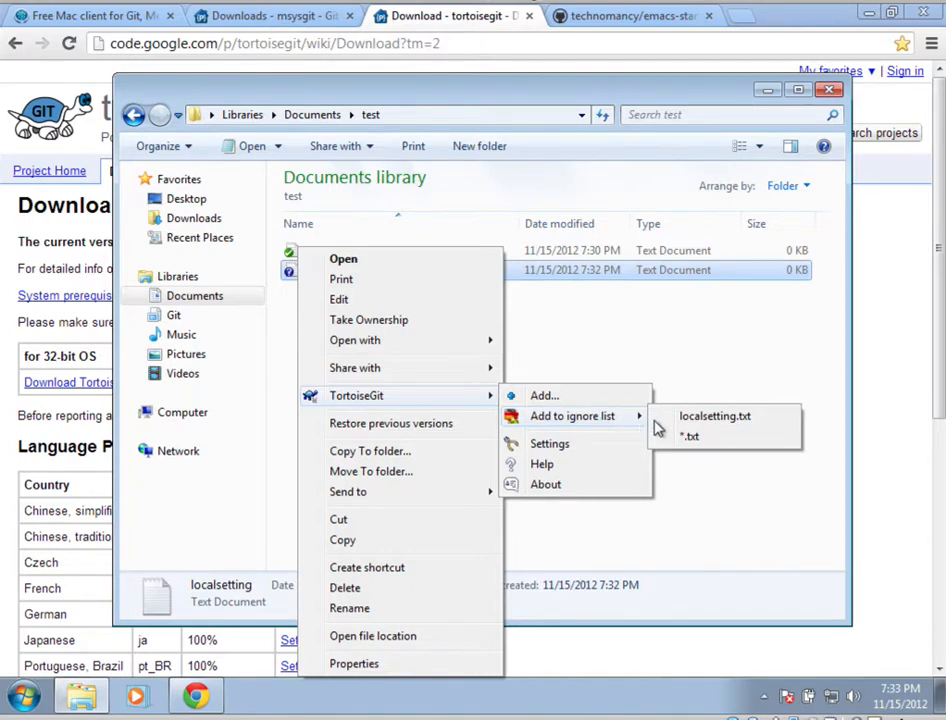
mouse_move(704, 436)
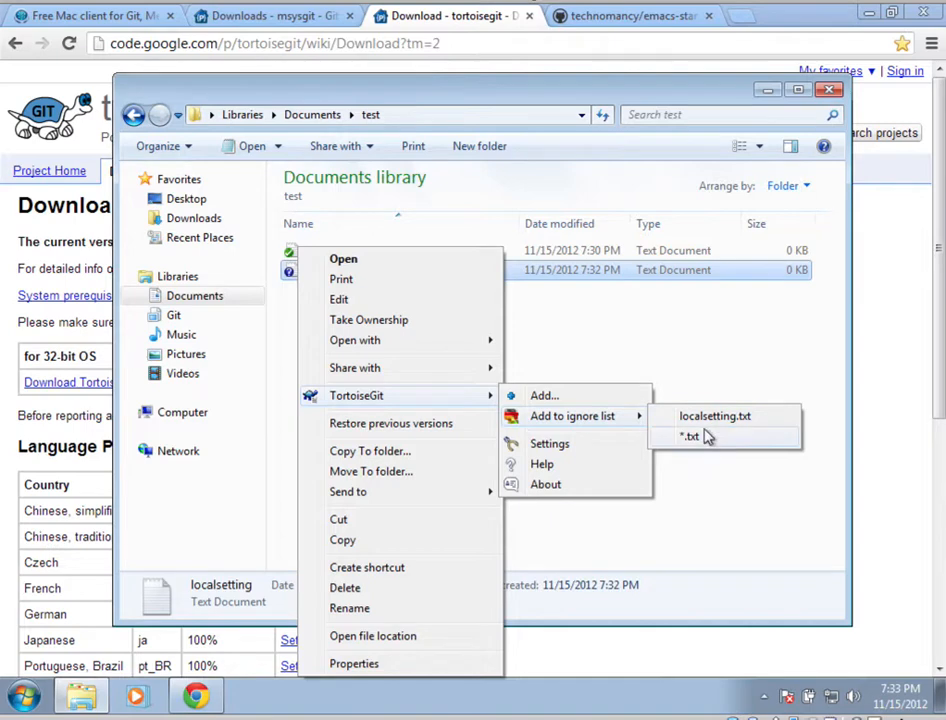
mouse_move(714, 416)
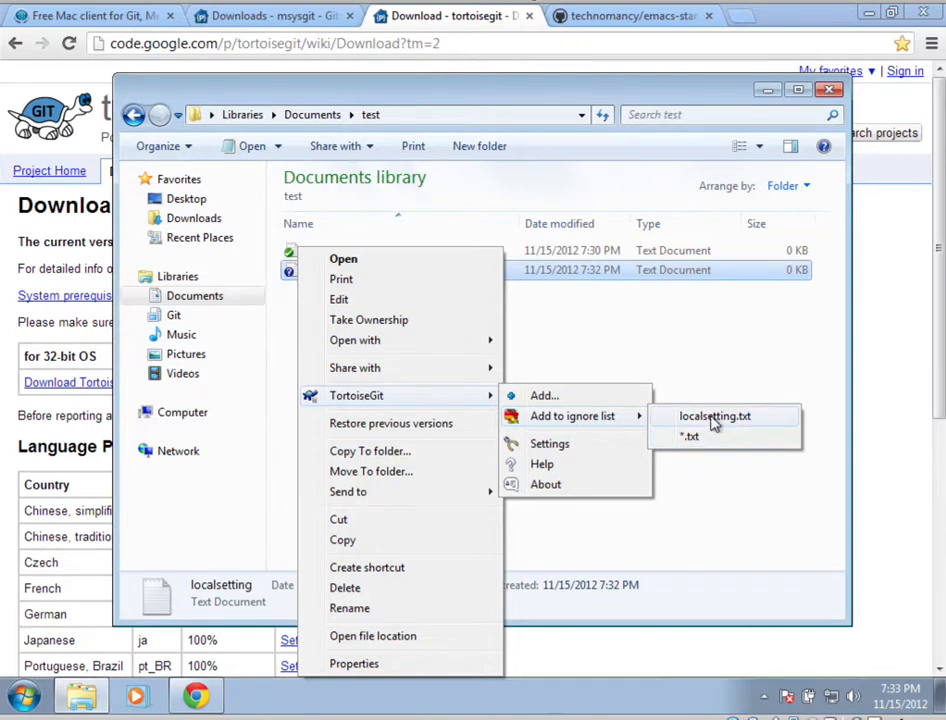
click(692, 436)
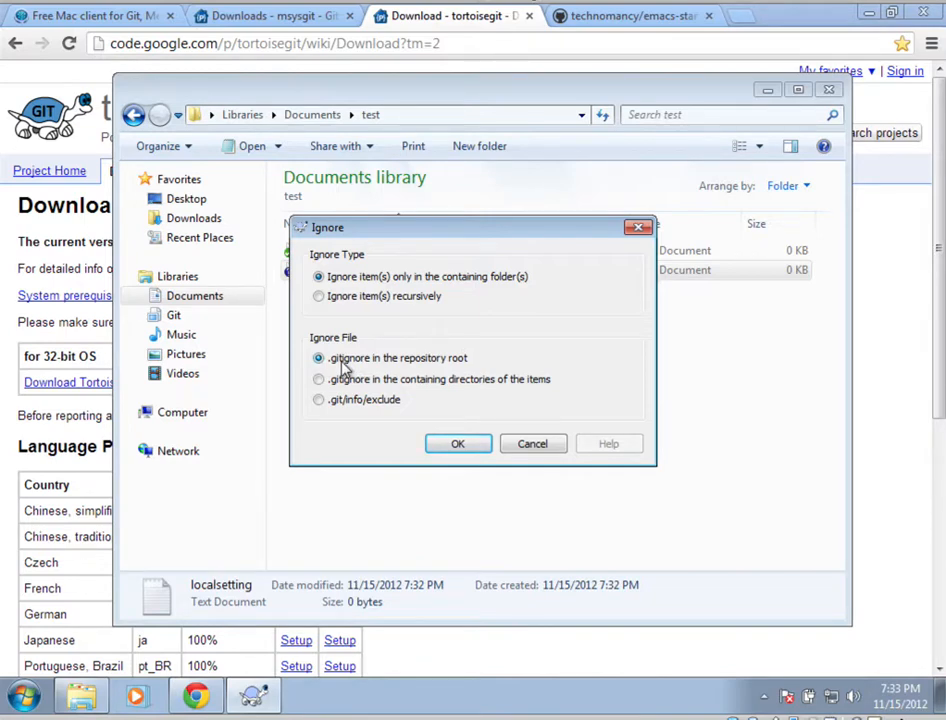
mouse_move(378, 314)
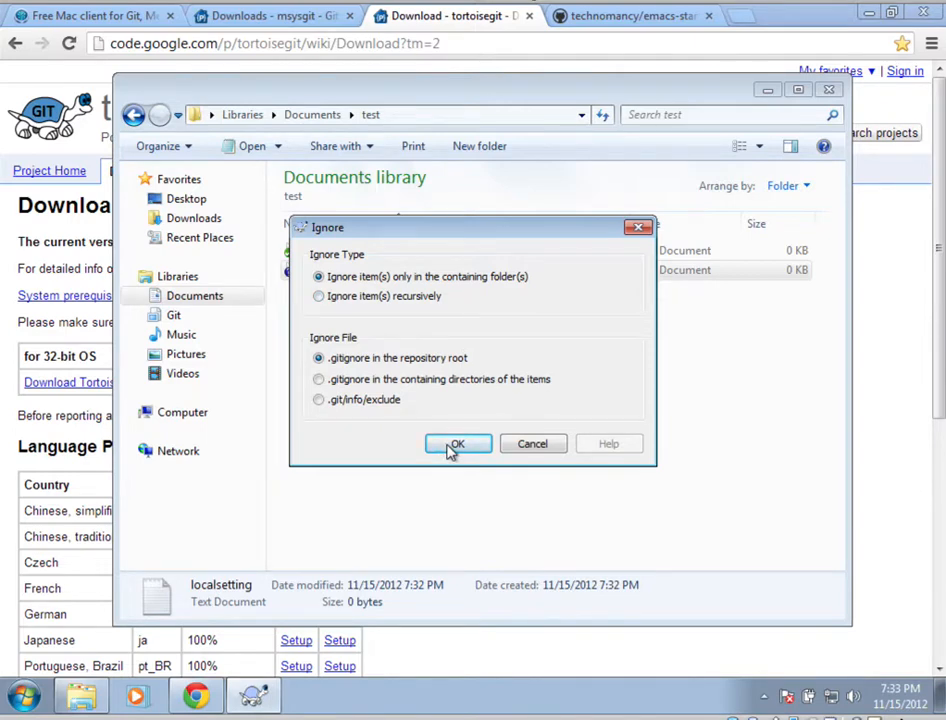
click(456, 444)
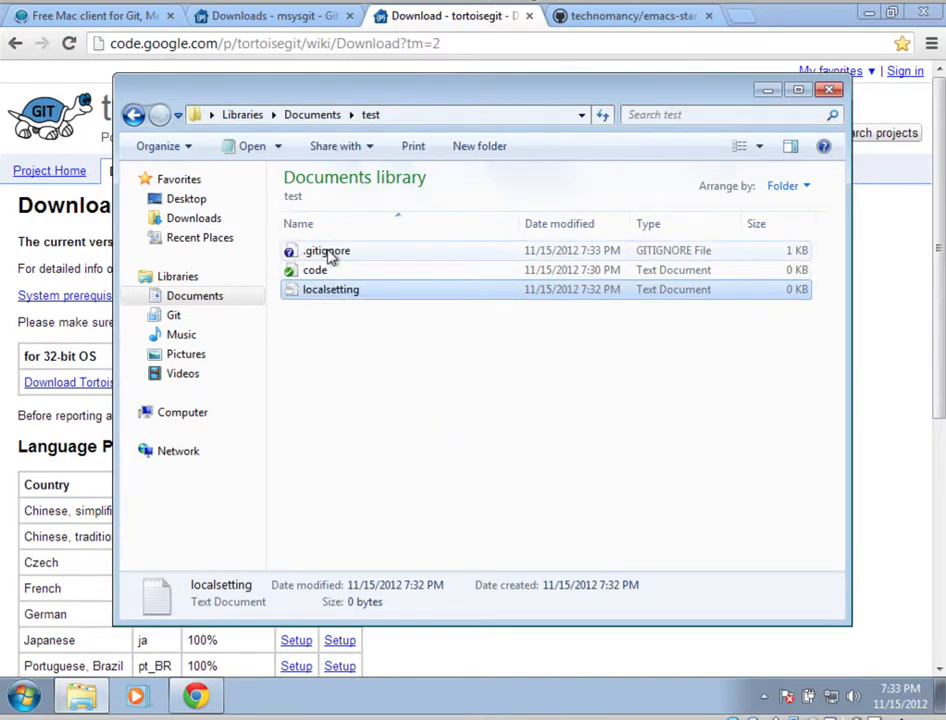
mouse_move(304, 252)
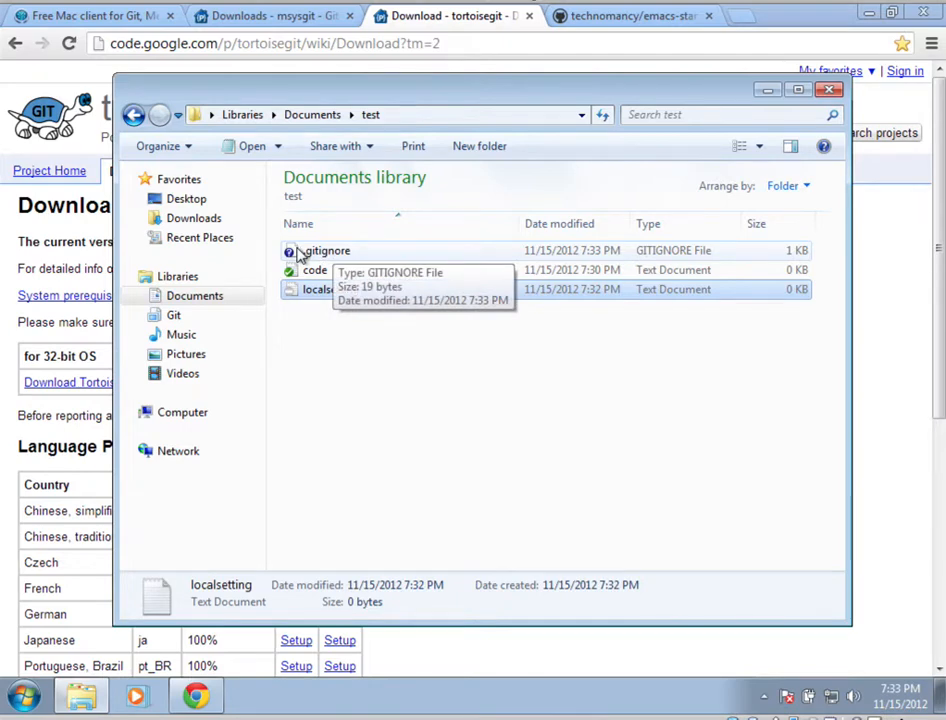
Select the code text file in the test folder
right_click(324, 250)
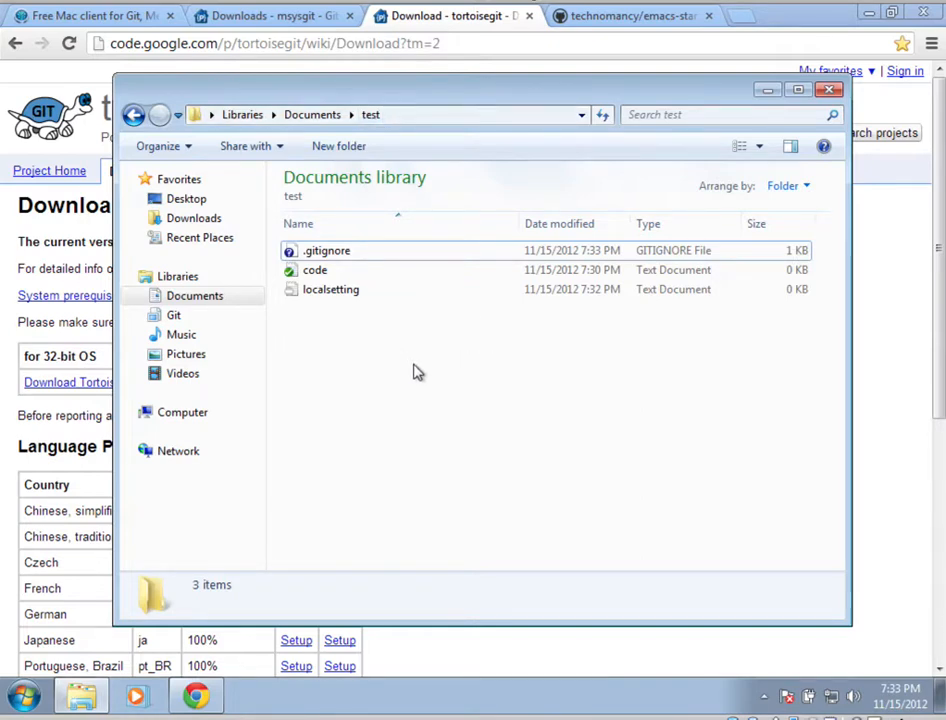
click(314, 270)
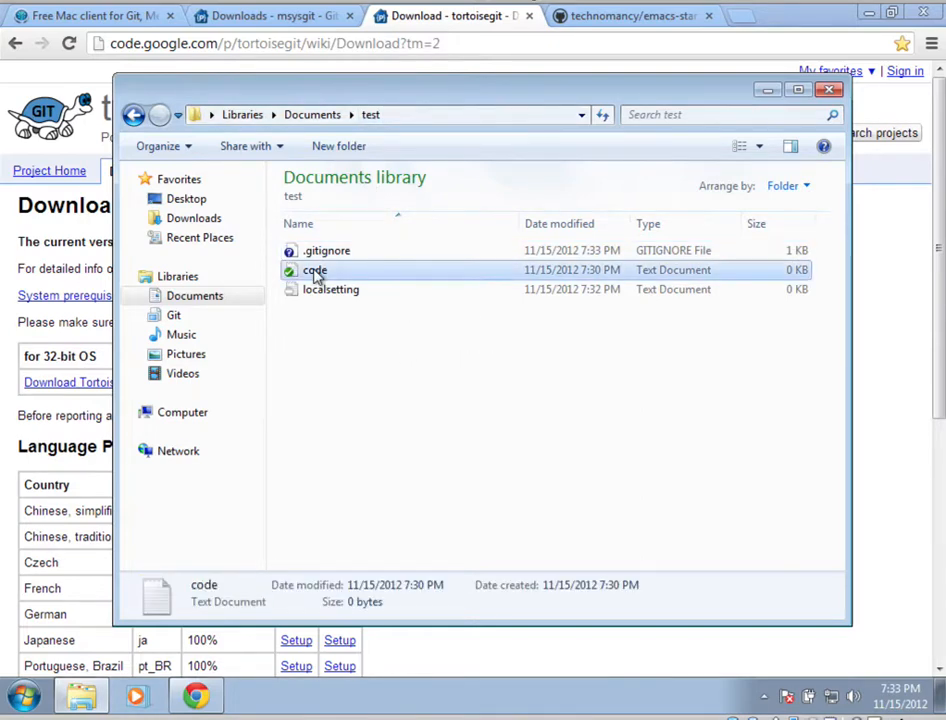
Edit code in Notepad, adding the line 'teh codes'
double_click(314, 270)
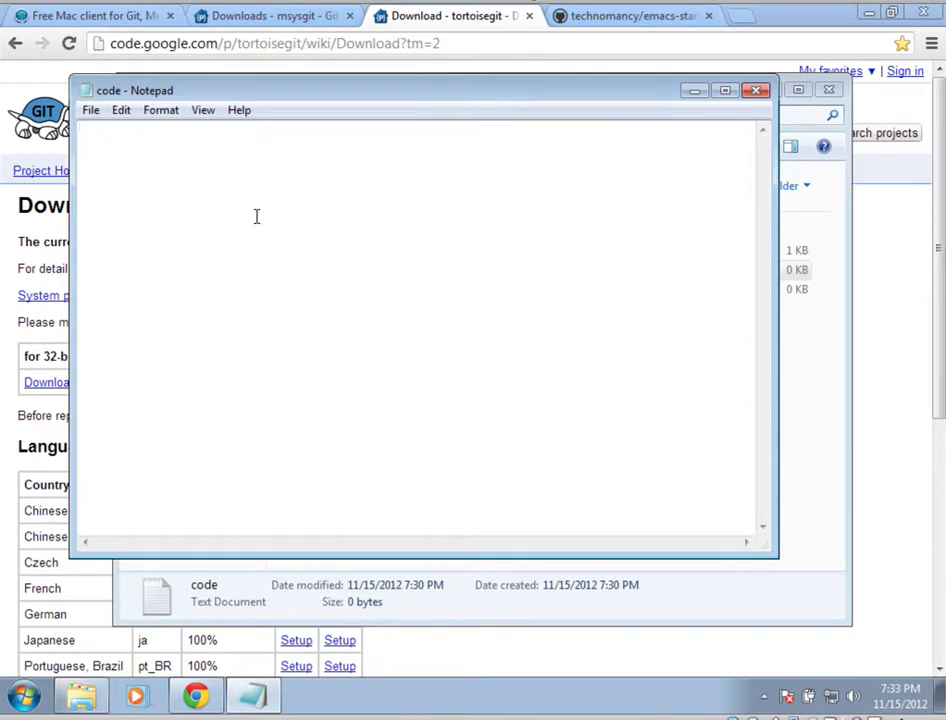
text(teh cod)
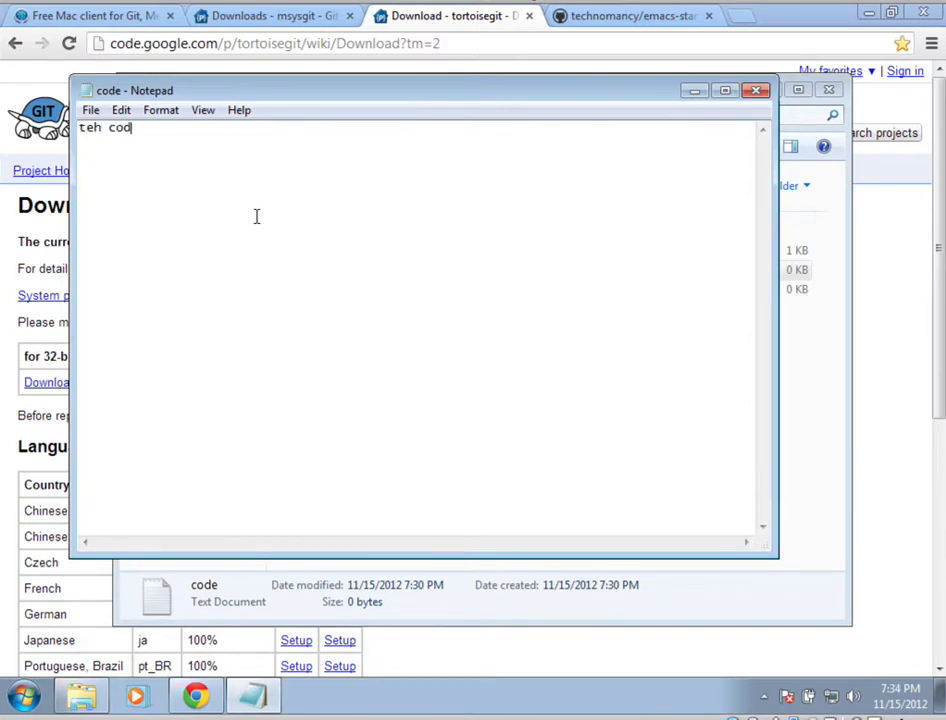
text(es)
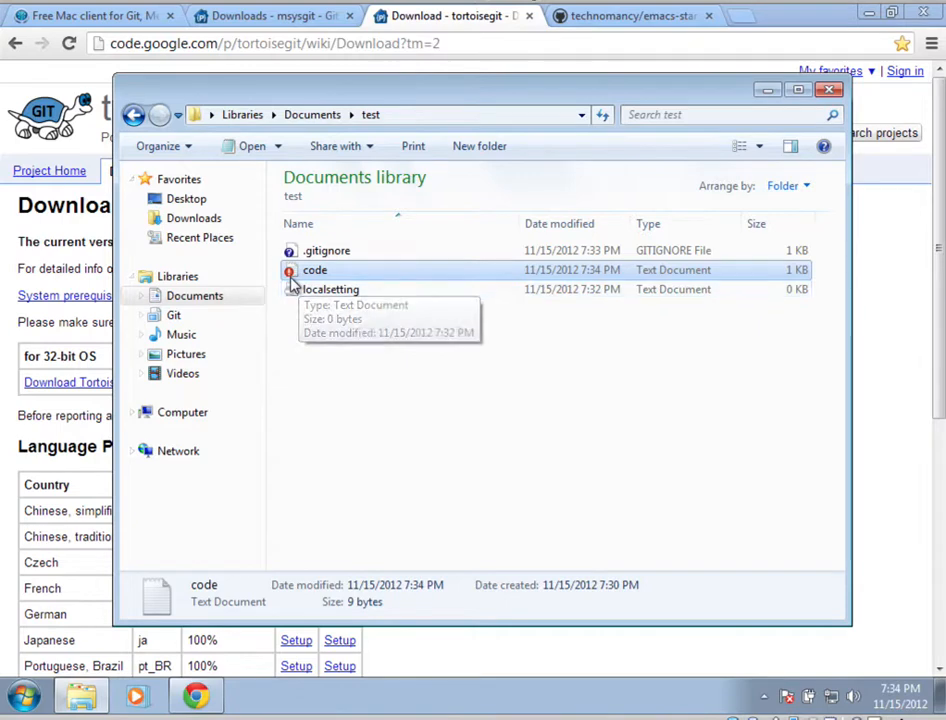
mouse_move(314, 270)
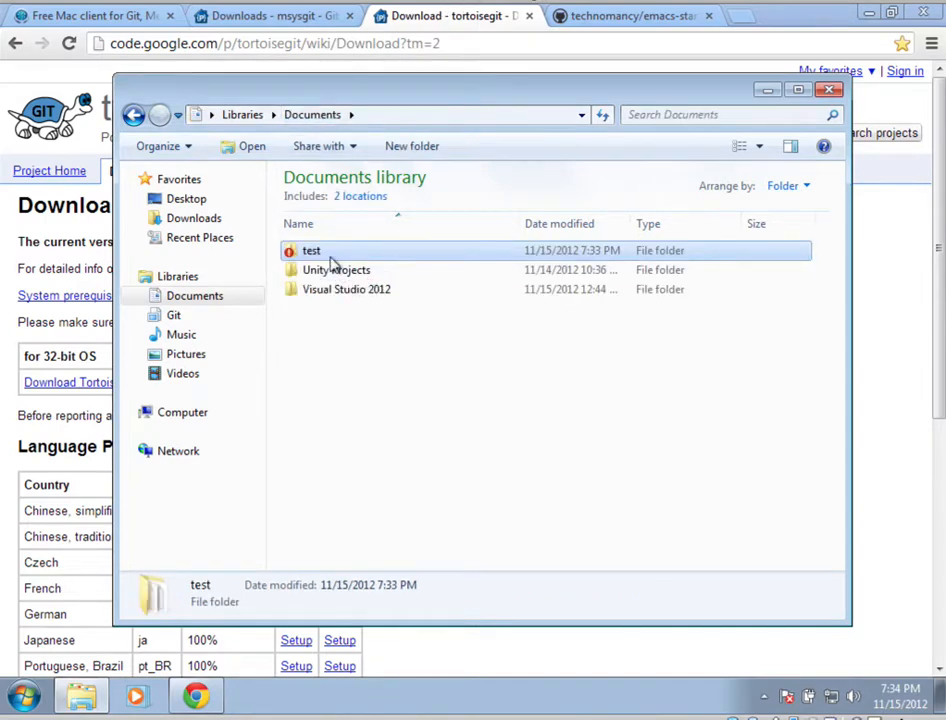
mouse_move(312, 252)
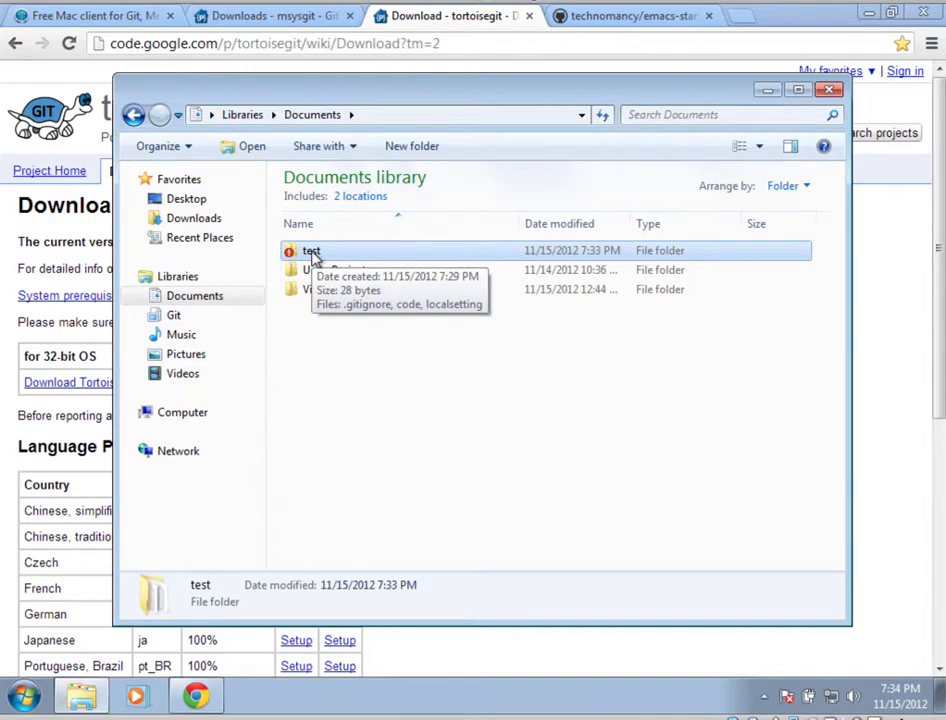
Start a commit of the test folder with message 'added code' and '*add gitignore'
right_click(312, 250)
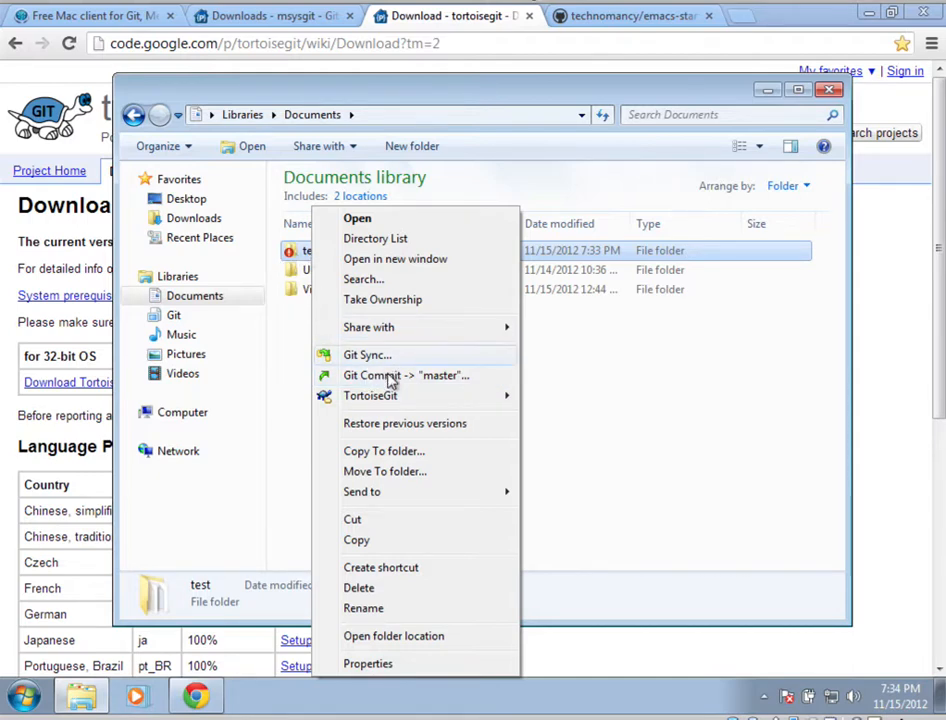
click(404, 376)
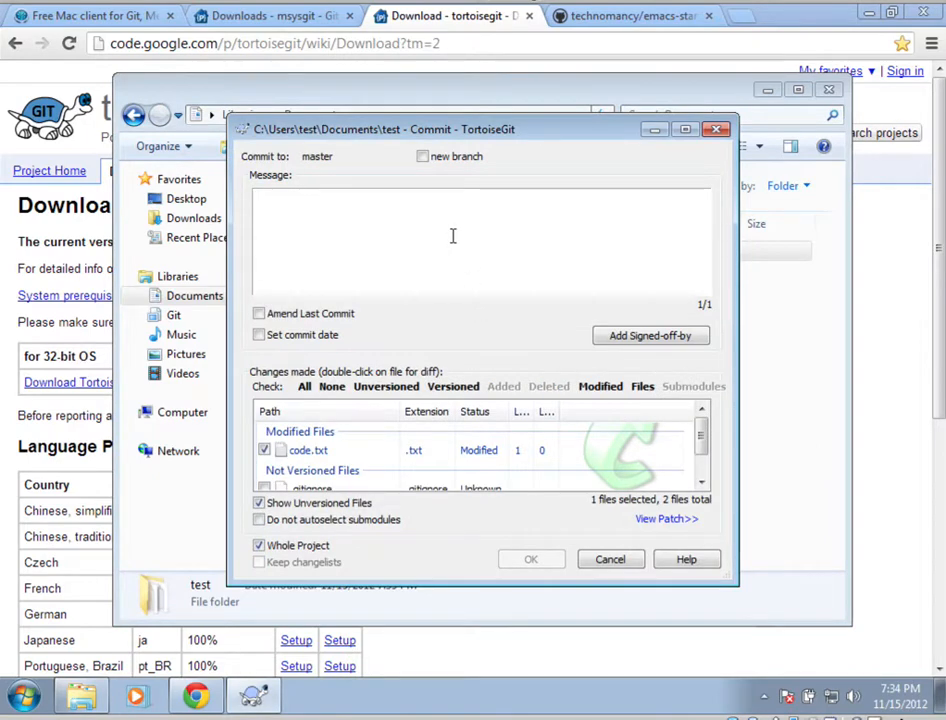
text(added code.txt)
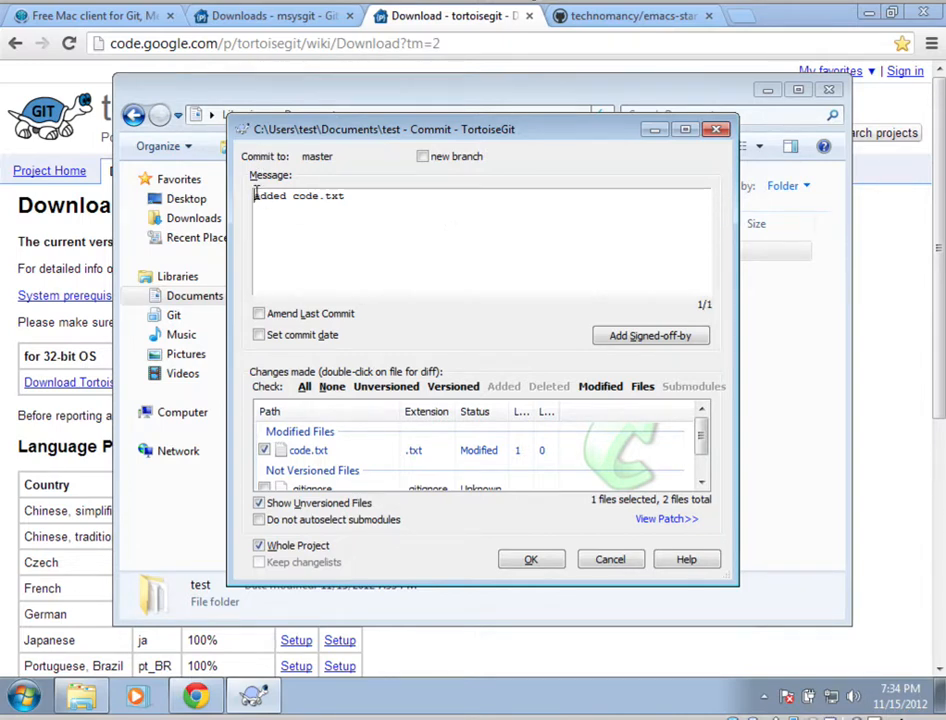
key(enter)
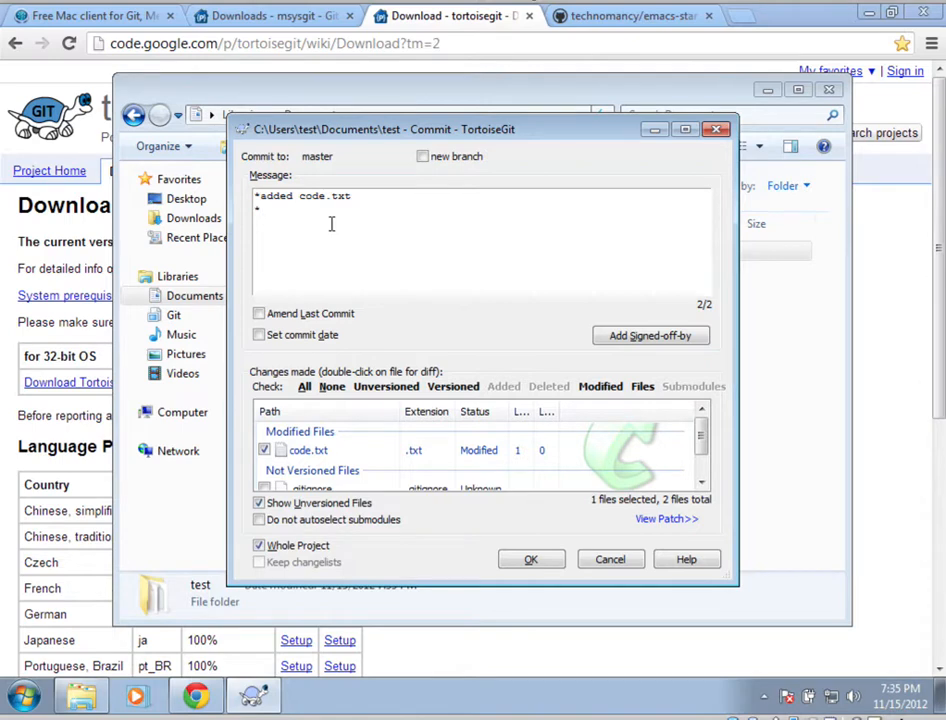
text(*add)
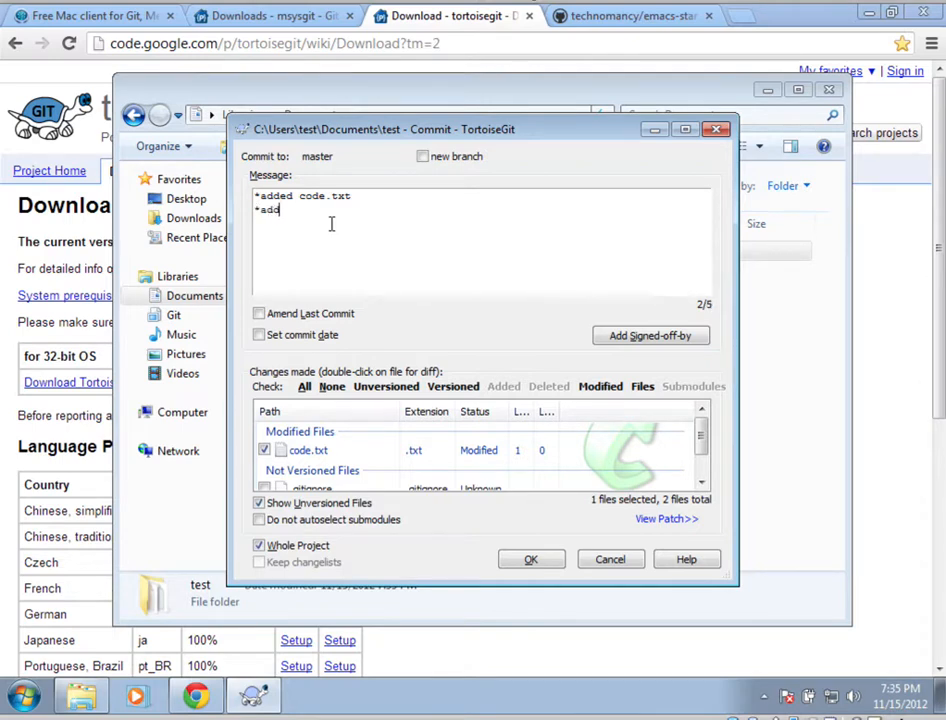
text(i)
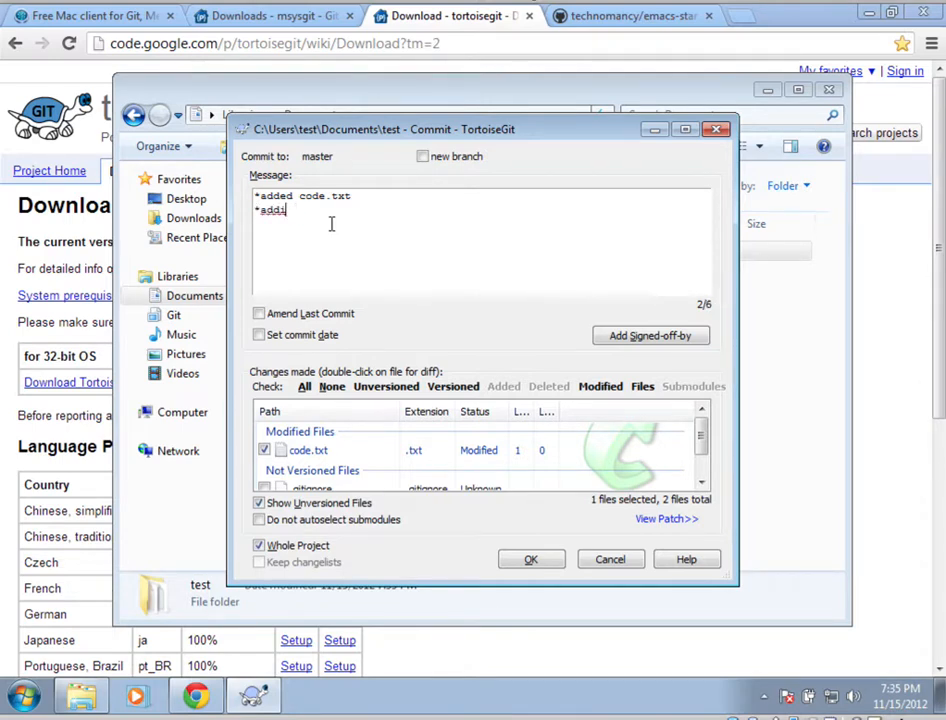
text(giti)
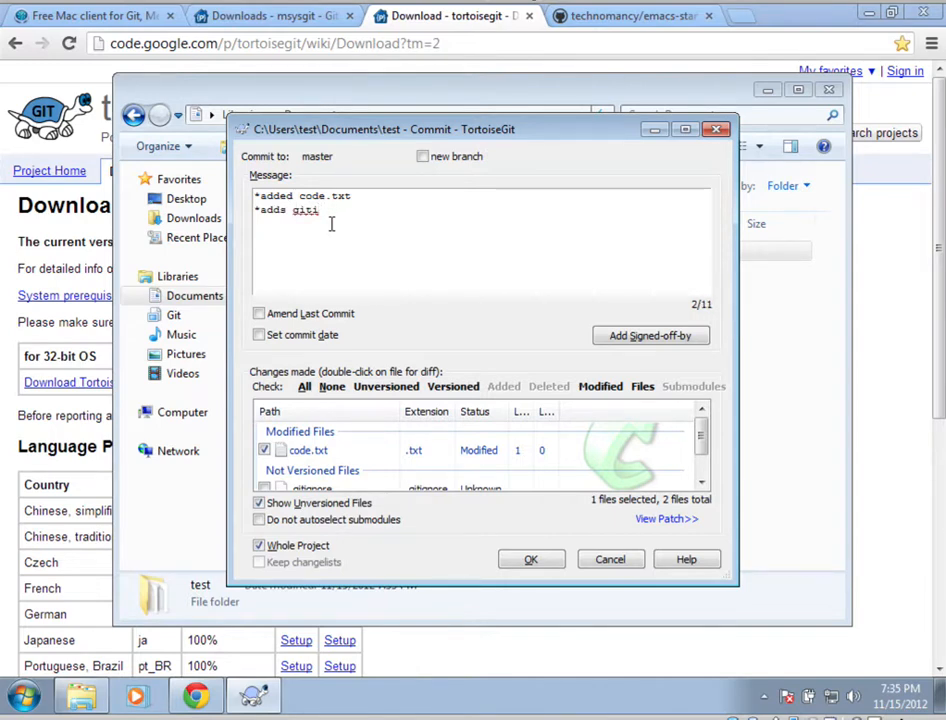
text(gnore)
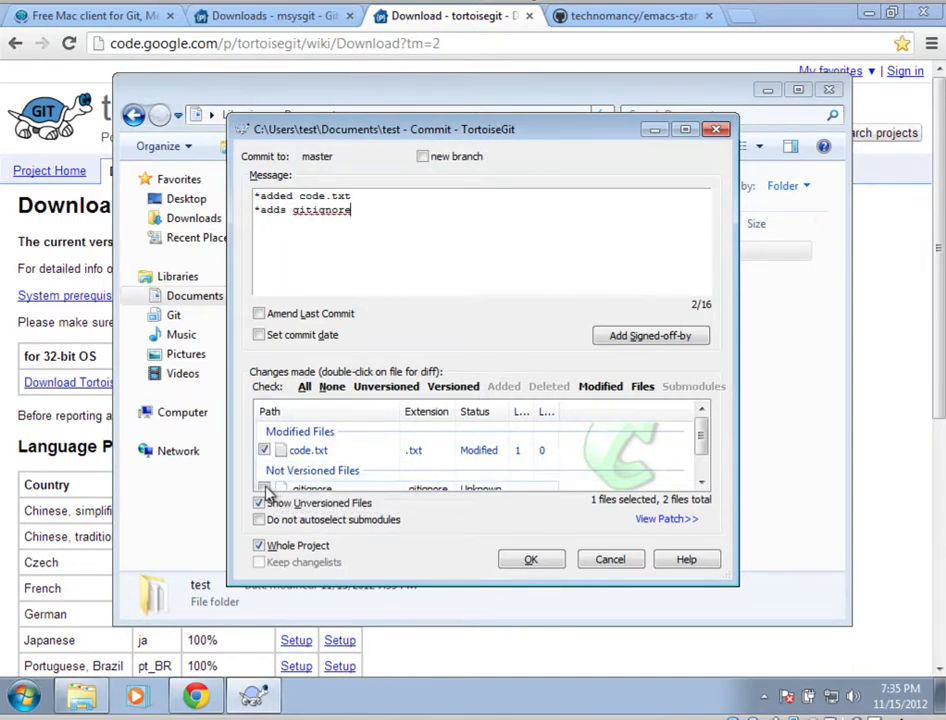
Include the untracked .gitignore and commit both files to master
click(264, 488)
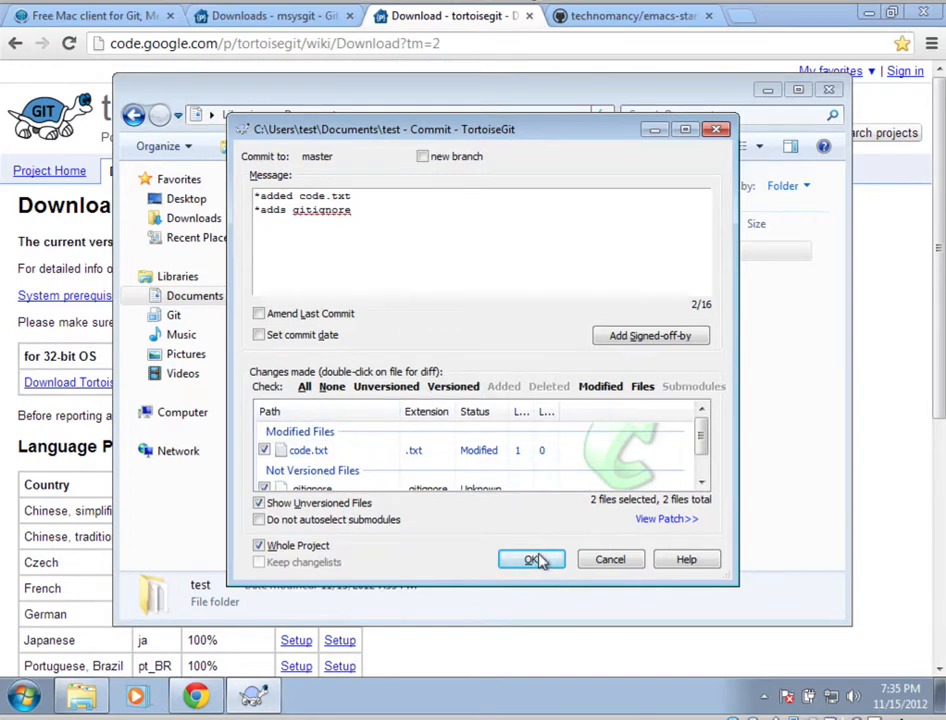
mouse_move(512, 568)
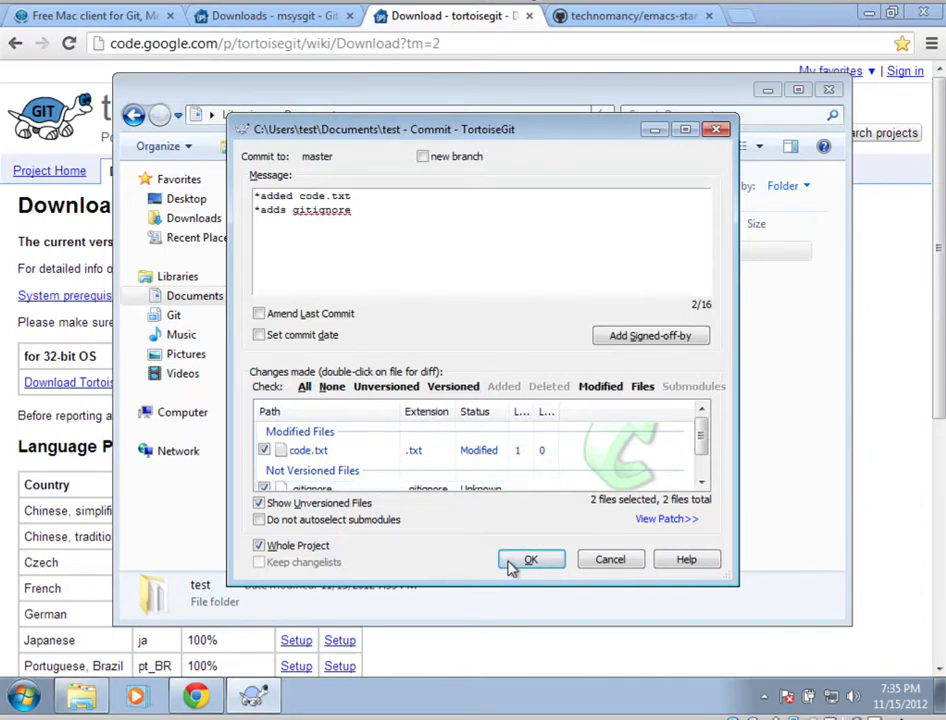
click(532, 560)
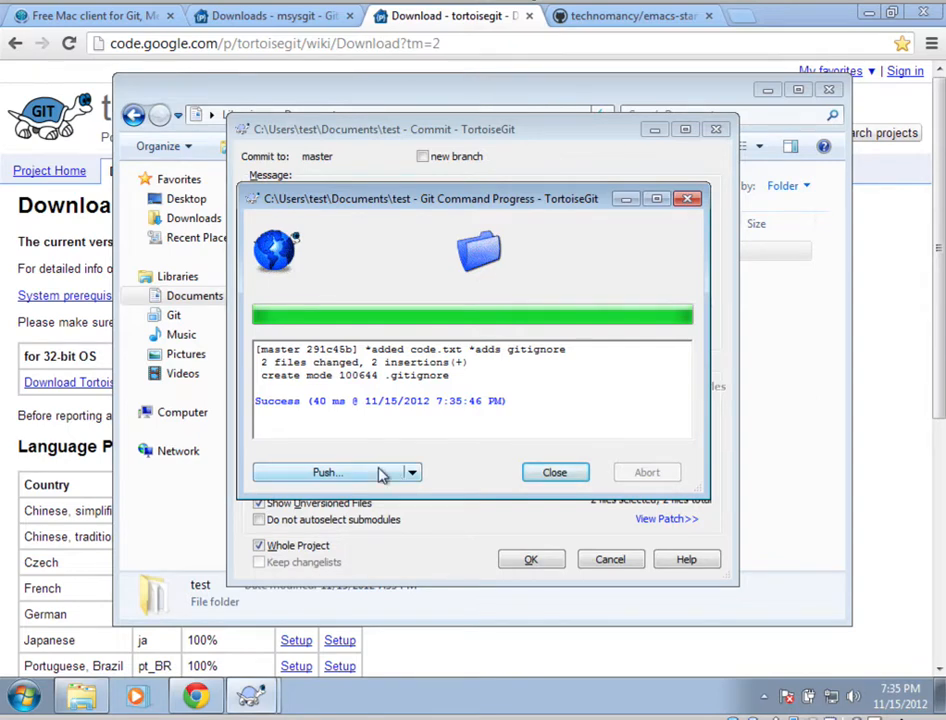
mouse_move(556, 472)
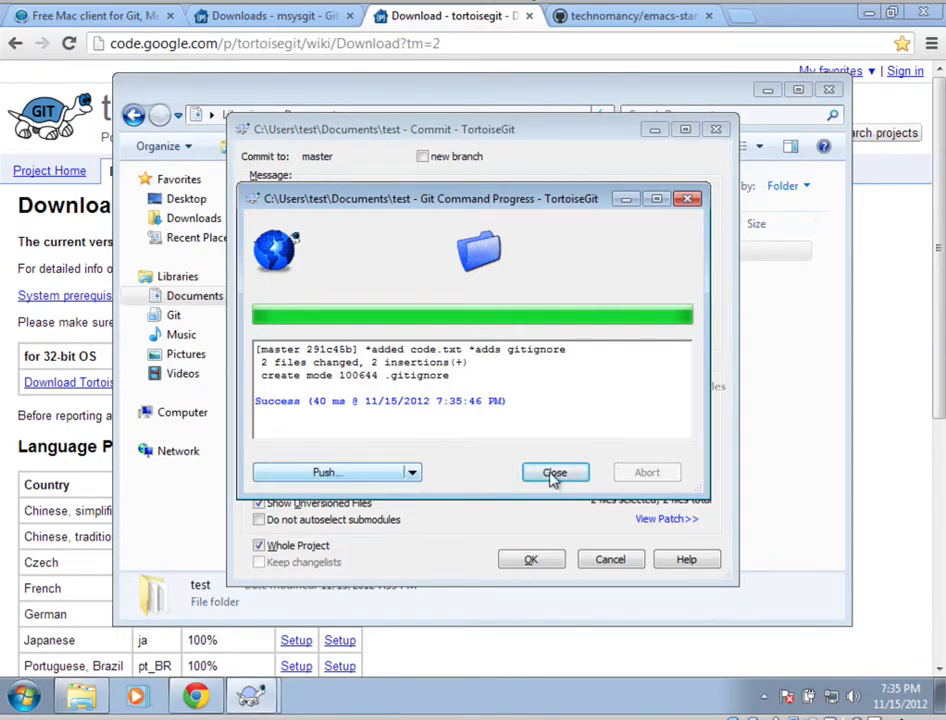
Dismiss the commit report, review Git Sync for test showing no remote, and close it
click(554, 472)
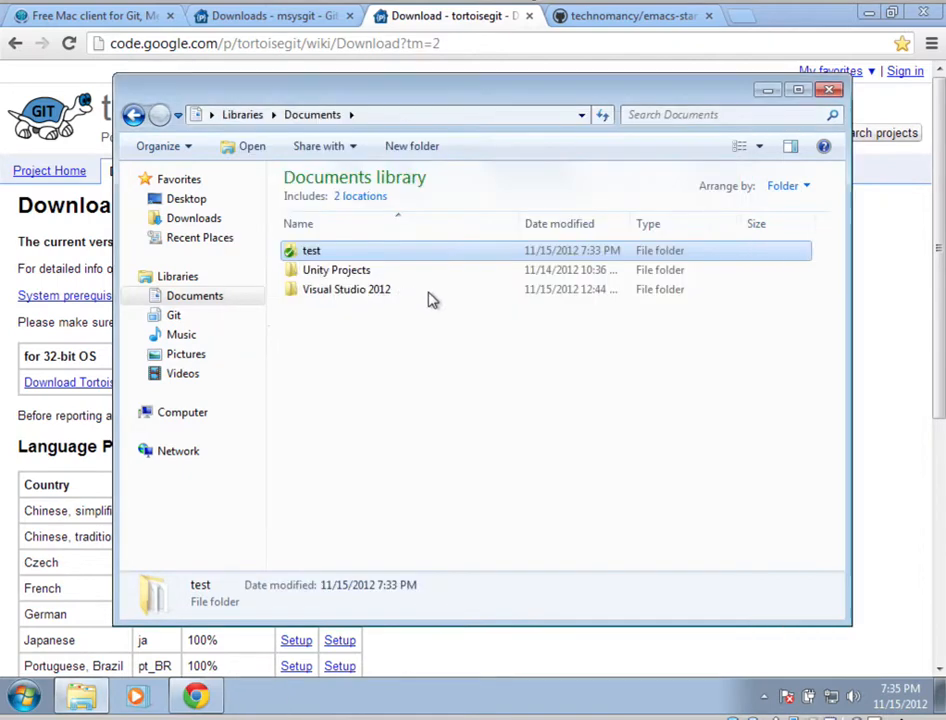
right_click(312, 250)
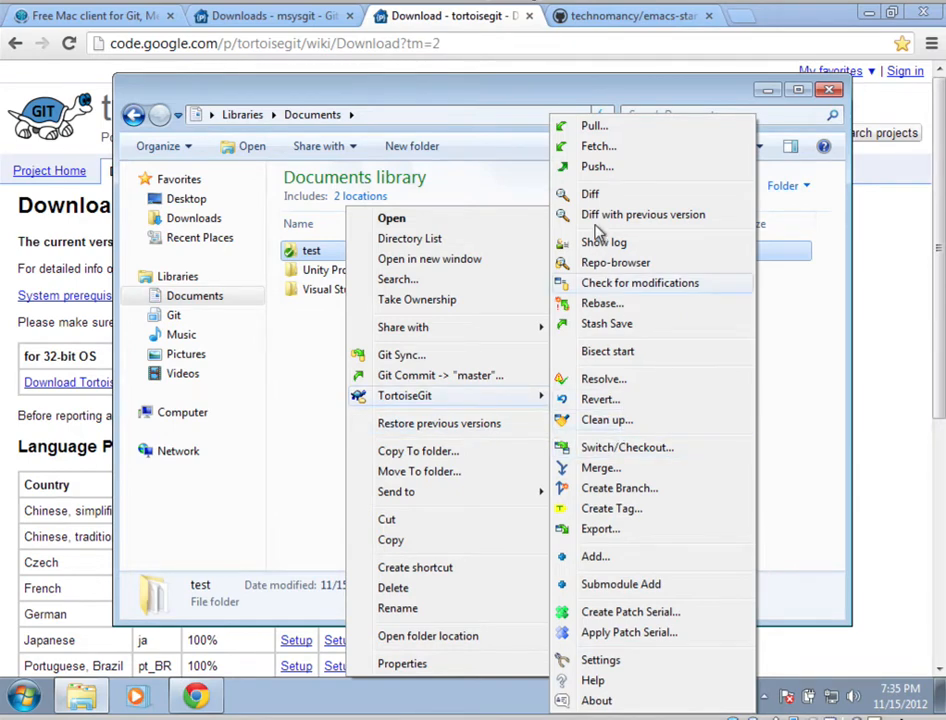
mouse_move(596, 166)
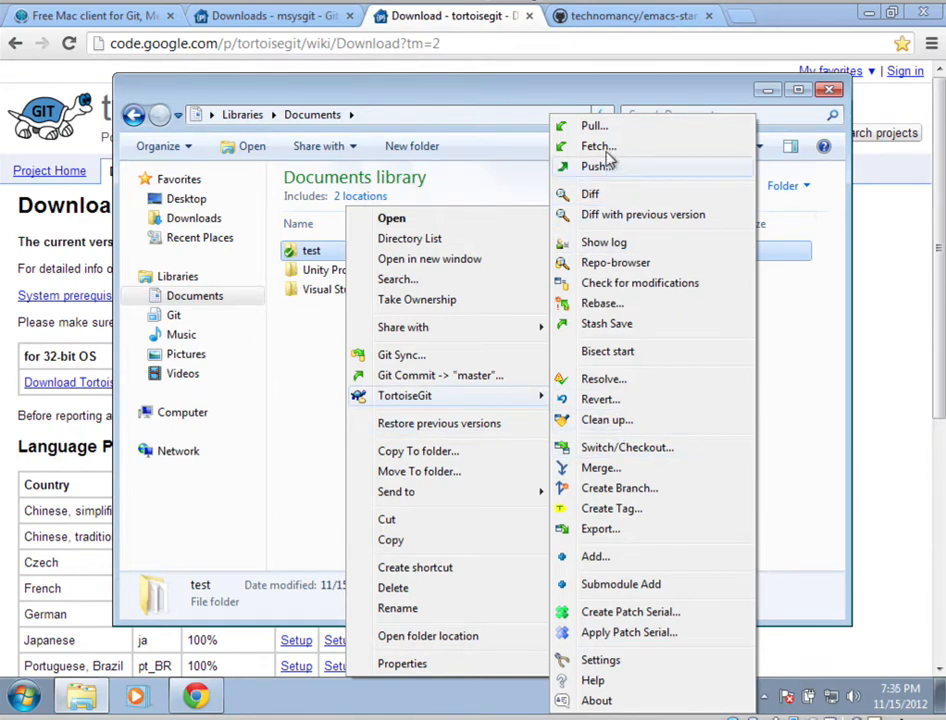
mouse_move(596, 124)
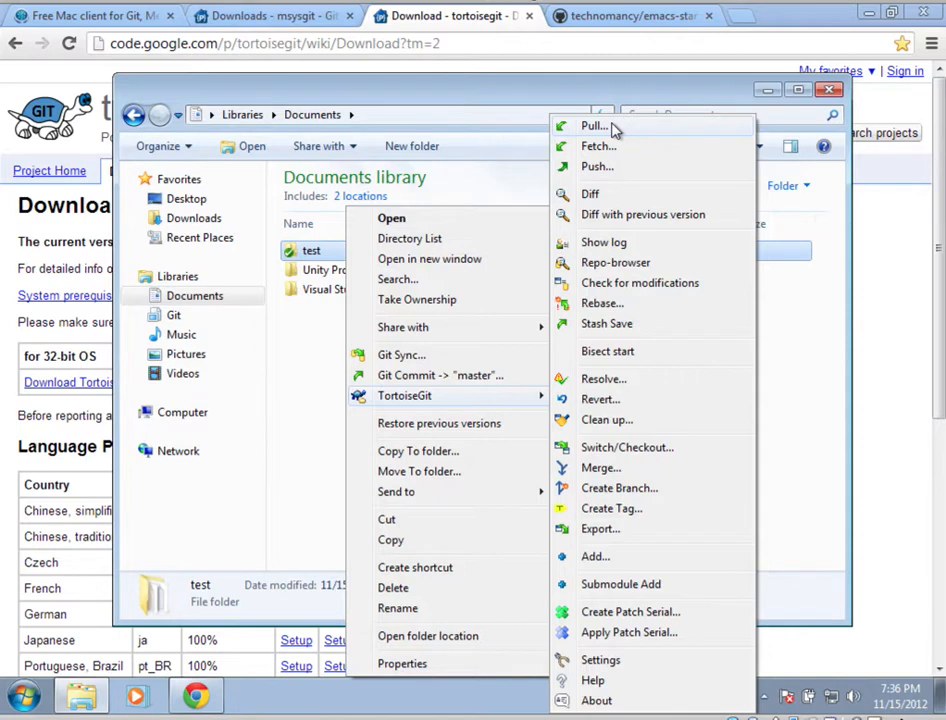
mouse_move(590, 136)
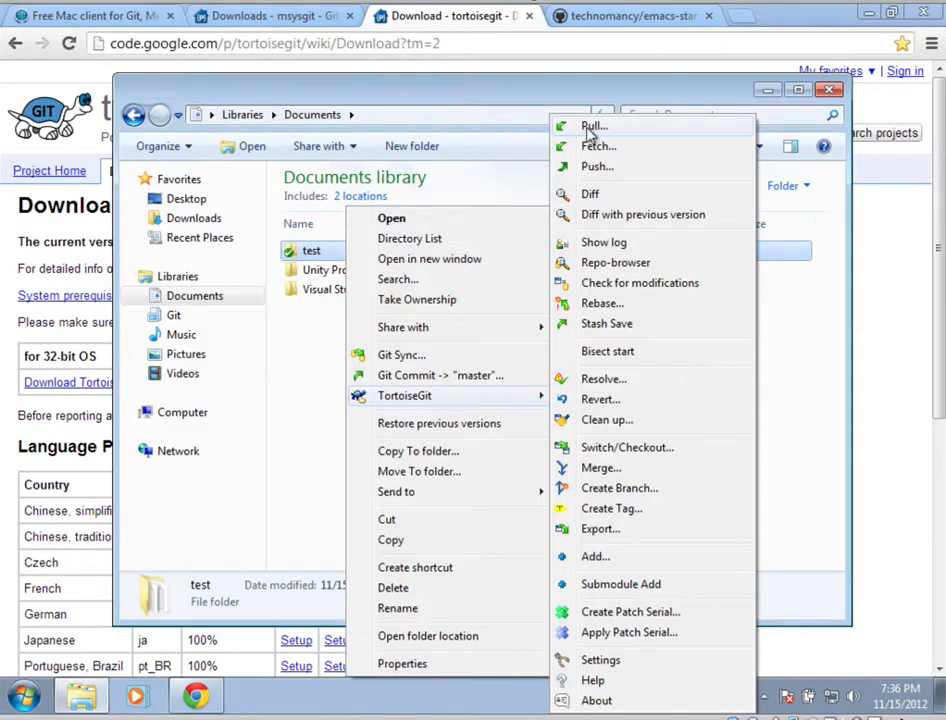
mouse_move(588, 138)
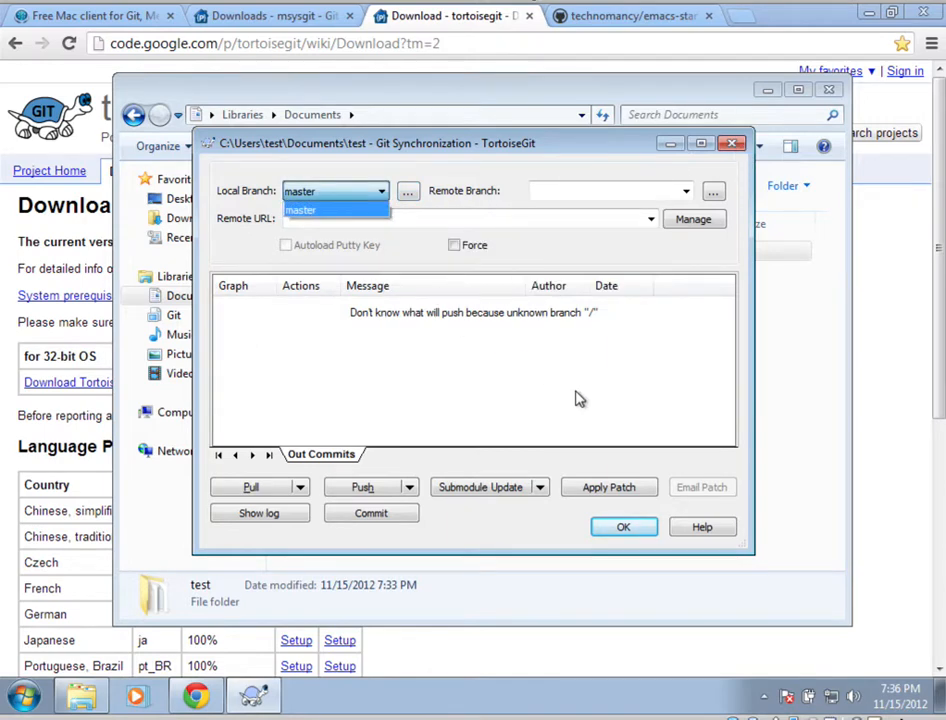
mouse_move(640, 160)
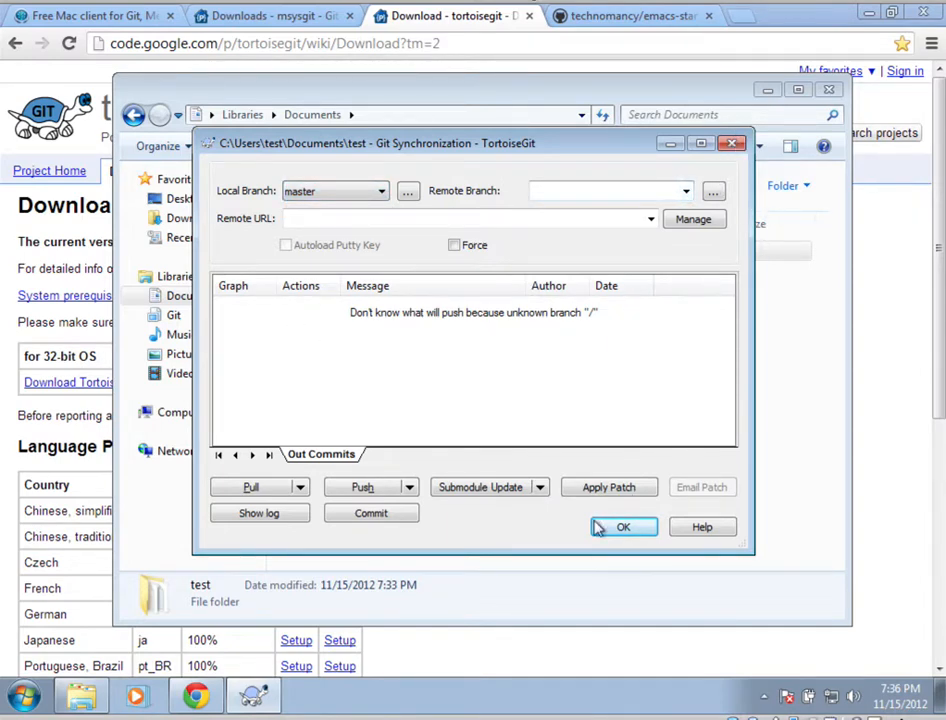
click(624, 528)
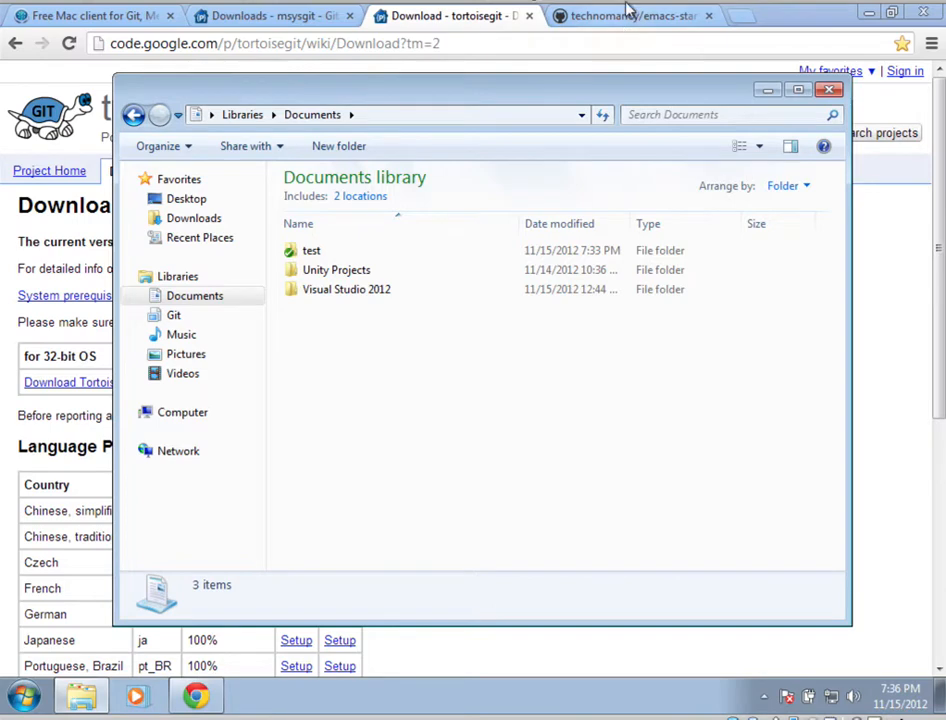
Switch to the emacs-starter-kit GitHub tab to get its HTTPS clone URL
click(630, 16)
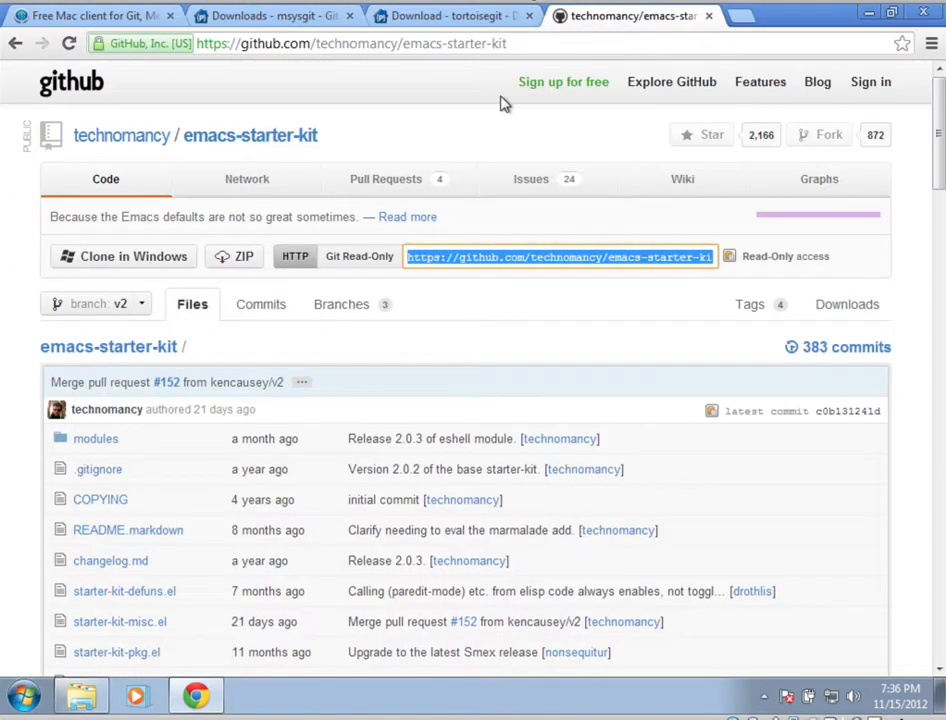
mouse_move(516, 250)
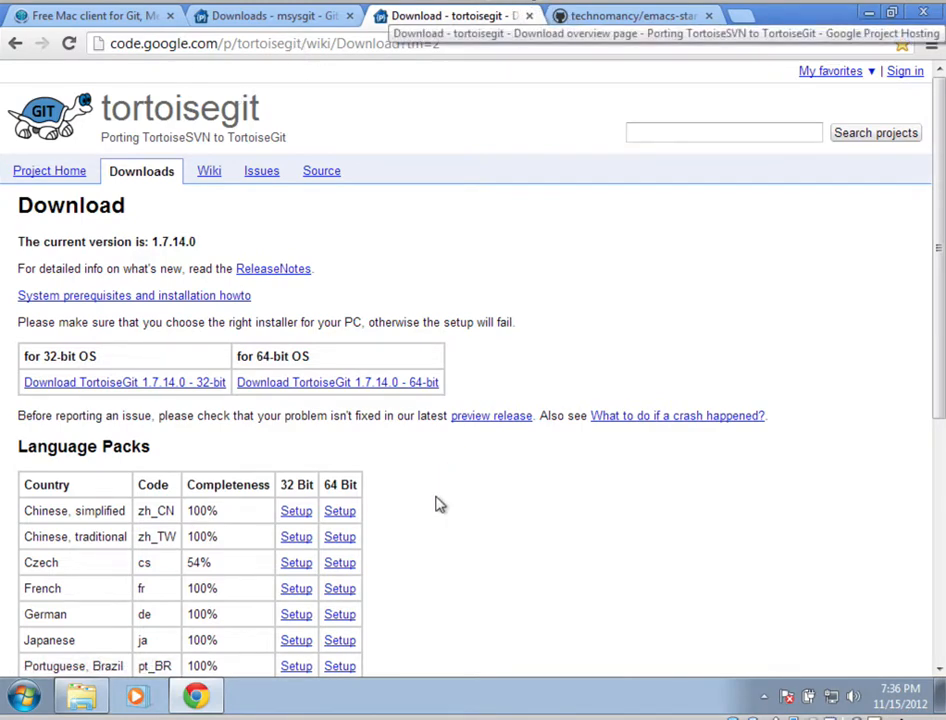
click(630, 16)
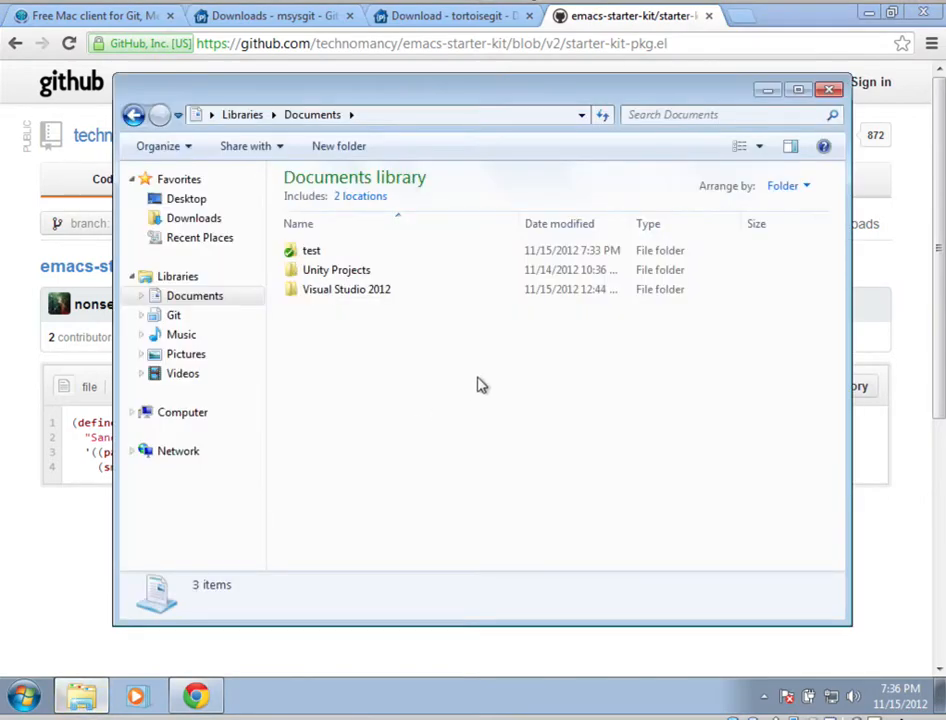
Git Clone emacs-starter-kit from the GitHub URL into Documents and dismiss the report
right_click(480, 384)
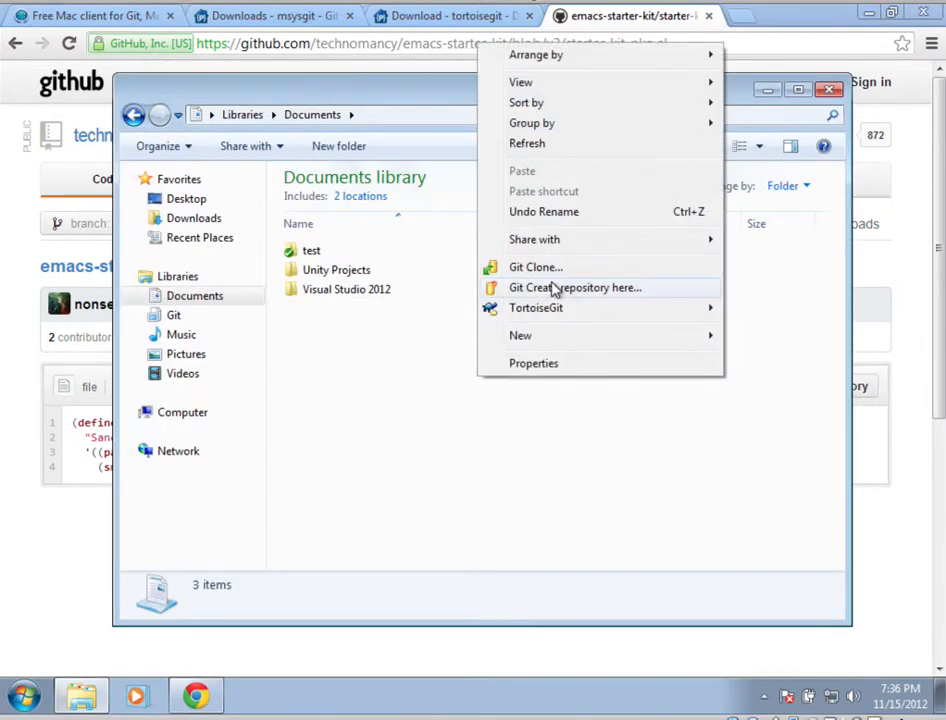
click(536, 266)
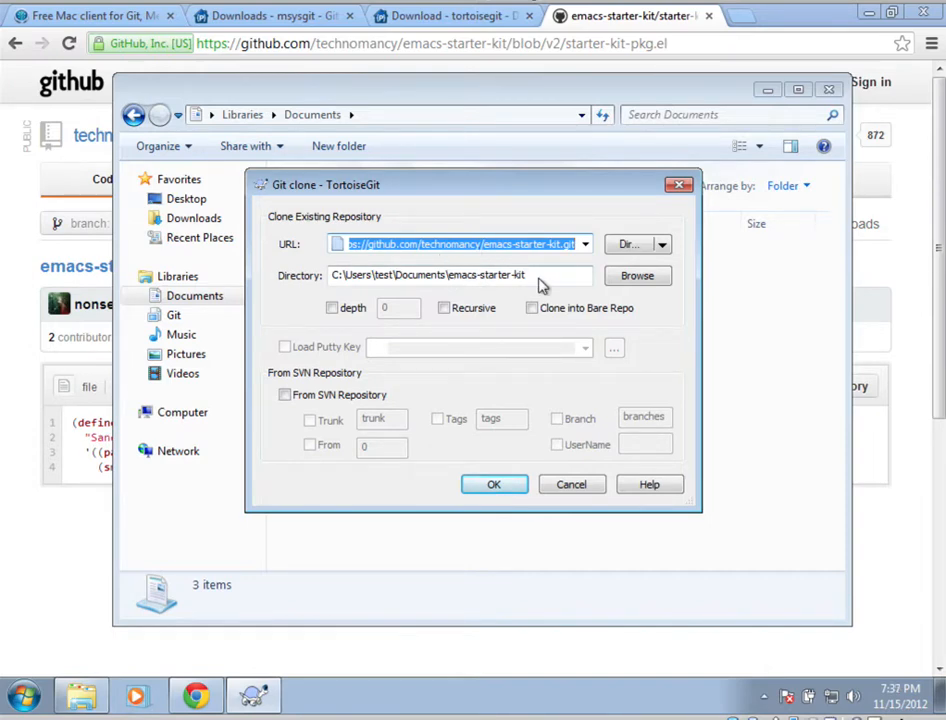
double_click(490, 276)
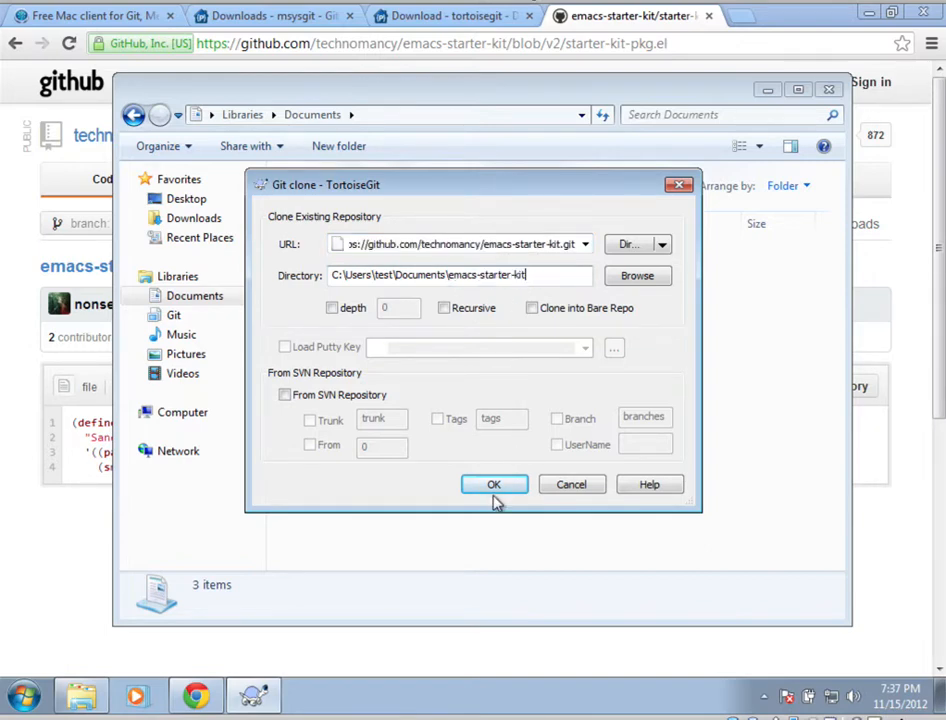
click(492, 484)
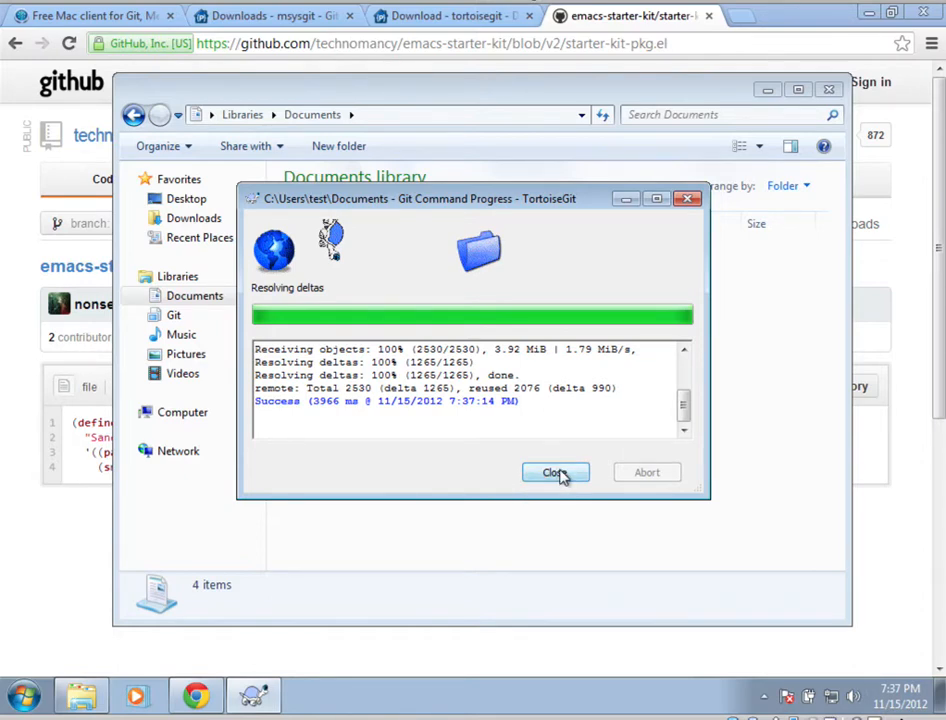
click(556, 472)
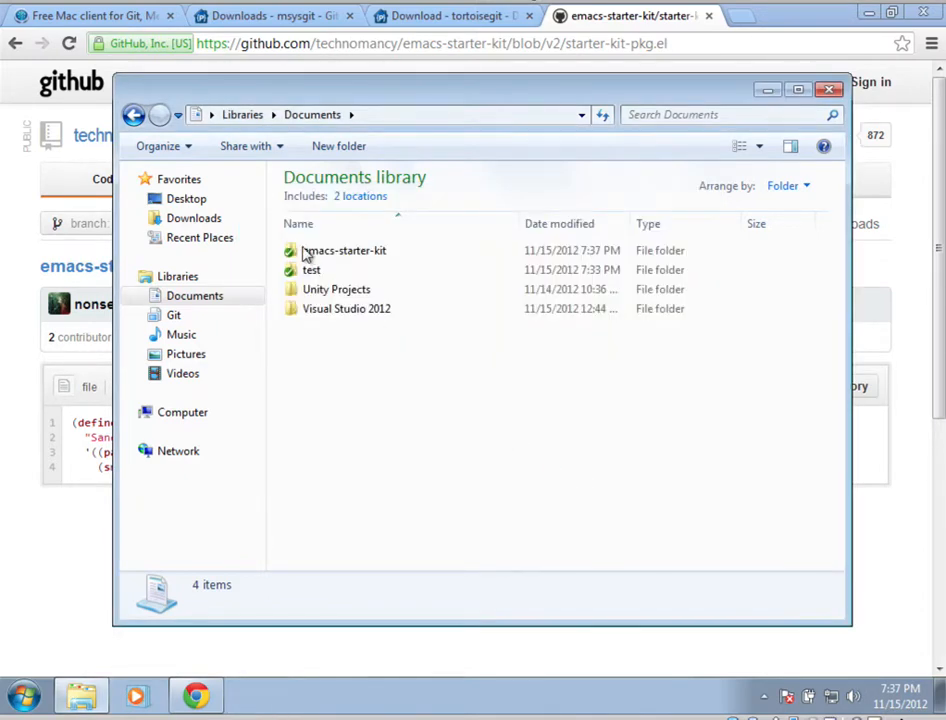
Bring up the context actions for the cloned emacs-starter-kit folder on branch v2
click(344, 250)
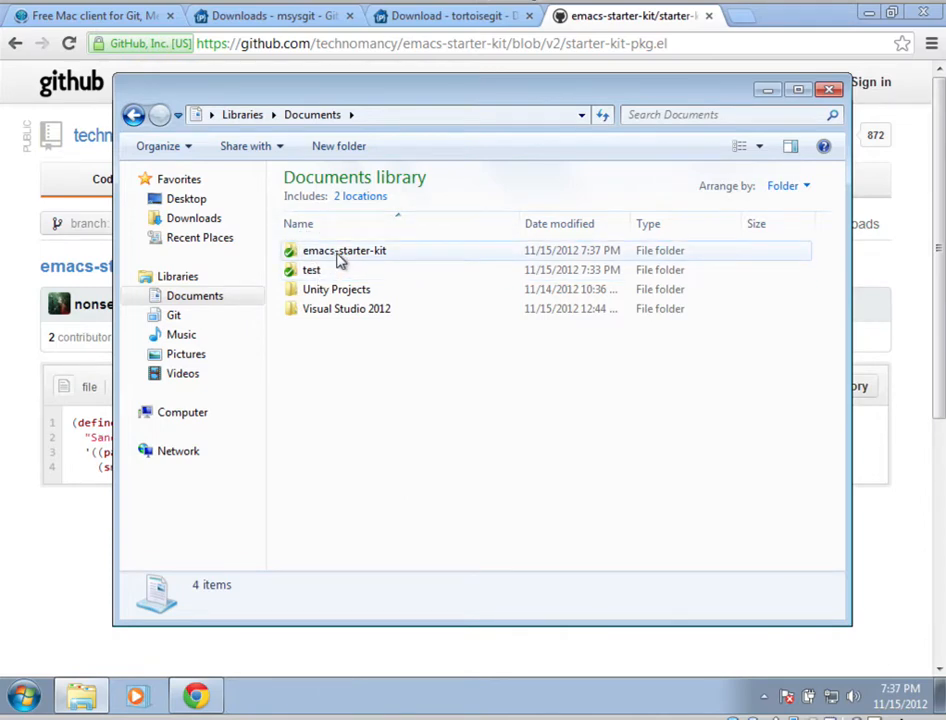
right_click(344, 250)
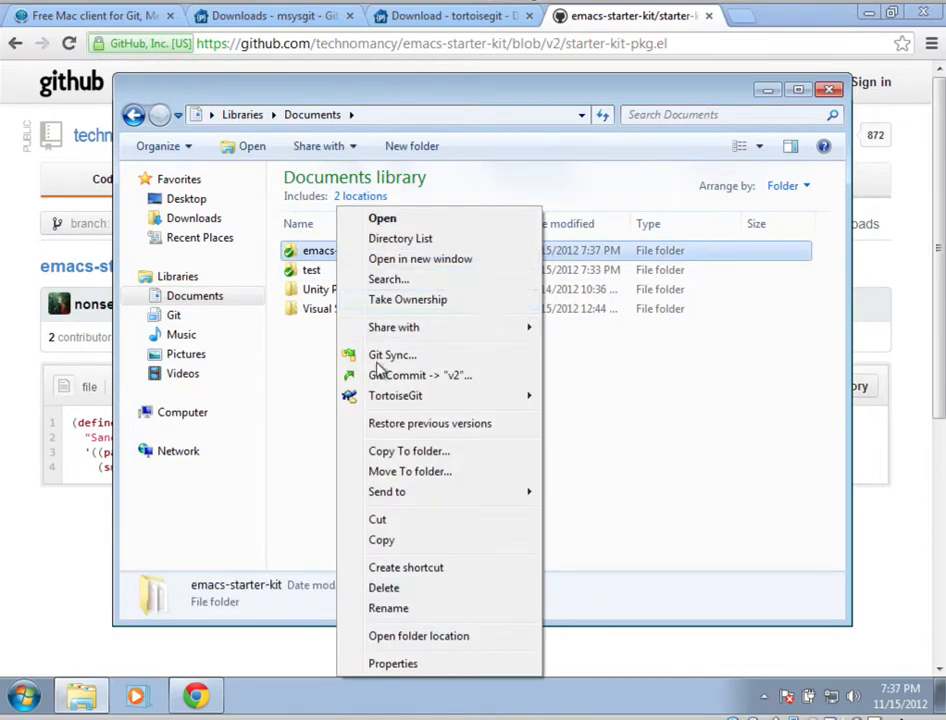
mouse_move(420, 376)
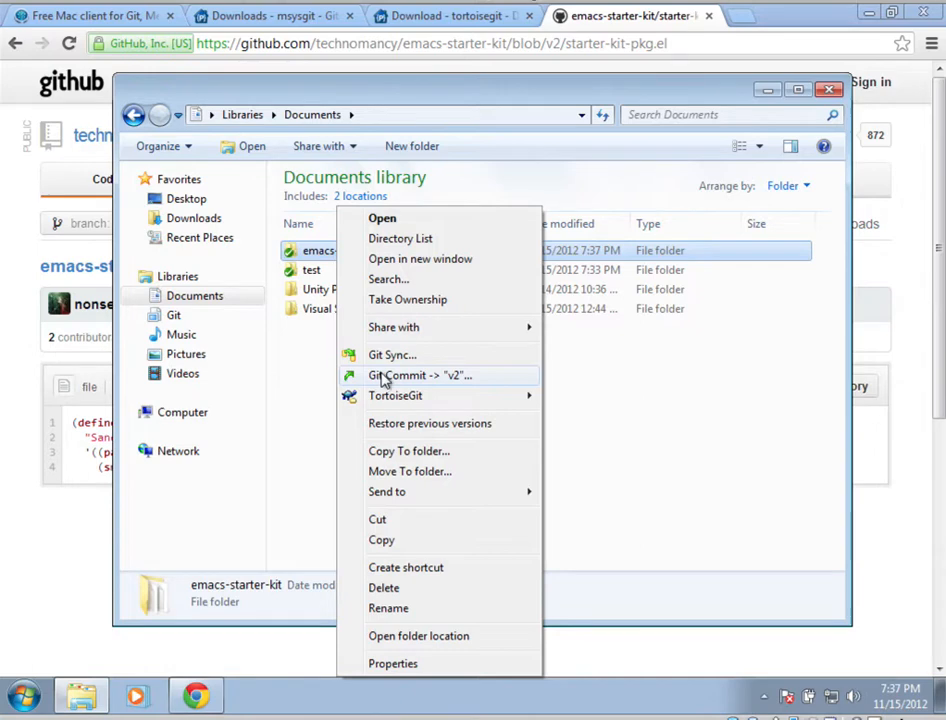
mouse_move(388, 384)
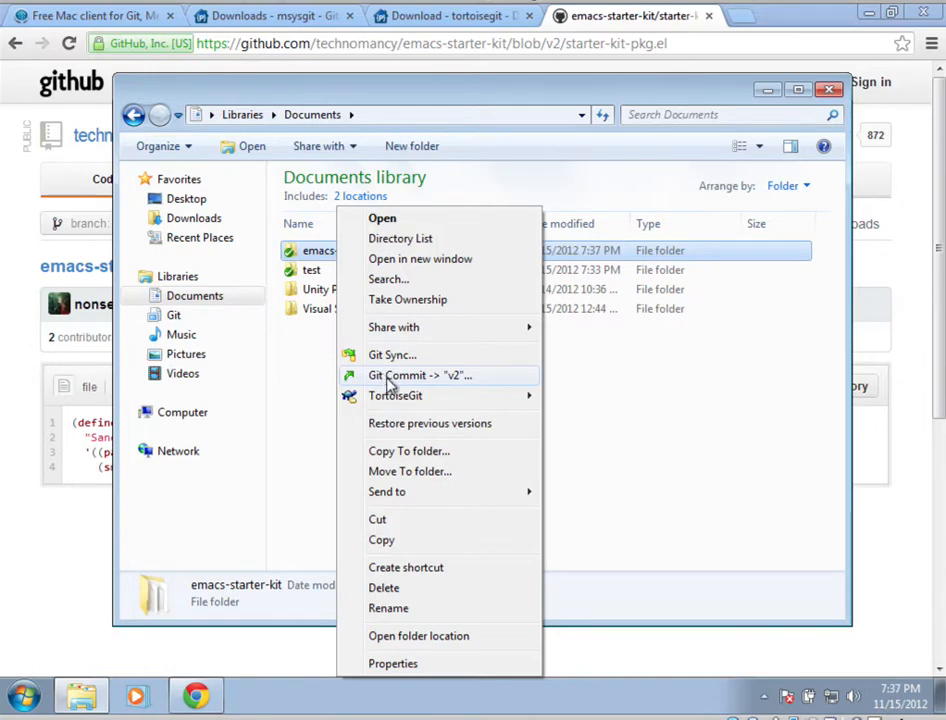
mouse_move(396, 396)
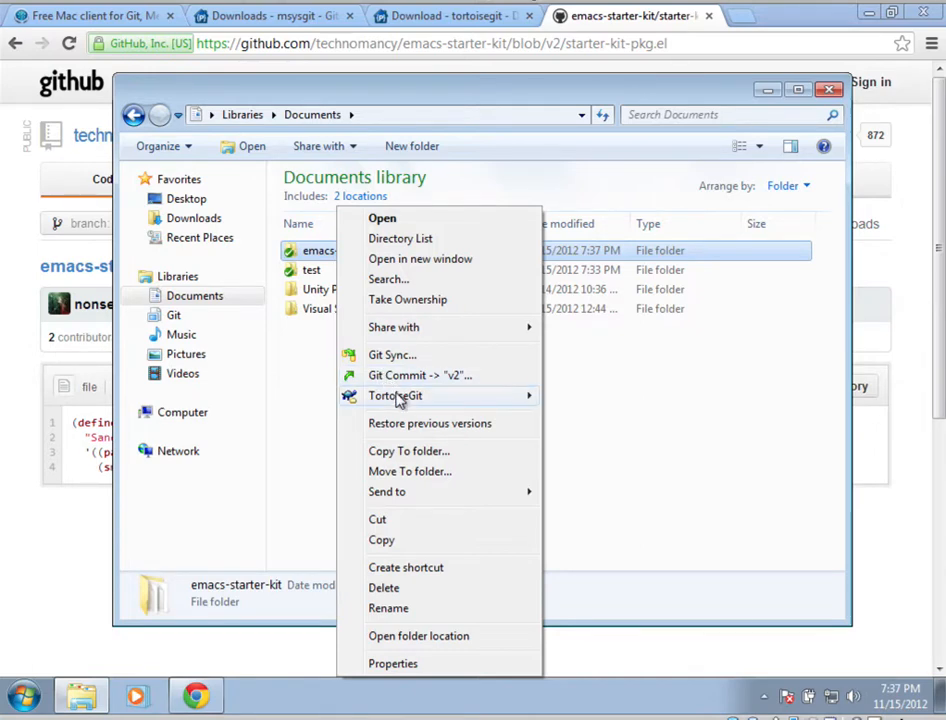
mouse_move(396, 396)
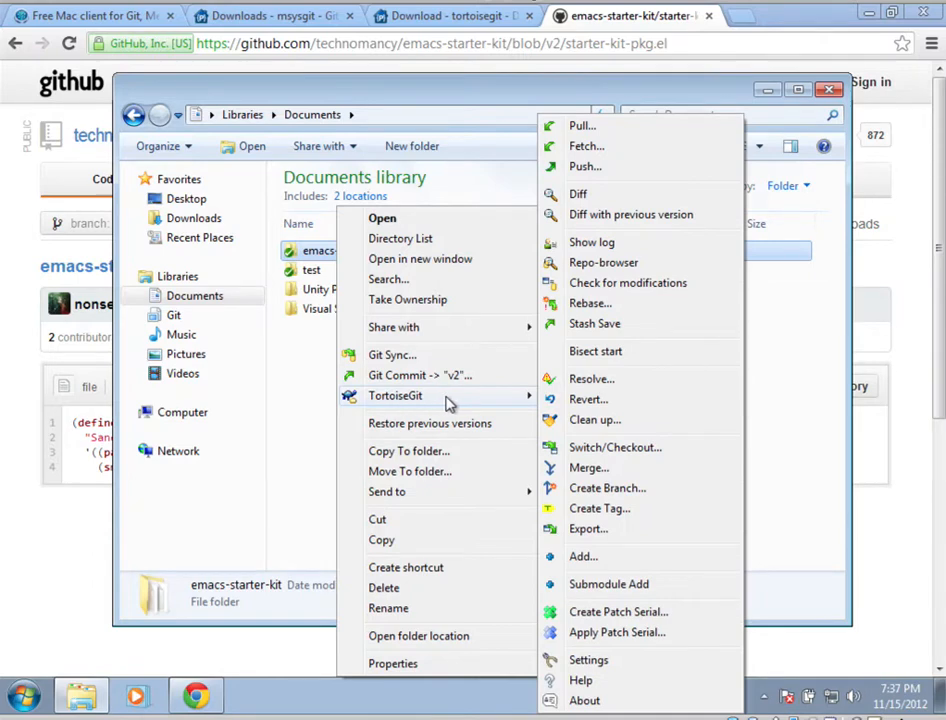
mouse_move(490, 404)
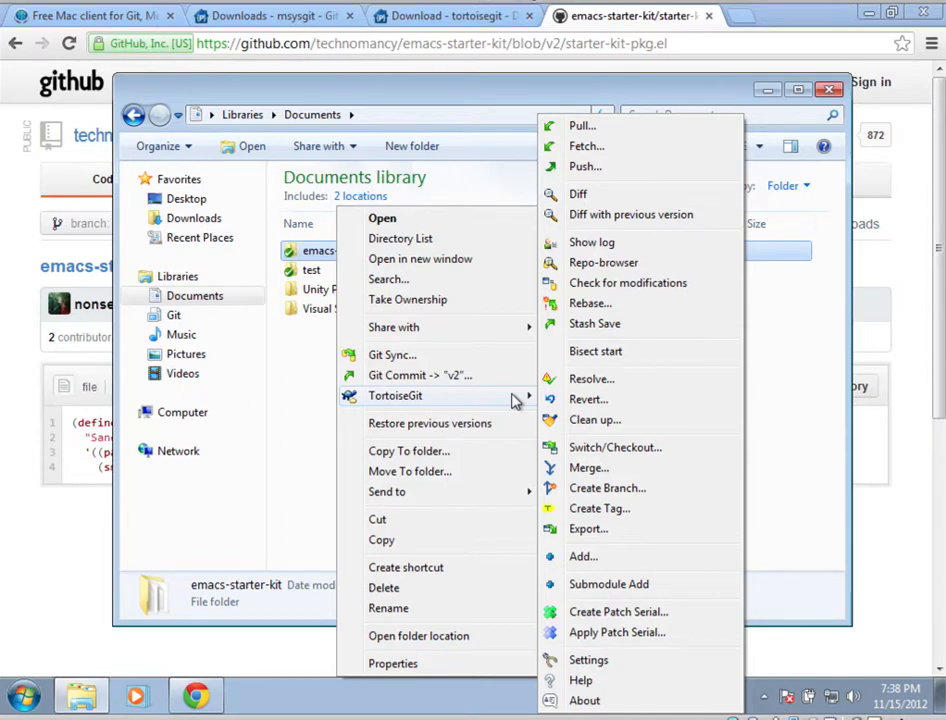
mouse_move(624, 448)
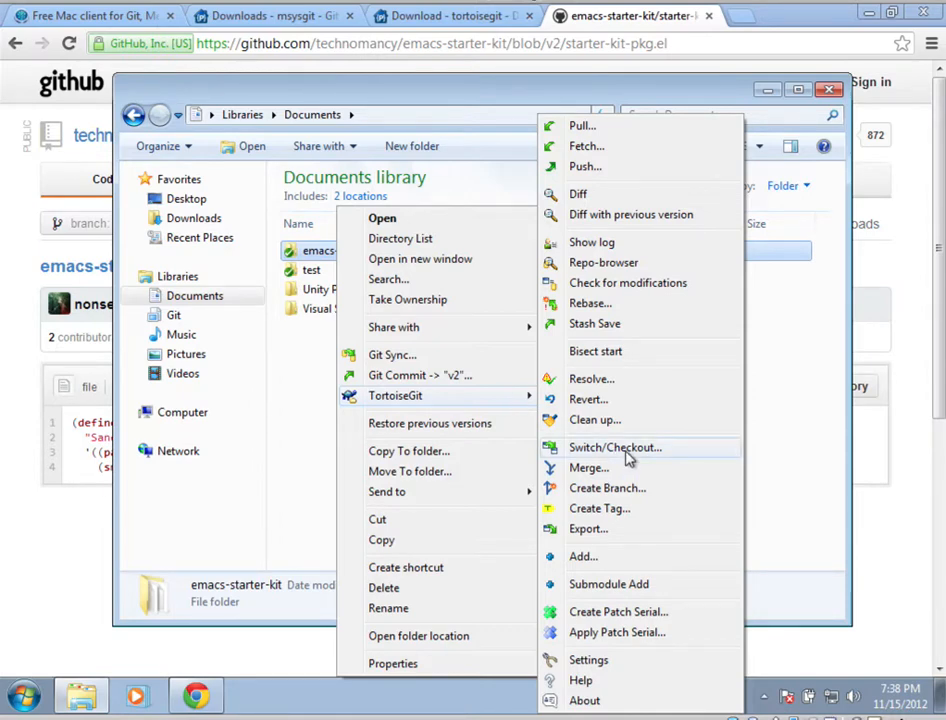
Switch/Checkout creating a new branch addCode from v2 and check it out
click(616, 448)
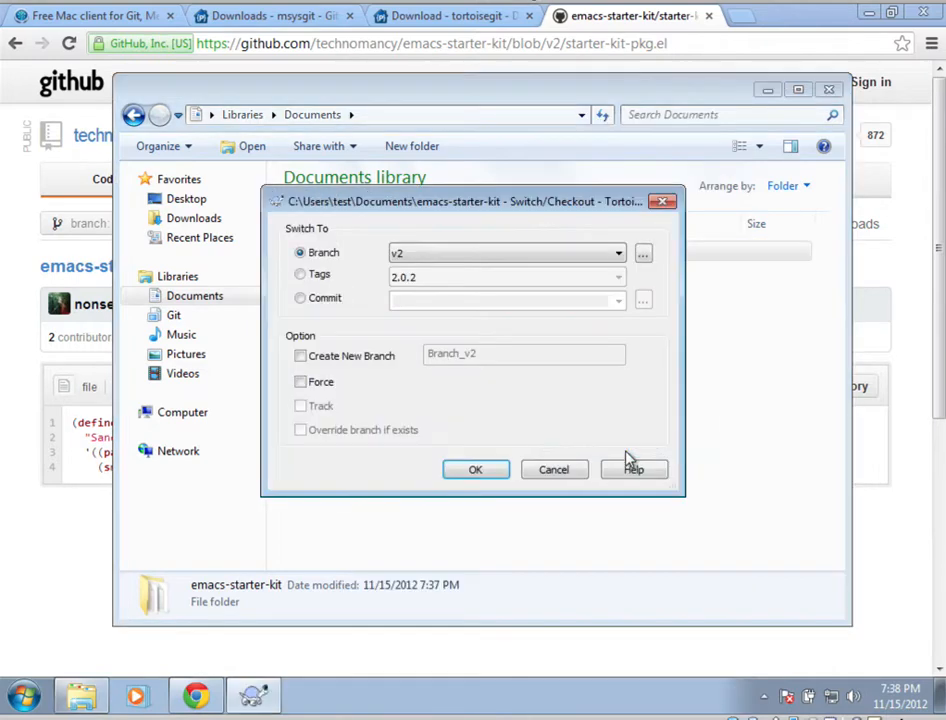
click(300, 356)
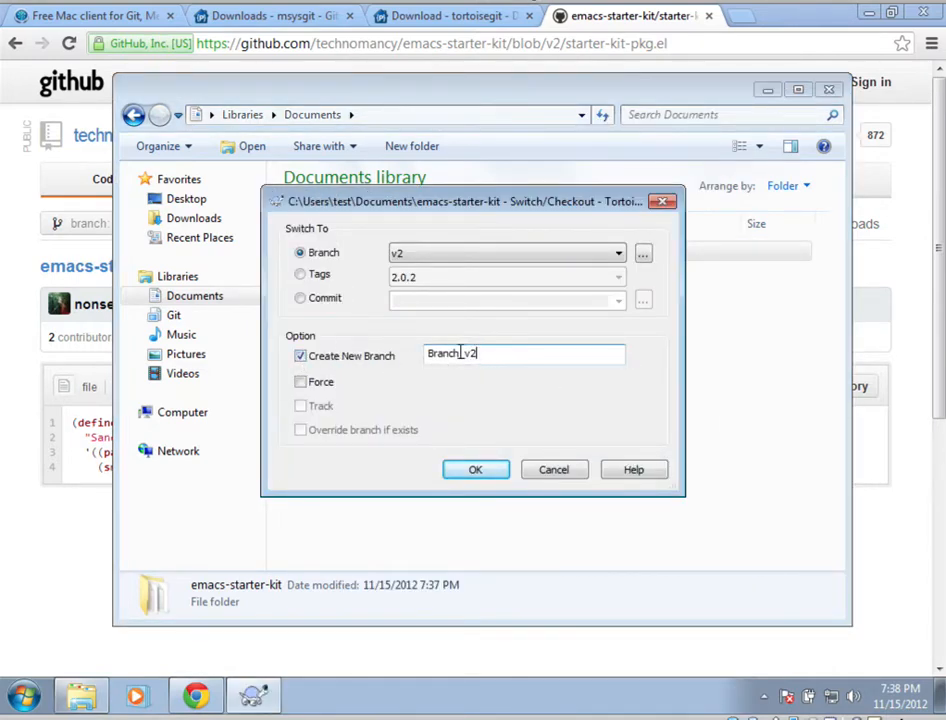
text(addCode)
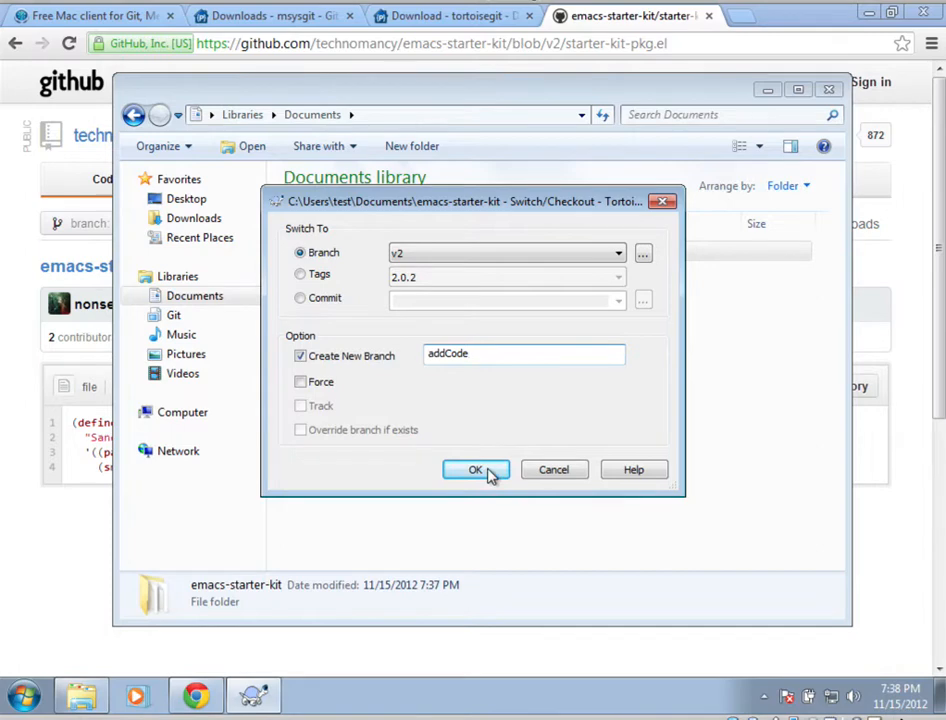
click(476, 470)
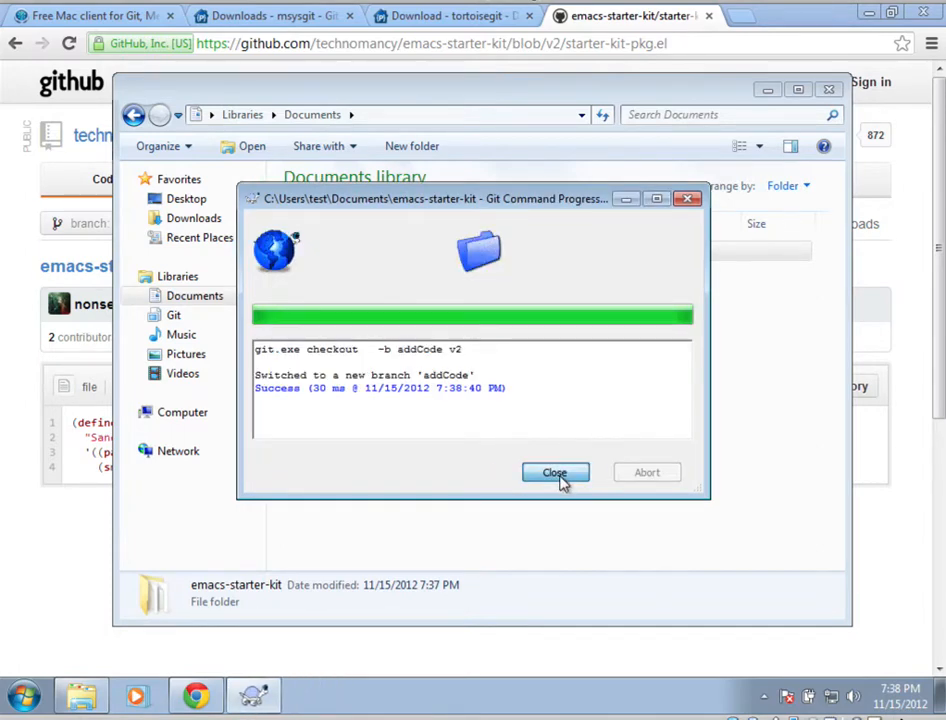
click(556, 472)
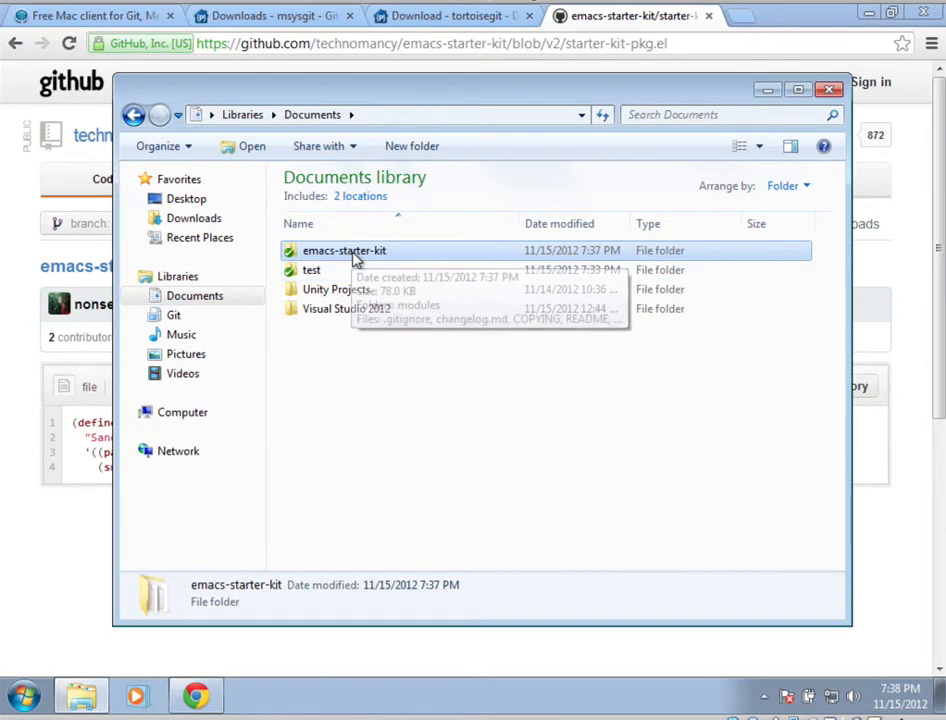
Switch/Checkout the repository back to branch v2
right_click(344, 250)
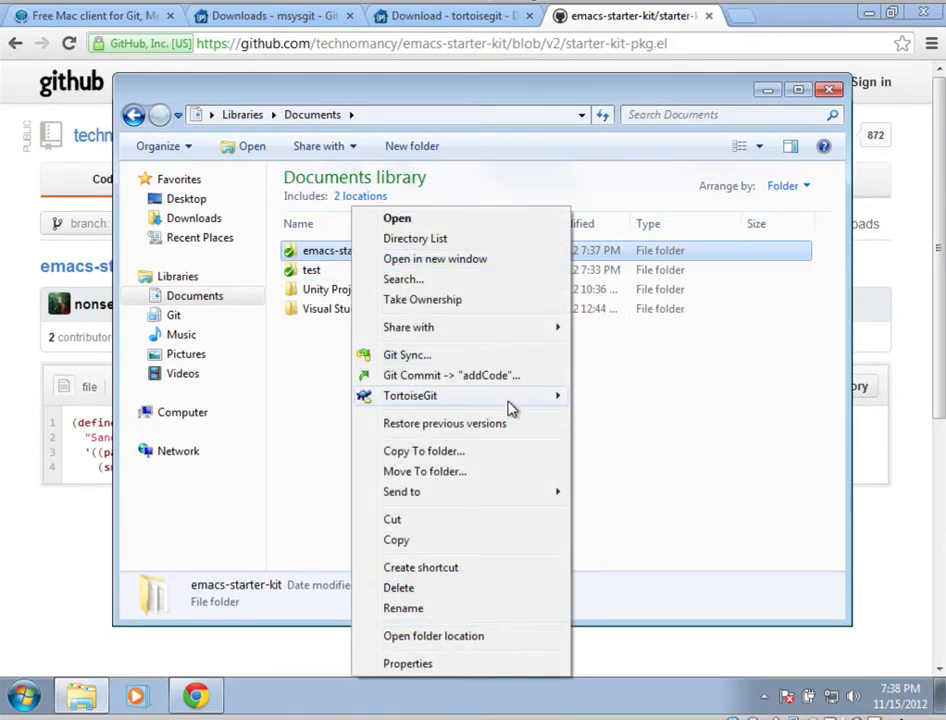
mouse_move(410, 396)
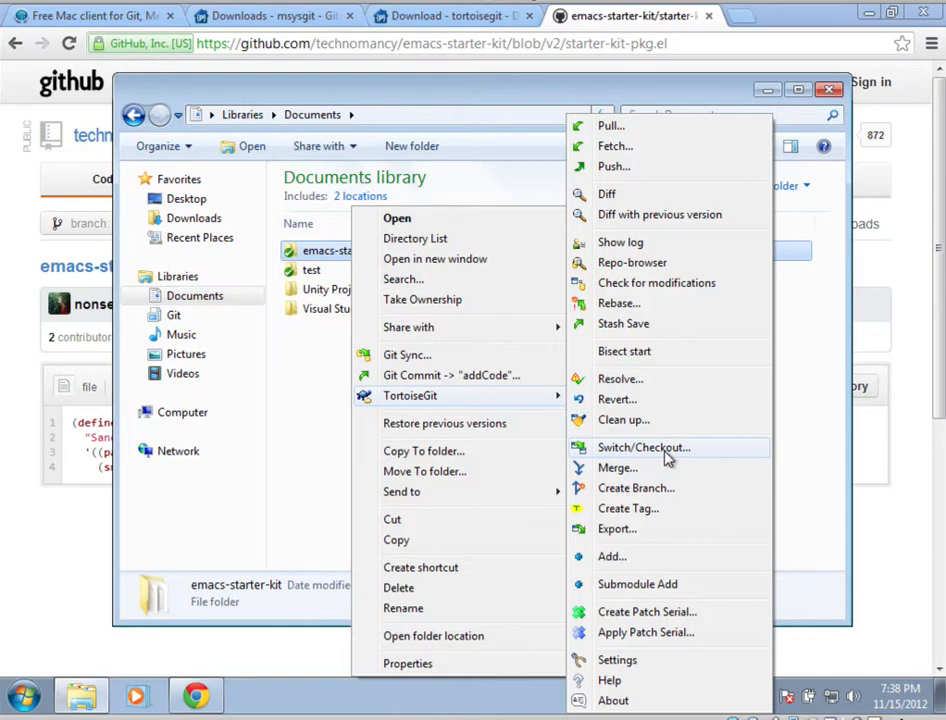
click(644, 448)
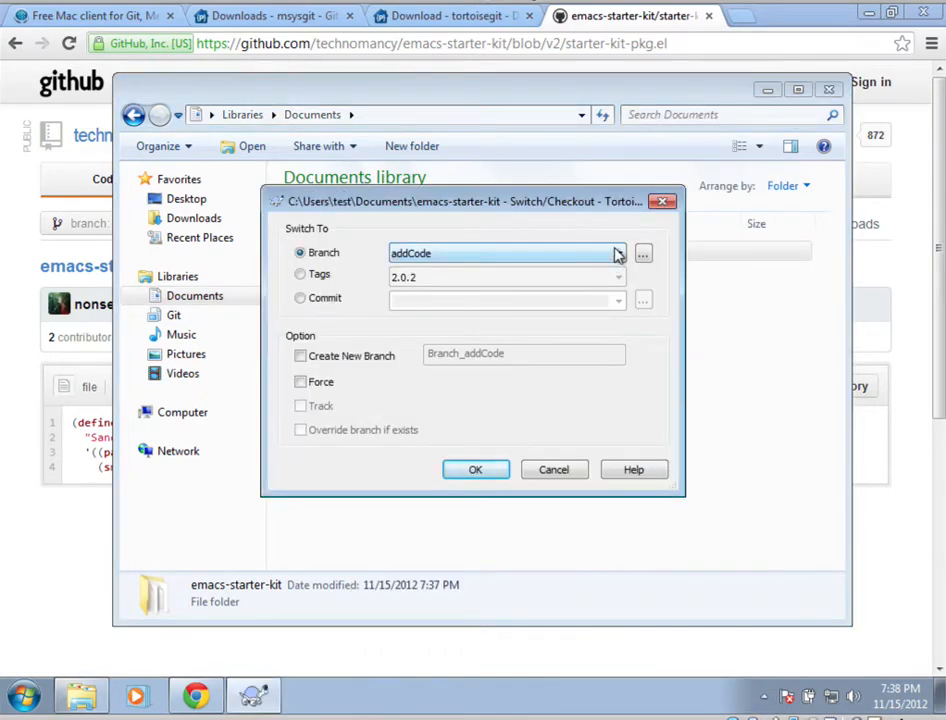
click(616, 252)
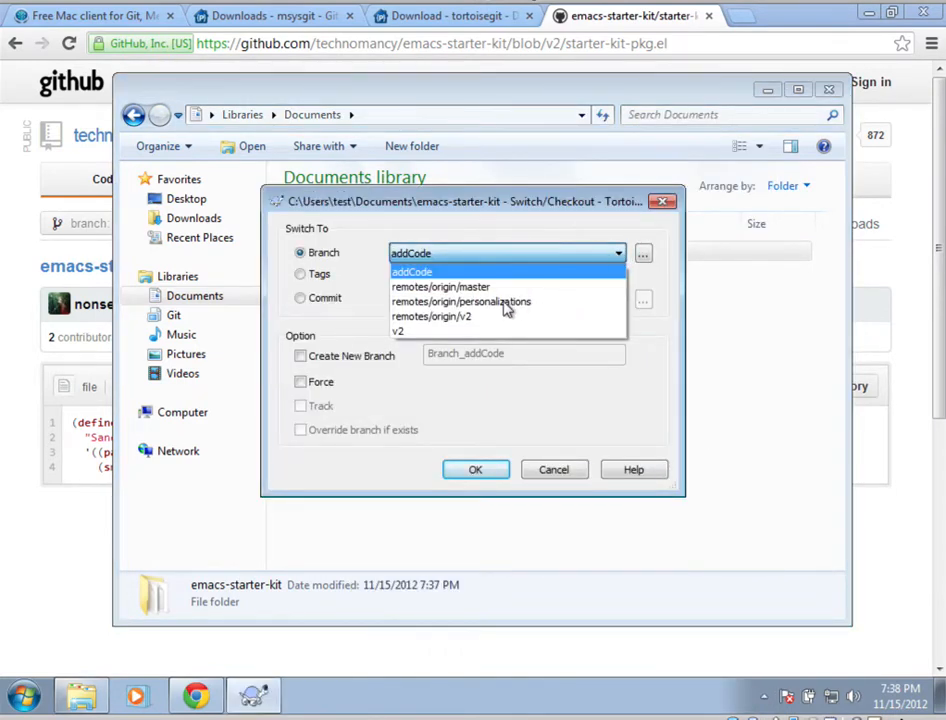
mouse_move(398, 332)
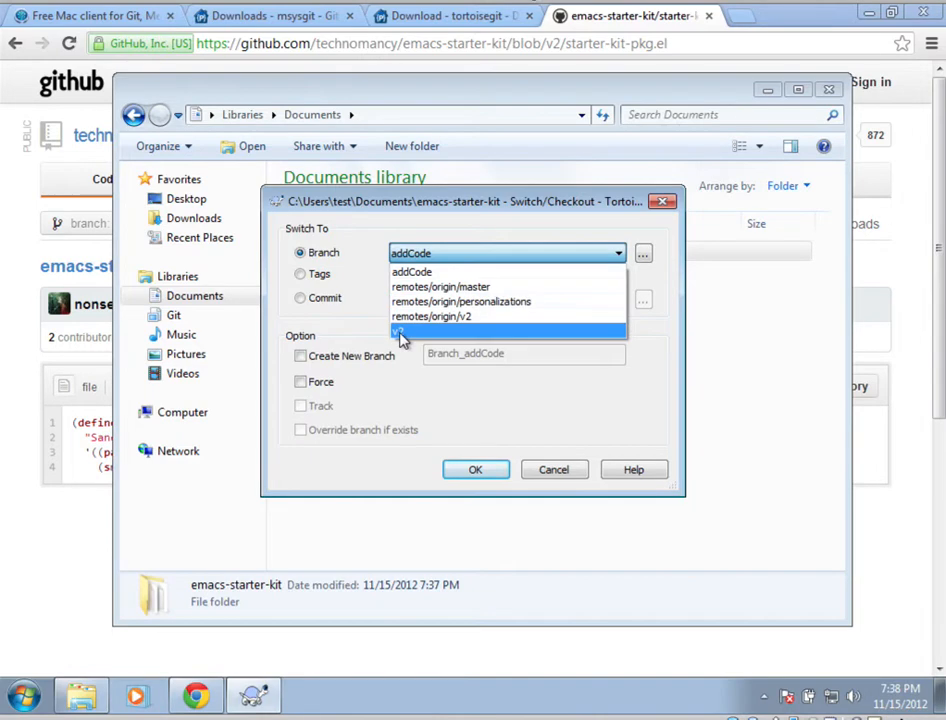
click(408, 332)
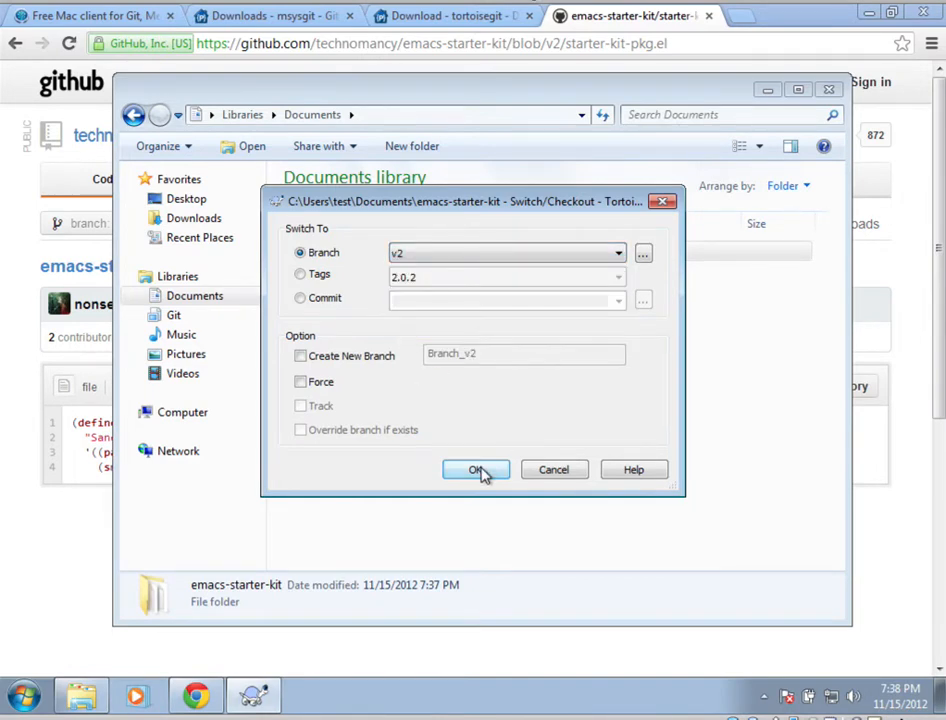
click(476, 470)
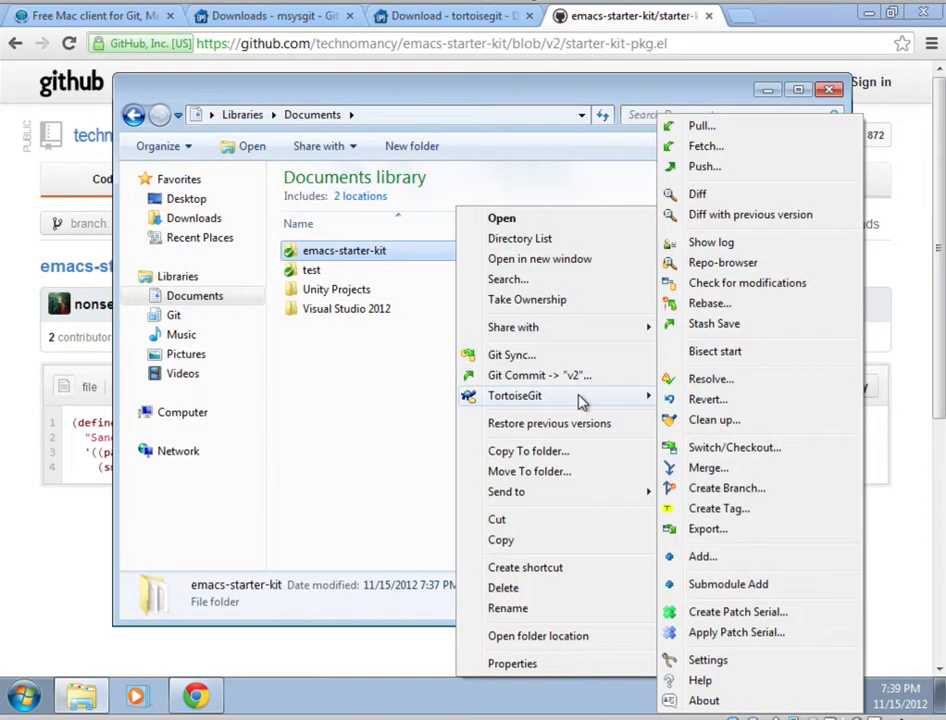
mouse_move(736, 404)
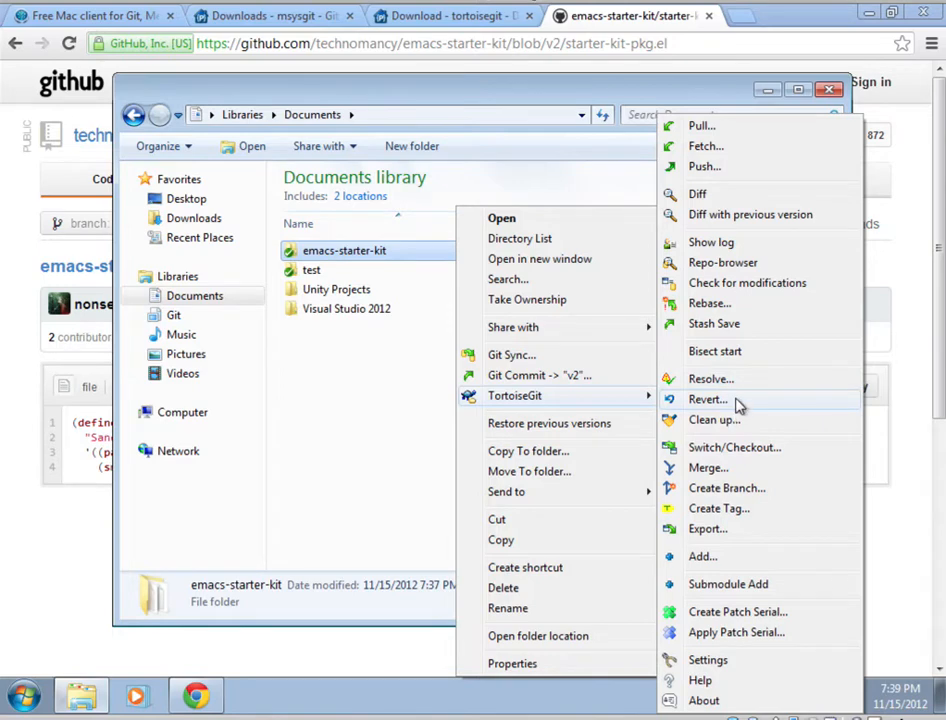
click(712, 378)
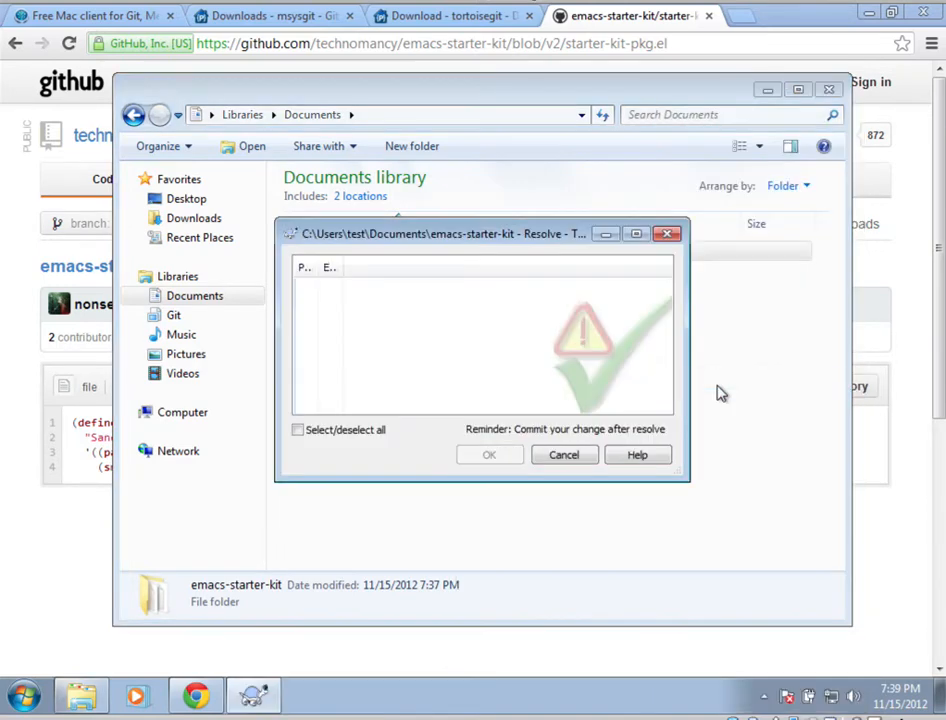
mouse_move(608, 456)
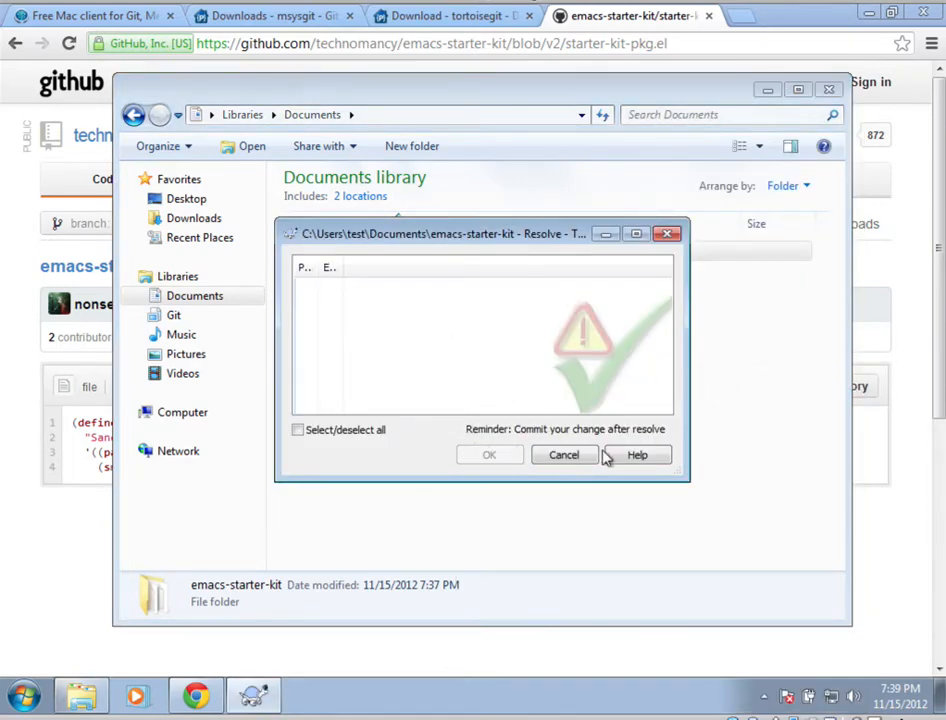
click(564, 454)
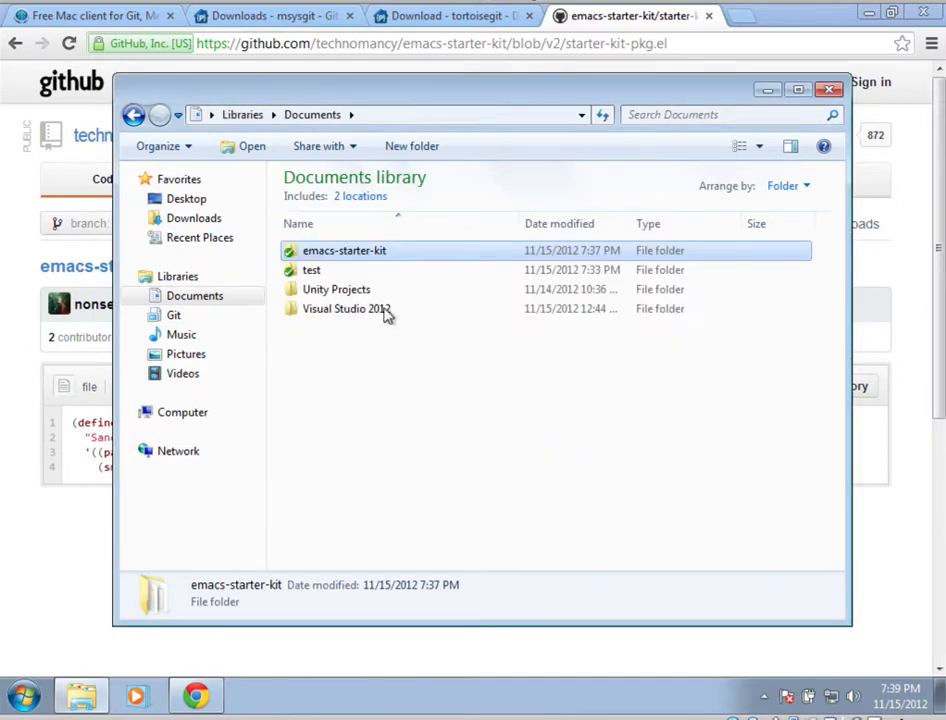
right_click(344, 250)
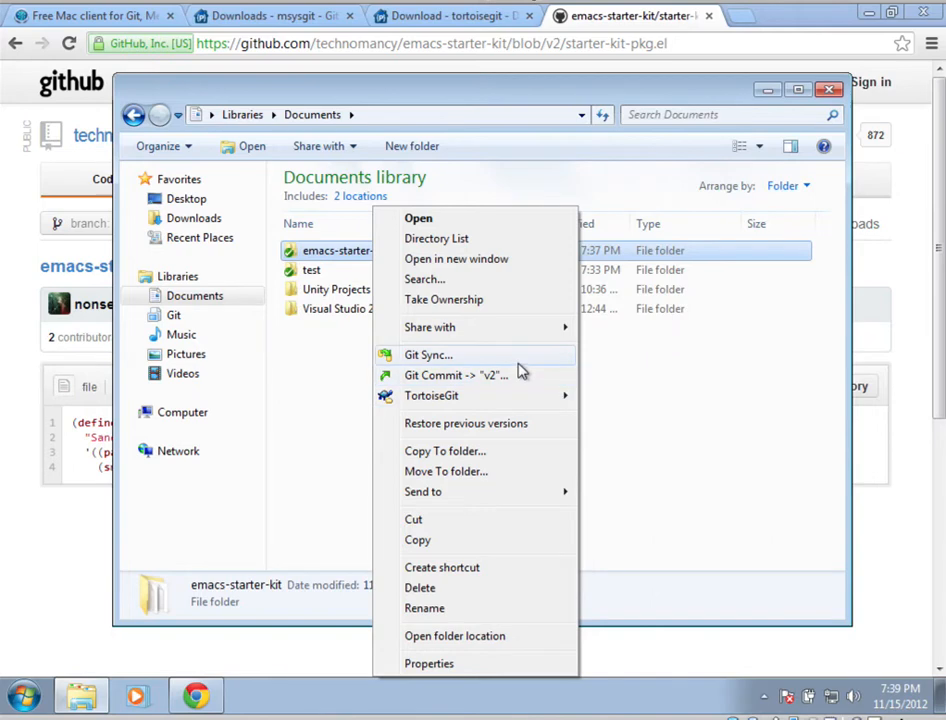
mouse_move(490, 380)
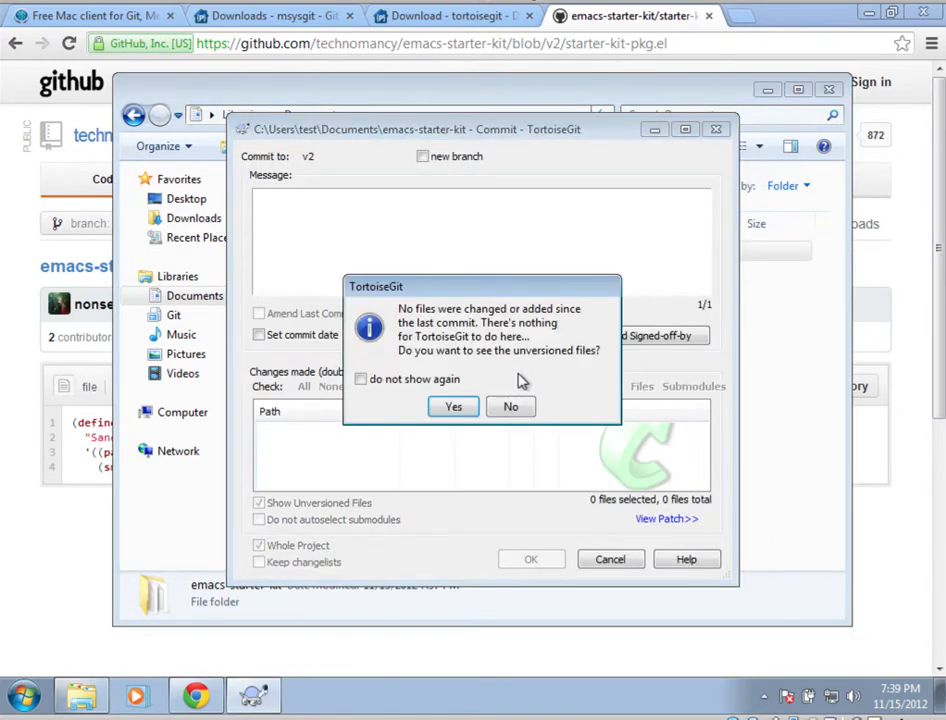
click(512, 406)
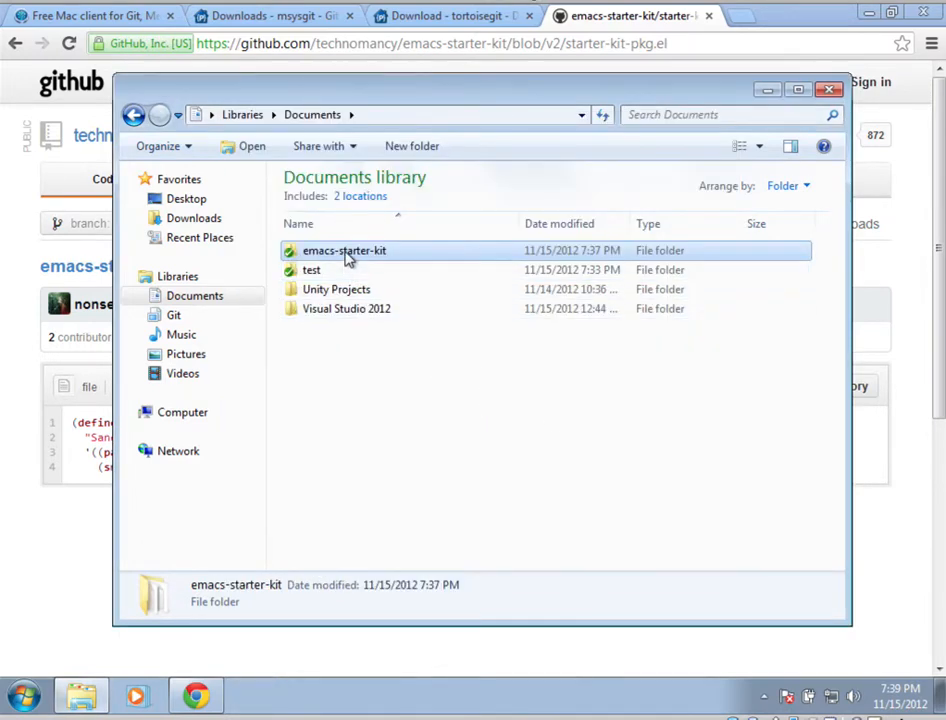
Bring up the TortoiseGit actions for emacs-starter-kit to look at Create Branch
right_click(344, 250)
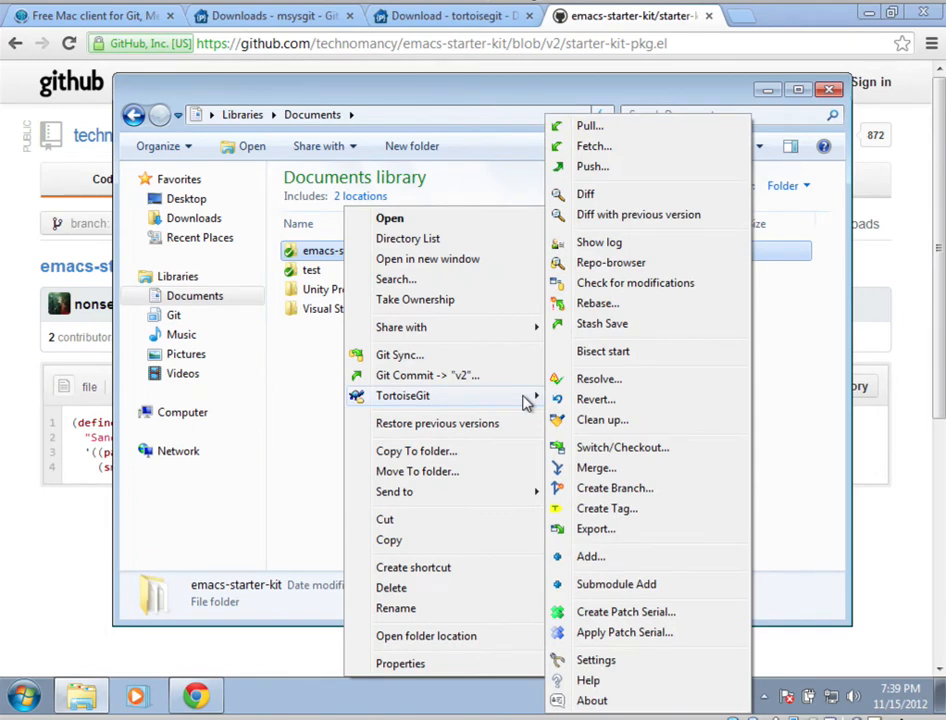
mouse_move(676, 488)
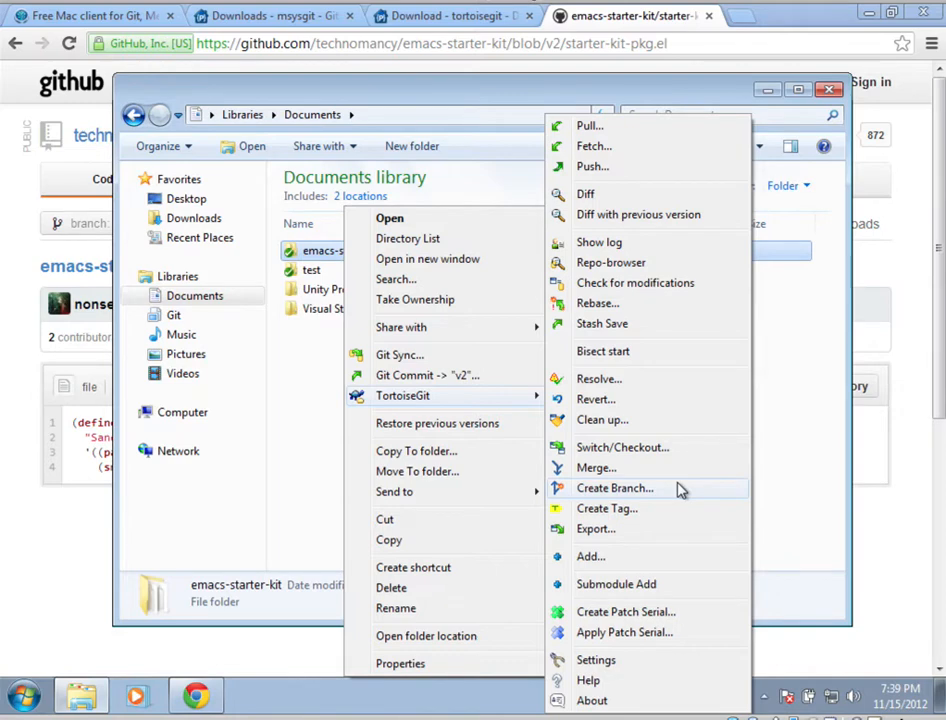
mouse_move(648, 502)
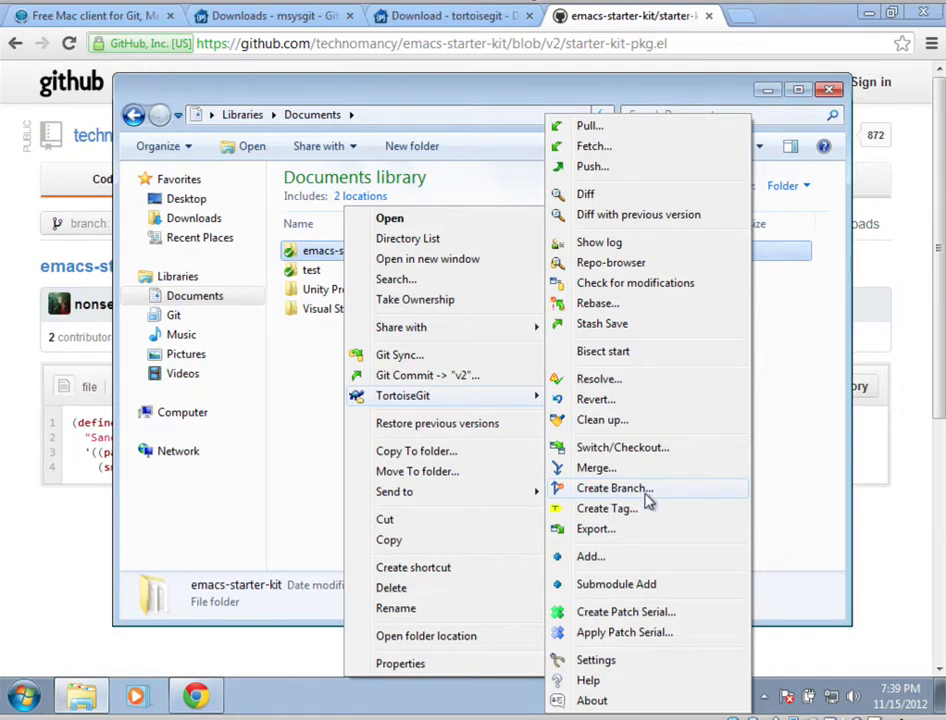
mouse_move(640, 468)
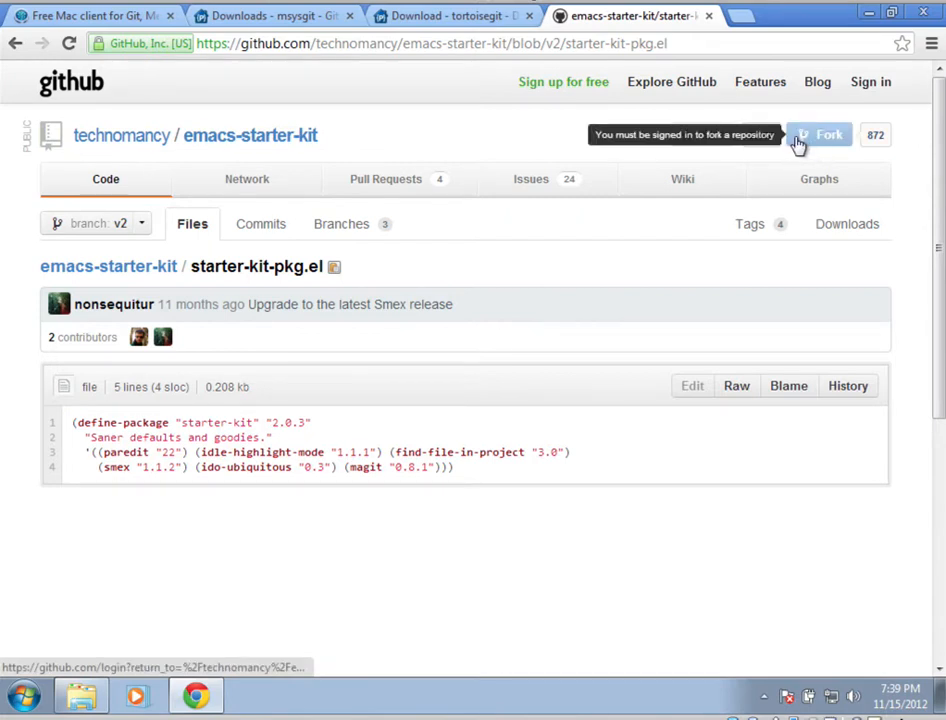
mouse_move(696, 246)
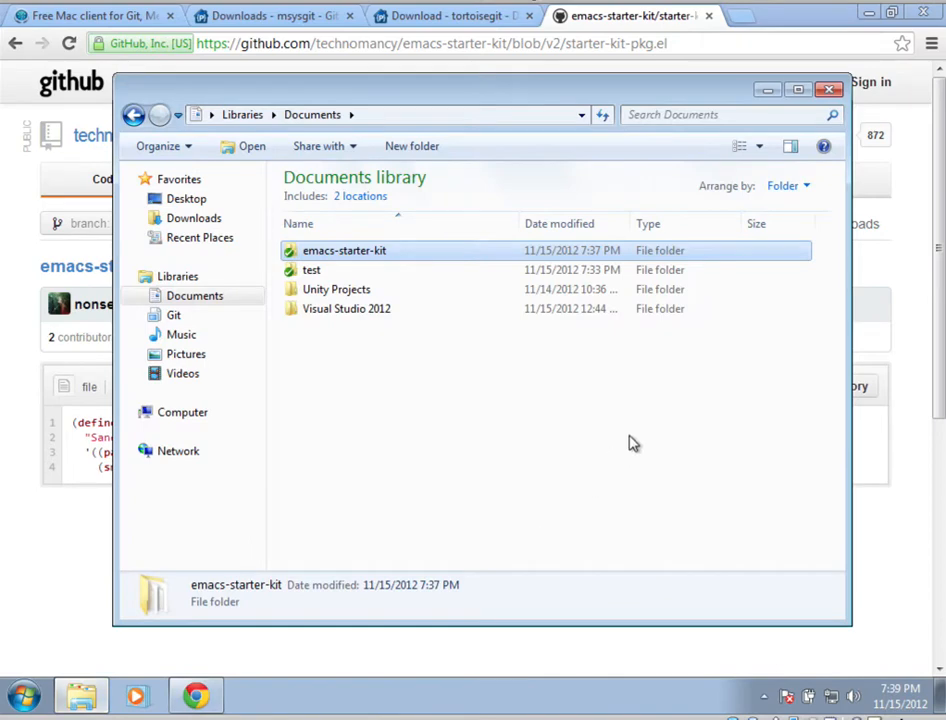
mouse_move(720, 144)
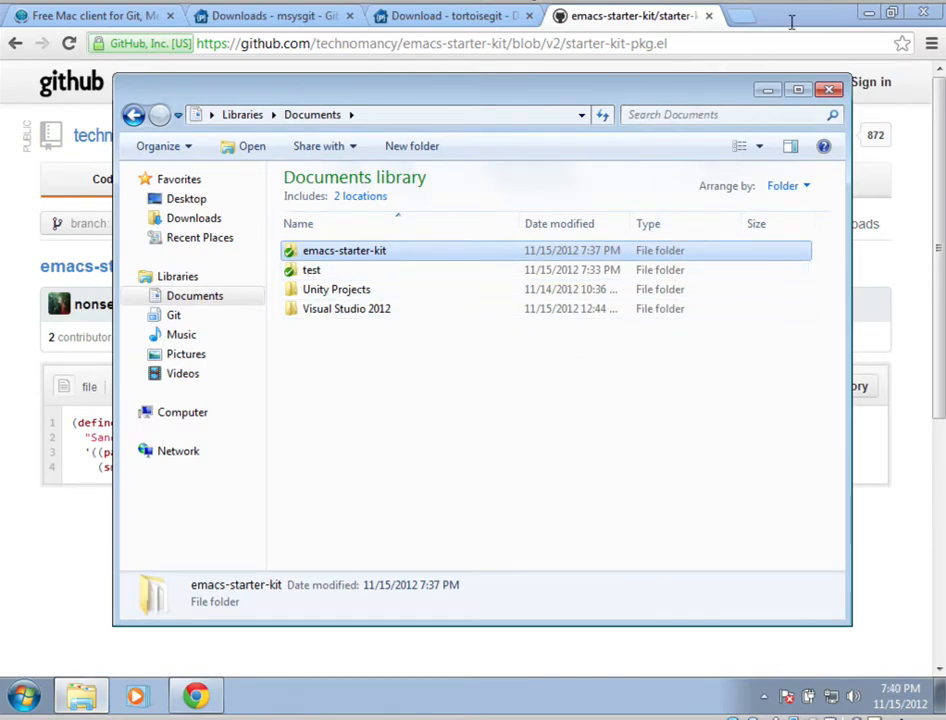
click(828, 88)
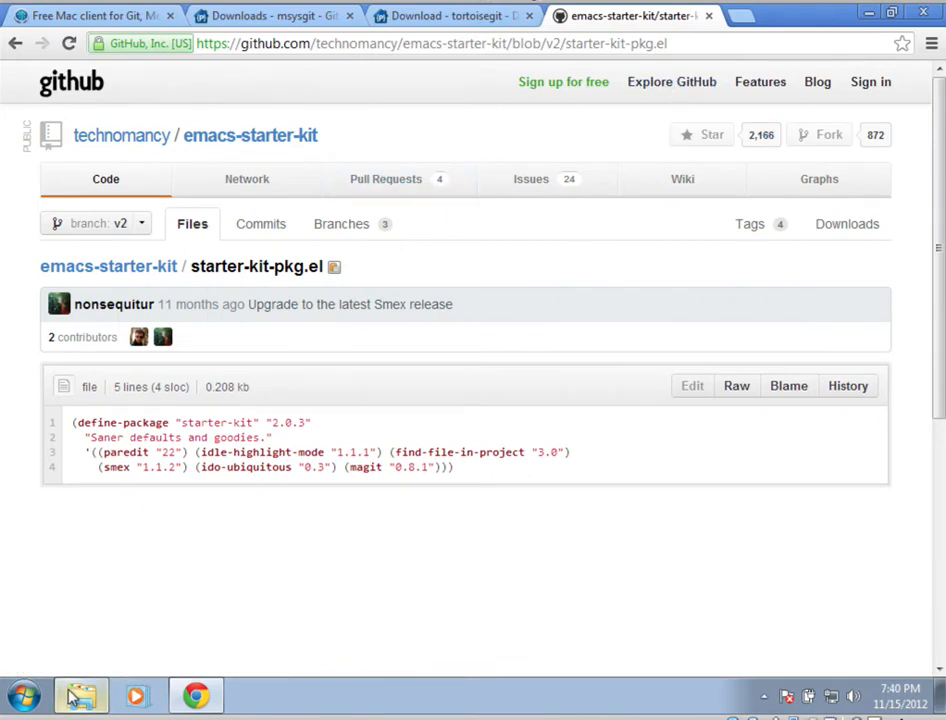
click(80, 696)
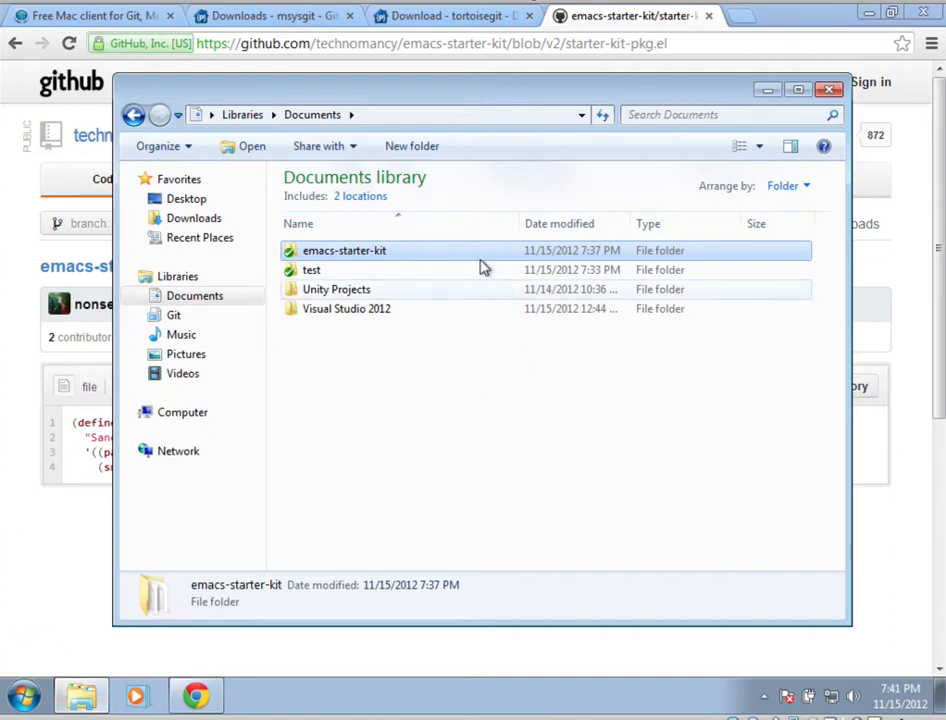
Check out branch addCode on the emacs-starter-kit working copy via Switch/Checkout
right_click(344, 250)
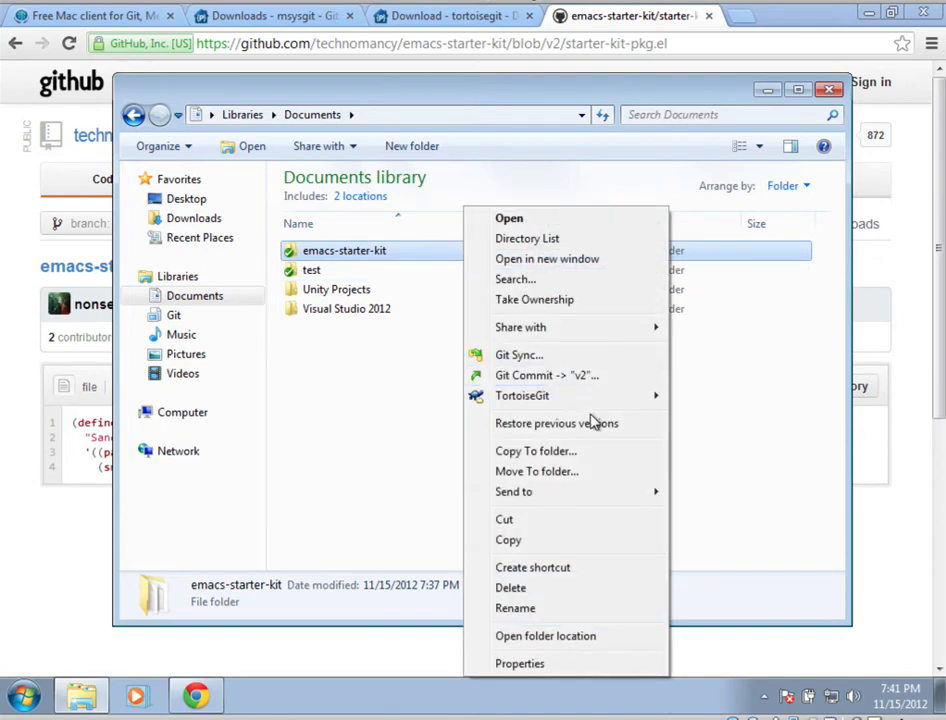
mouse_move(522, 396)
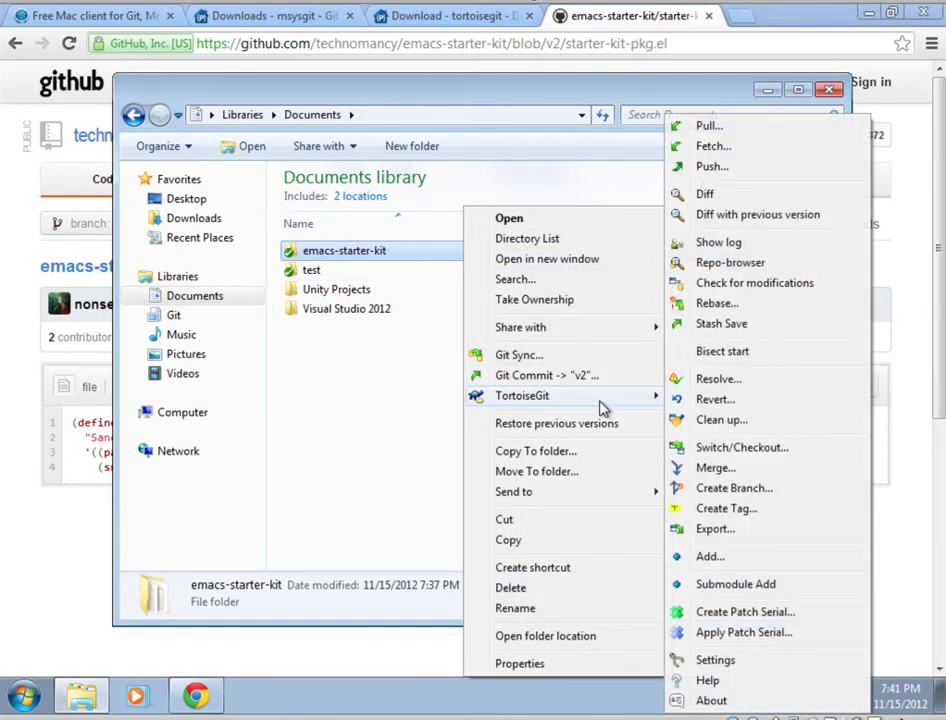
mouse_move(712, 440)
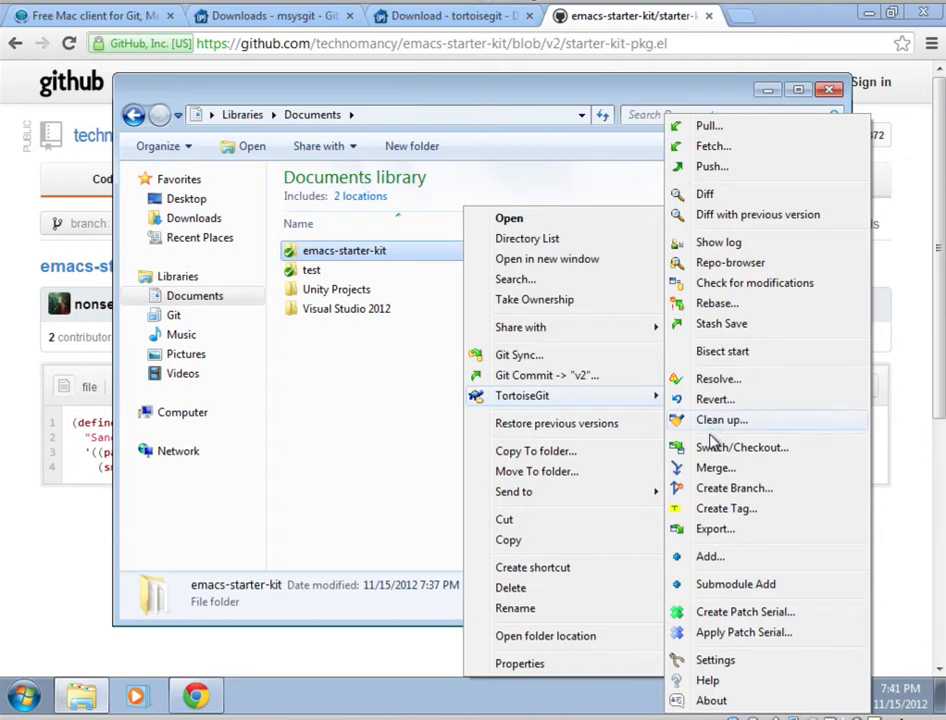
click(740, 448)
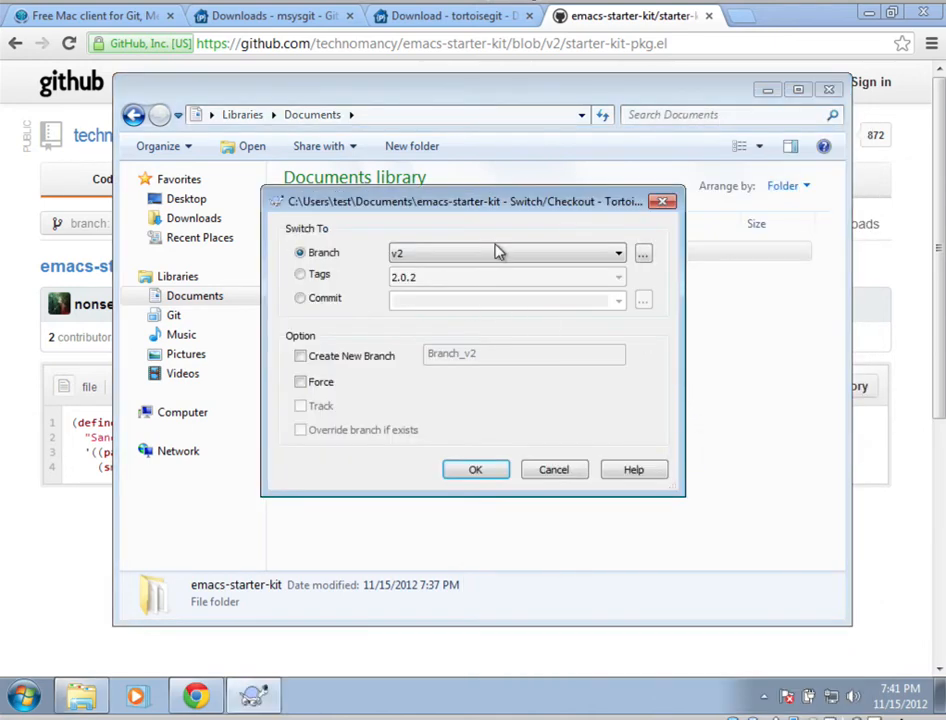
click(616, 252)
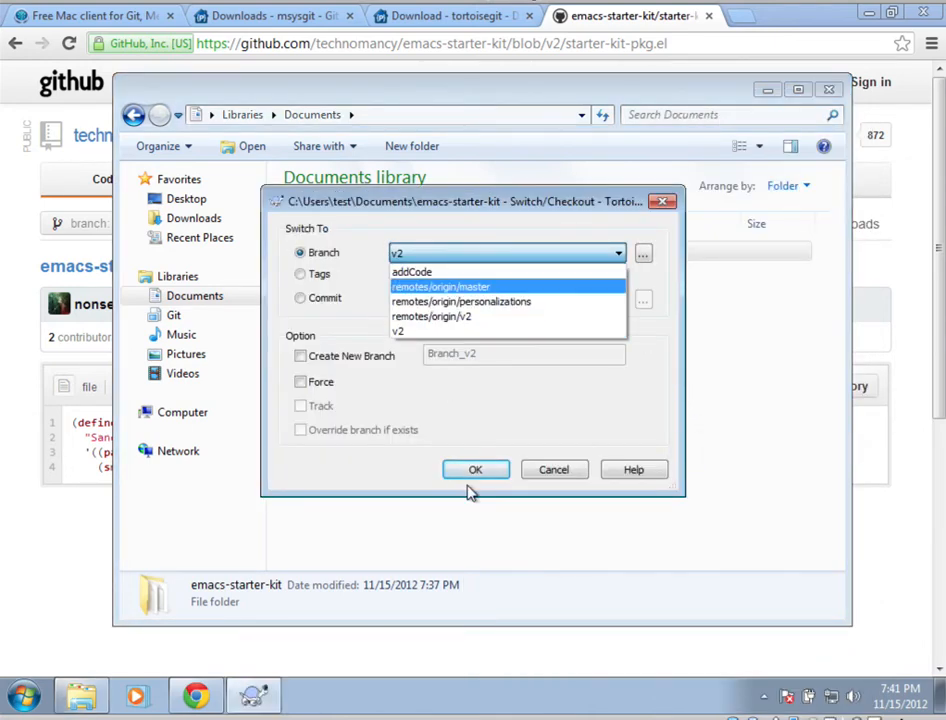
click(476, 468)
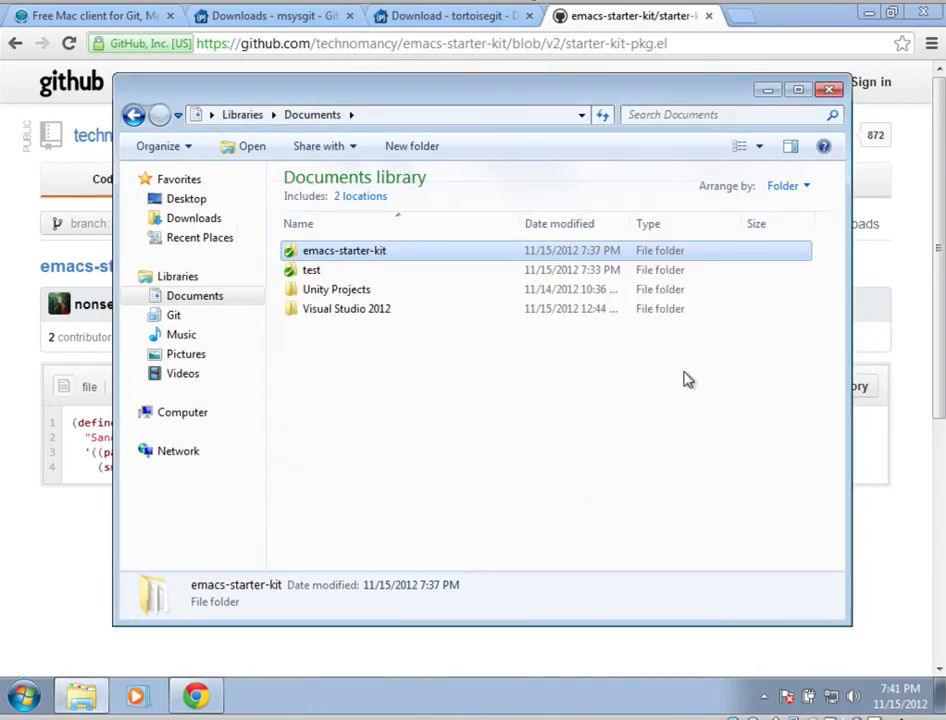
mouse_move(510, 252)
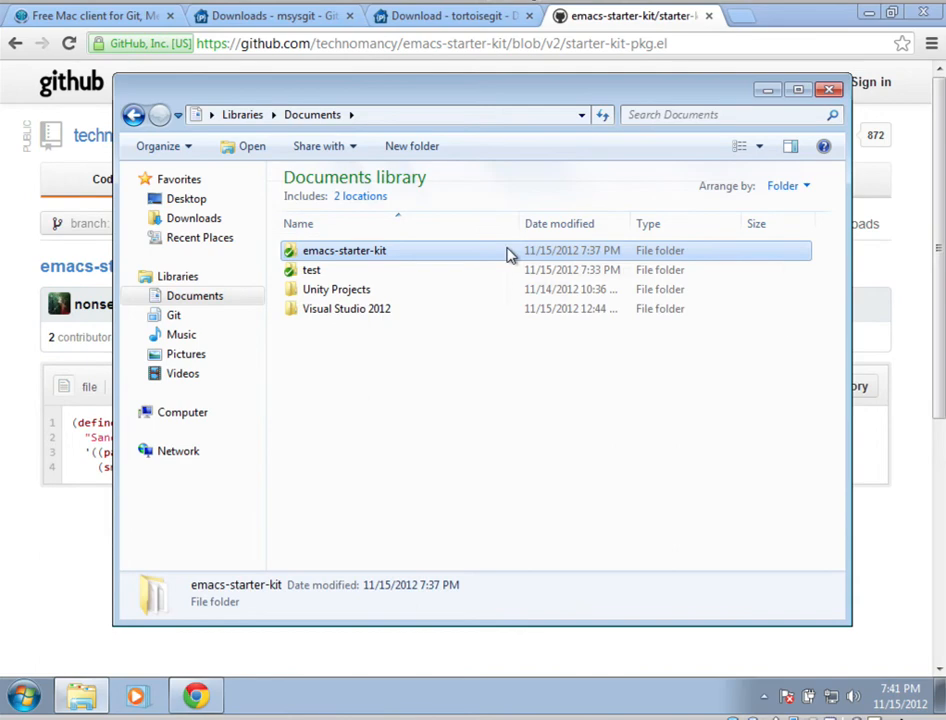
Check out branch v2 on emacs-starter-kit and dismiss the success report
right_click(344, 250)
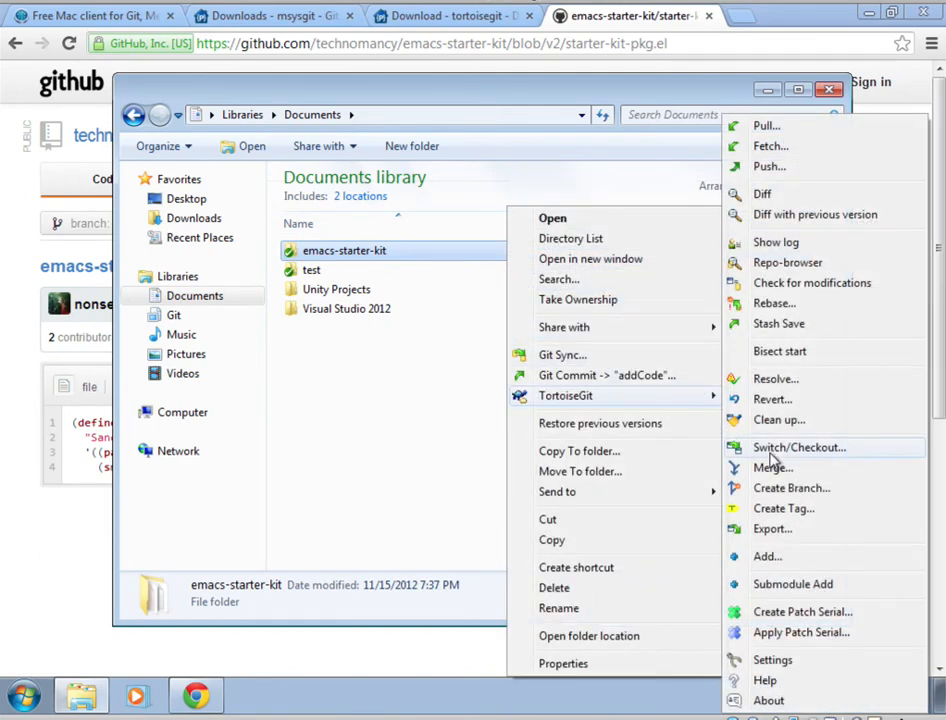
click(800, 448)
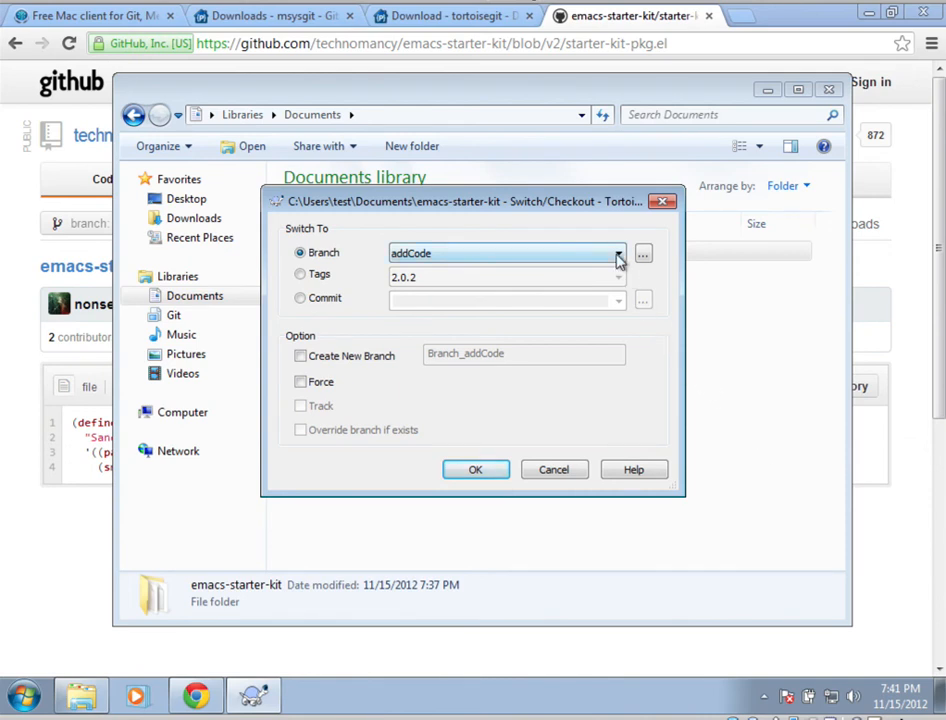
click(616, 252)
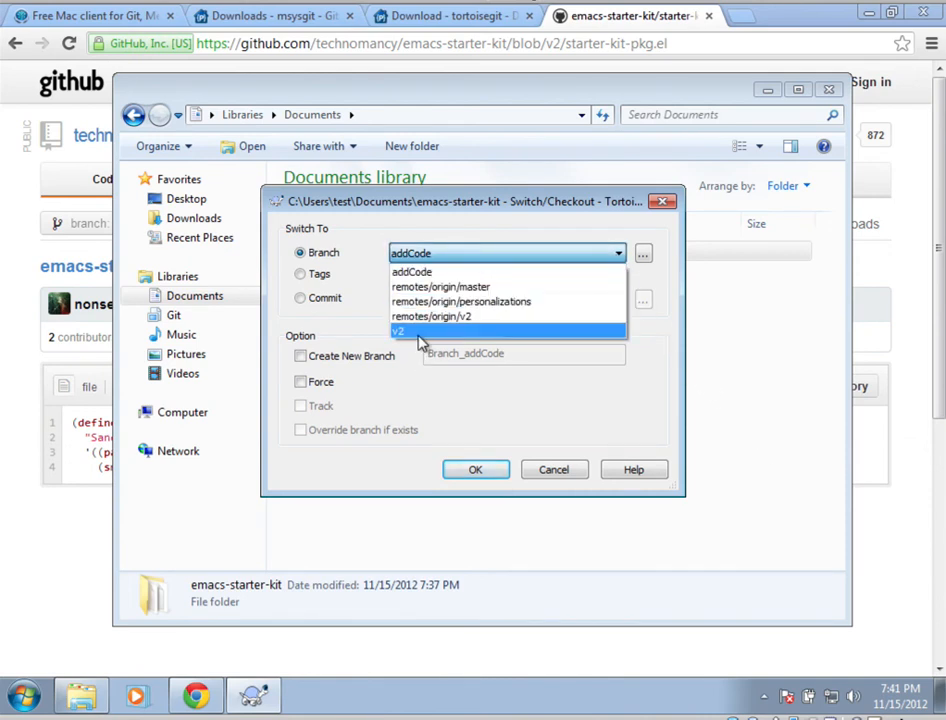
click(398, 332)
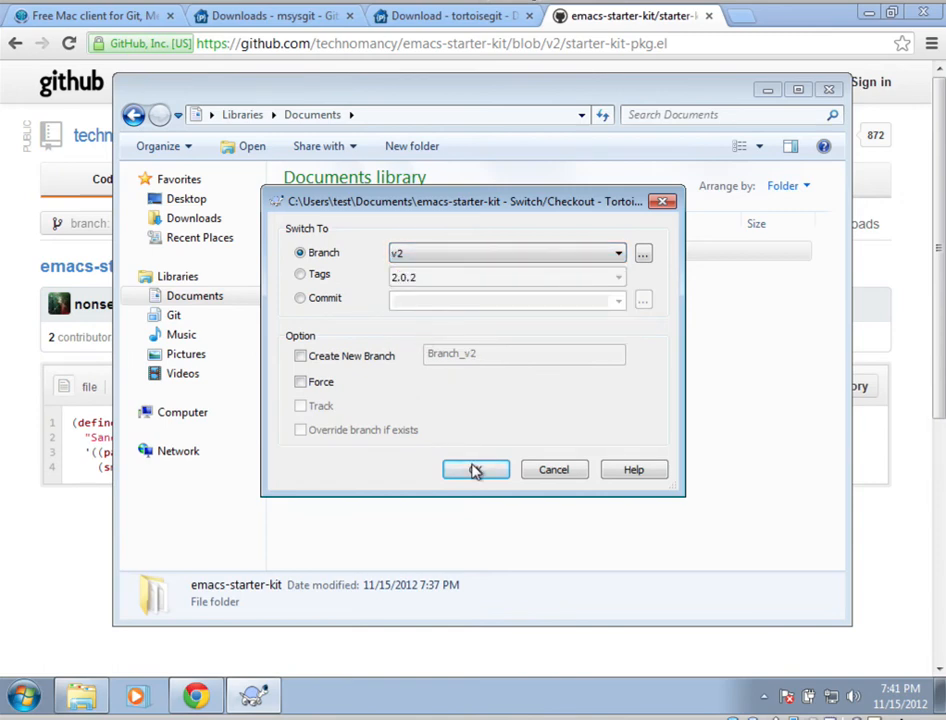
click(476, 468)
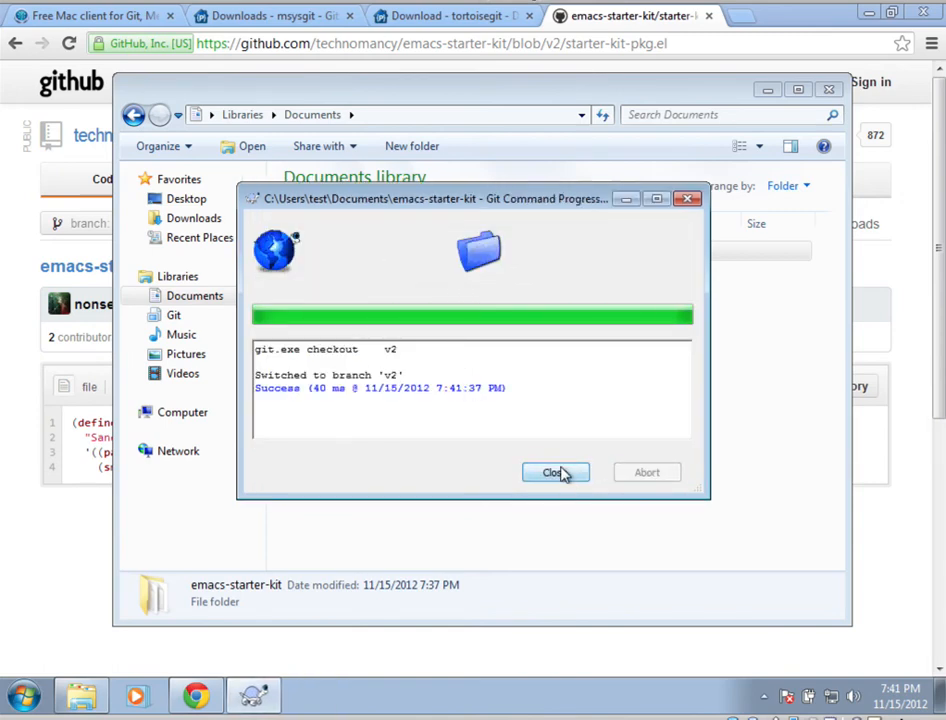
click(556, 472)
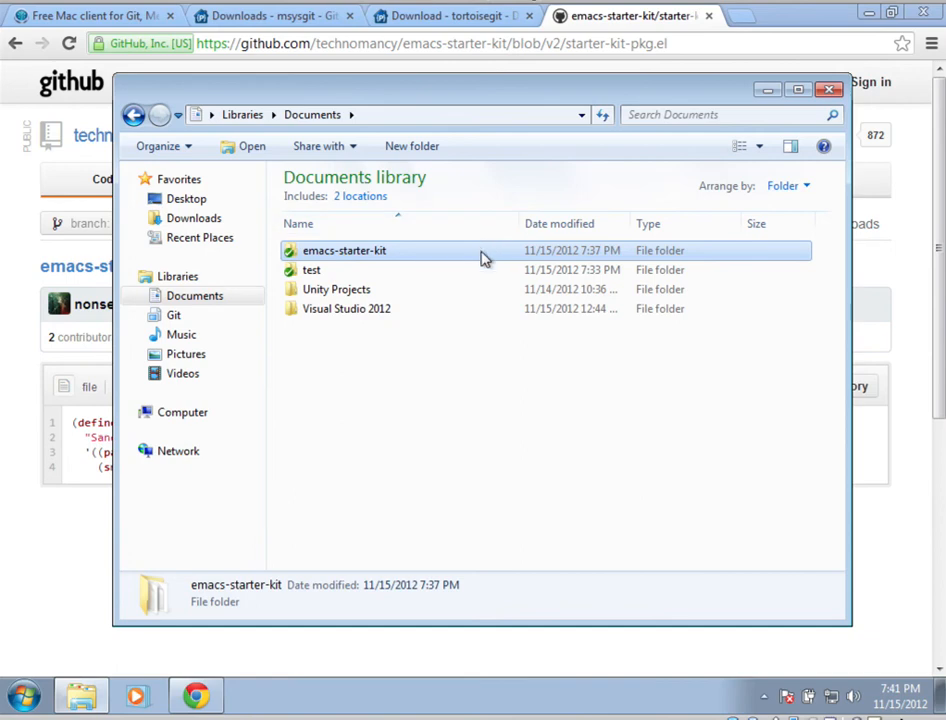
Merge branch addCode into the checked-out v2 branch of emacs-starter-kit
right_click(344, 250)
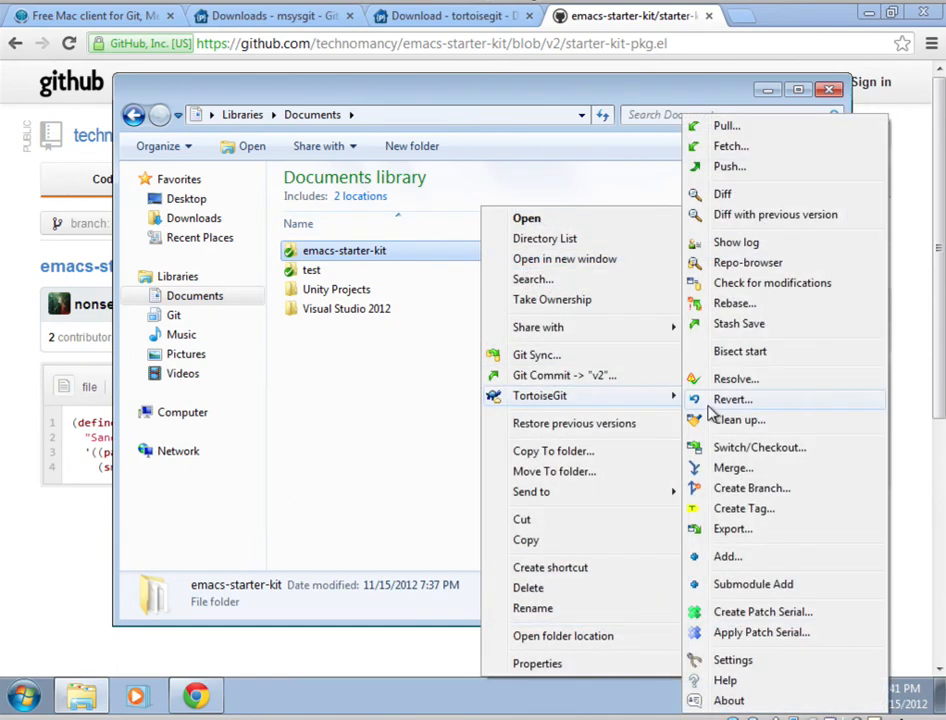
click(732, 468)
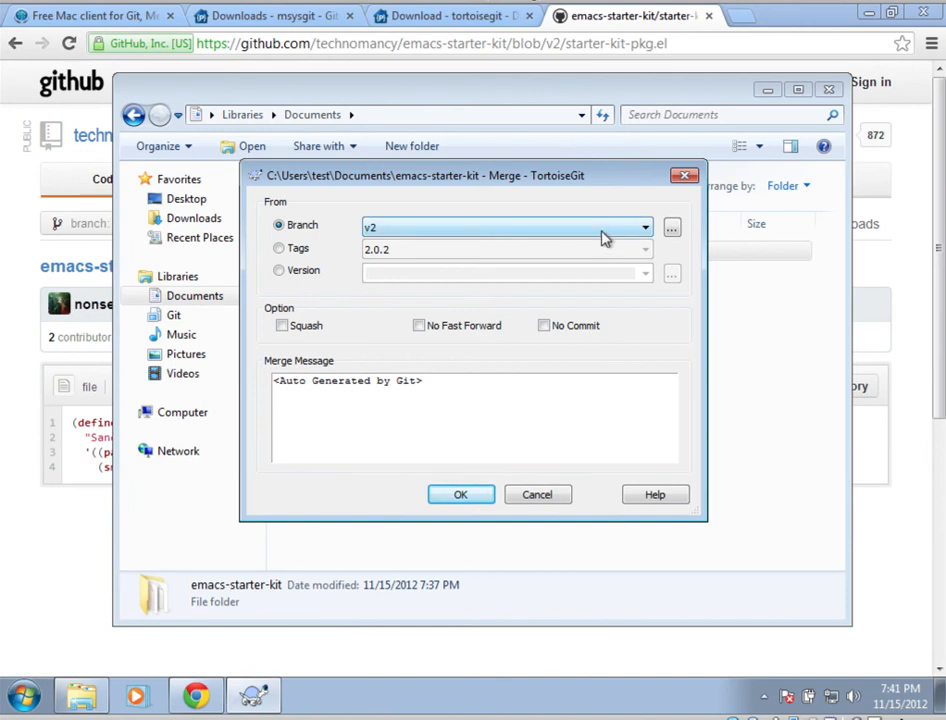
click(644, 226)
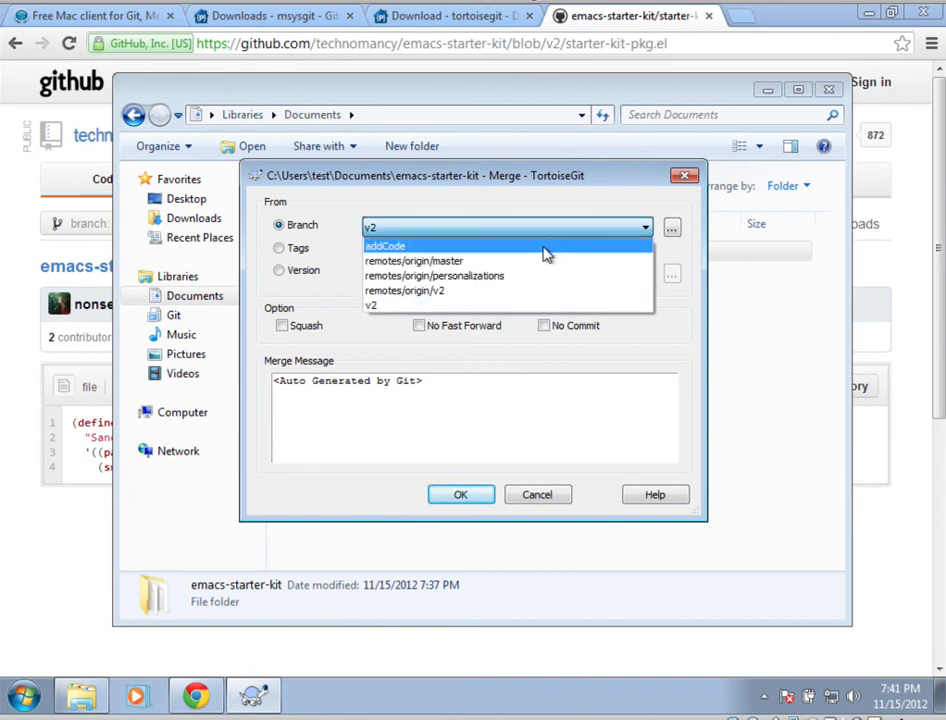
click(384, 246)
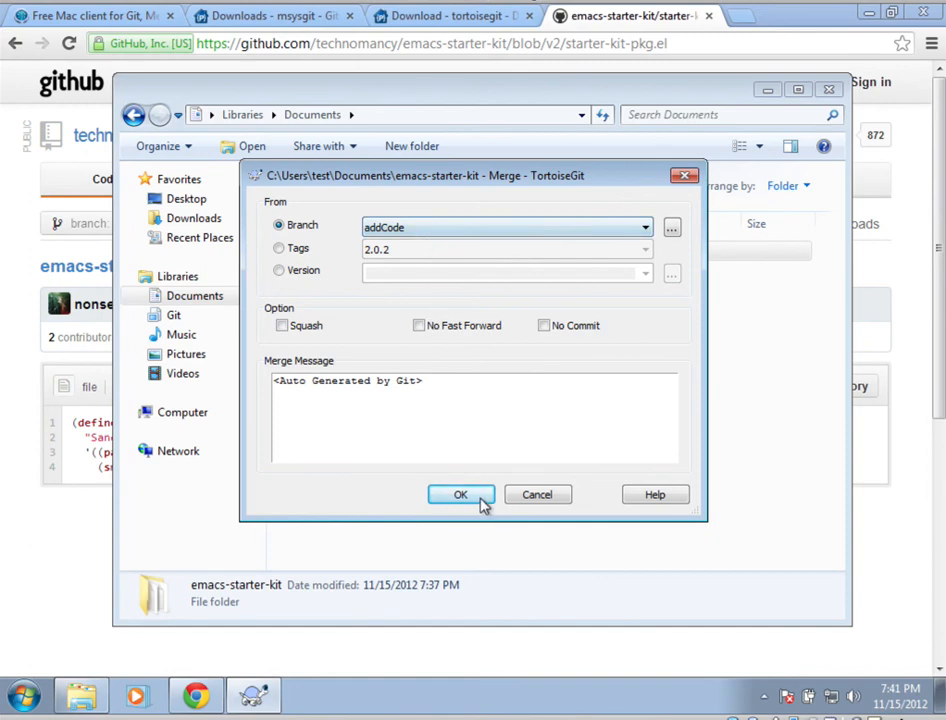
click(460, 494)
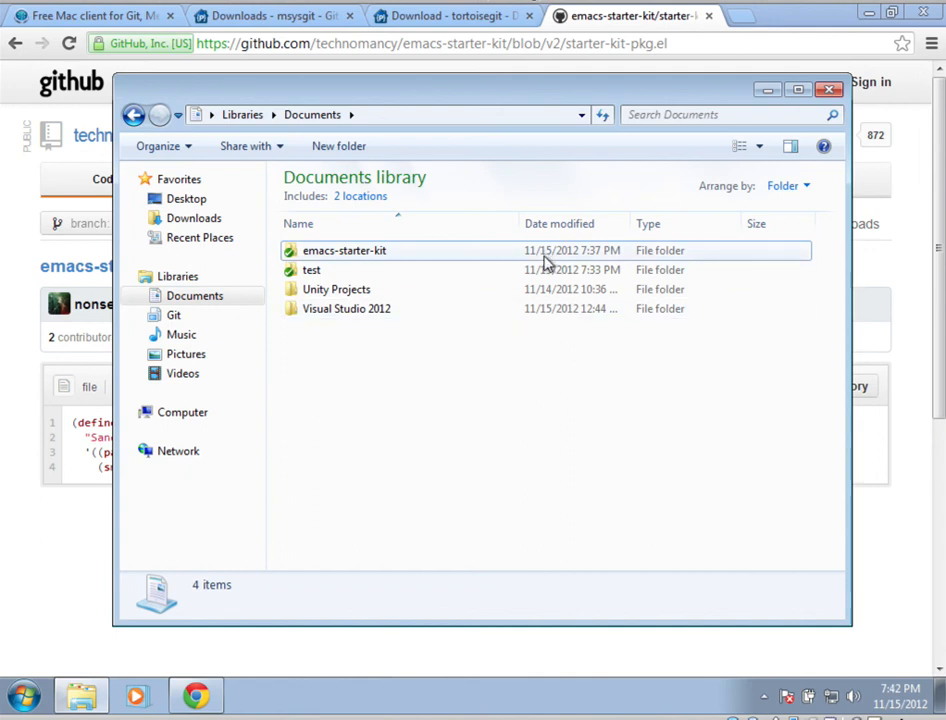
mouse_move(456, 260)
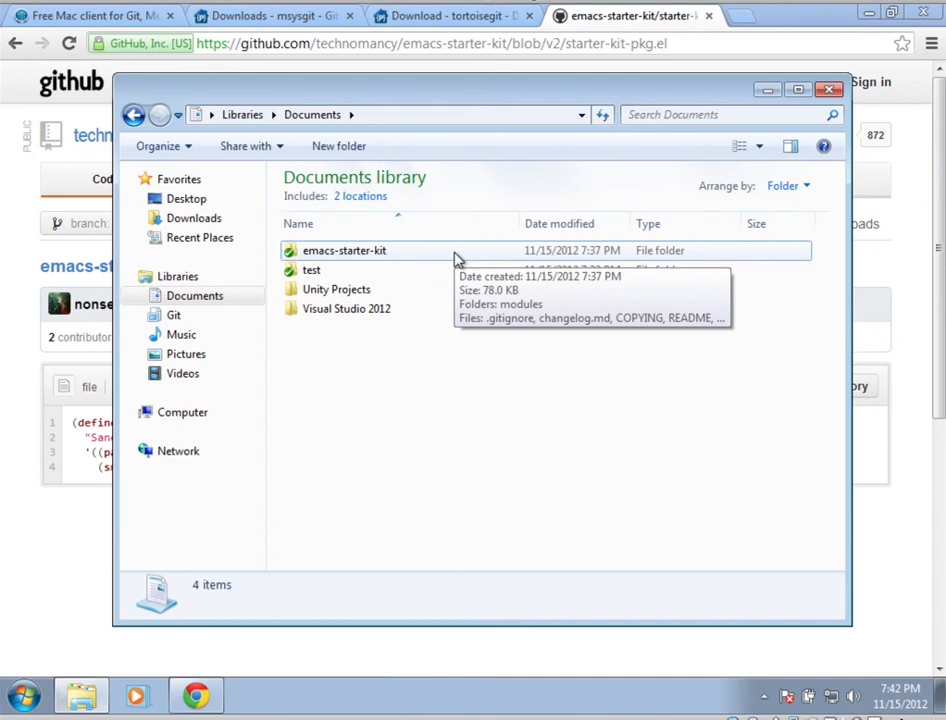
mouse_move(416, 256)
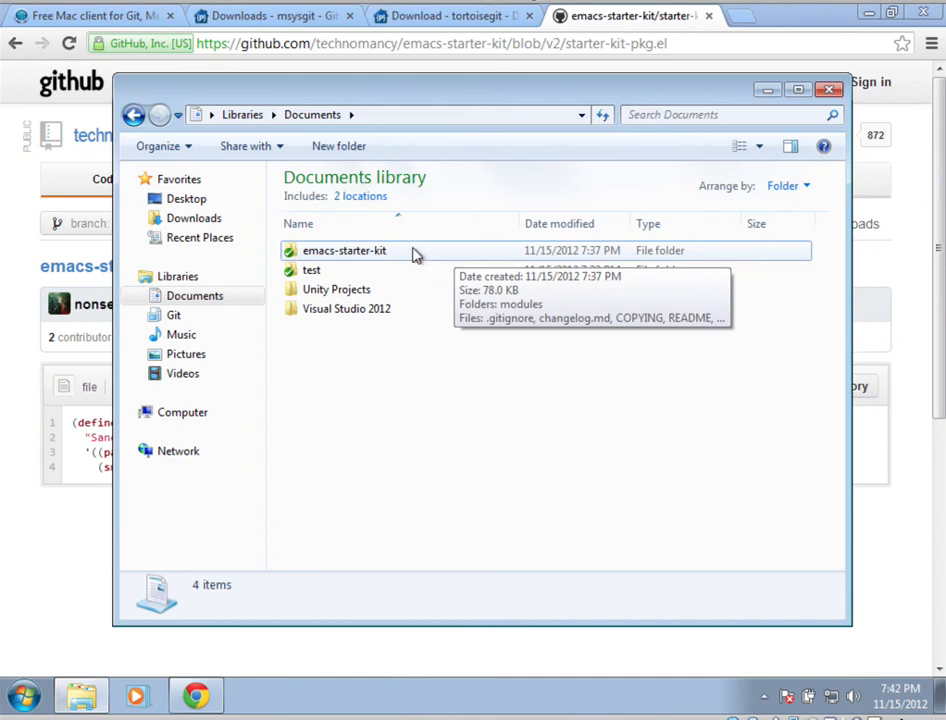